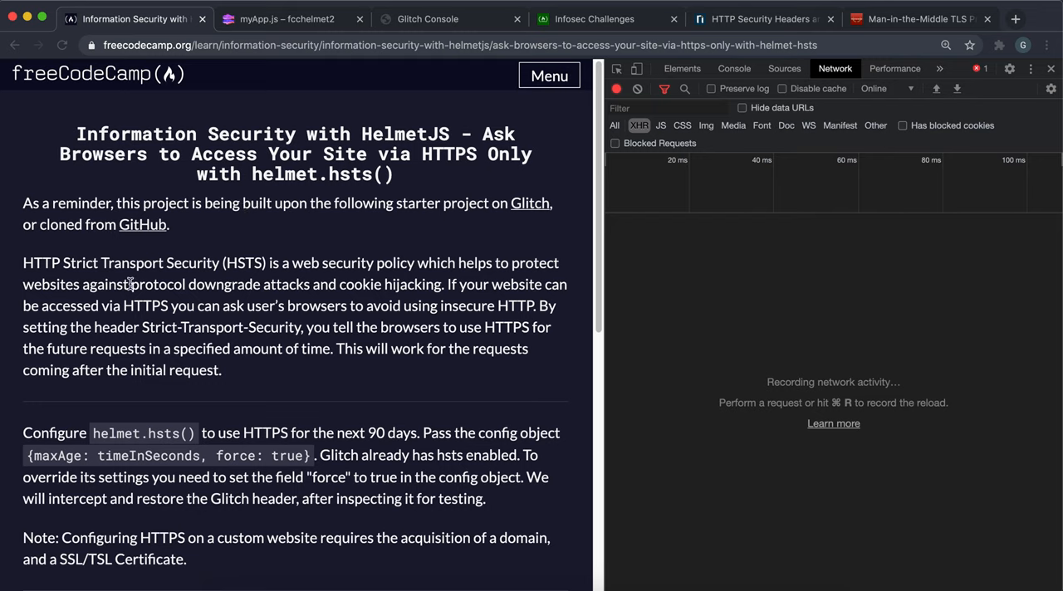
- Go from the 'protocol downgrade attacks' phrase to the Praetorian TLS downgrade article's ARP cache section
left_click_drag(131, 284, 289, 283)
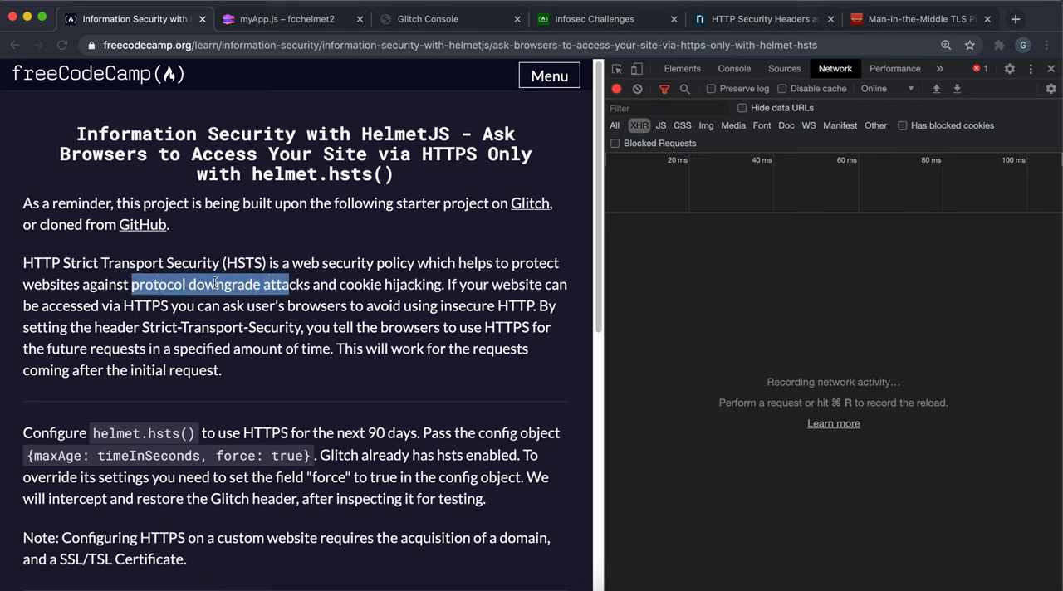
left_click(130, 284)
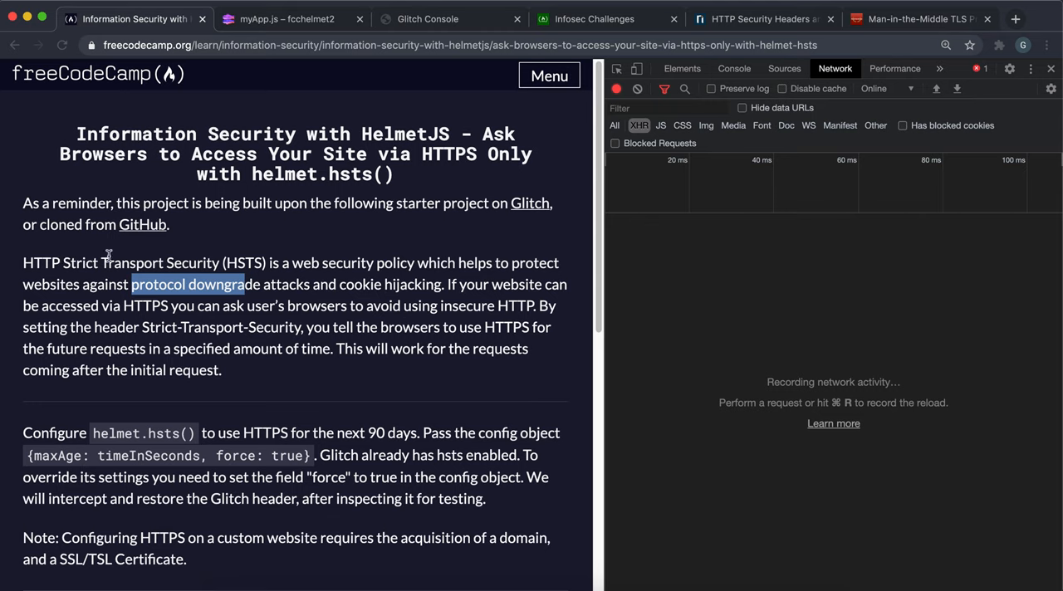
mouse_move(292, 259)
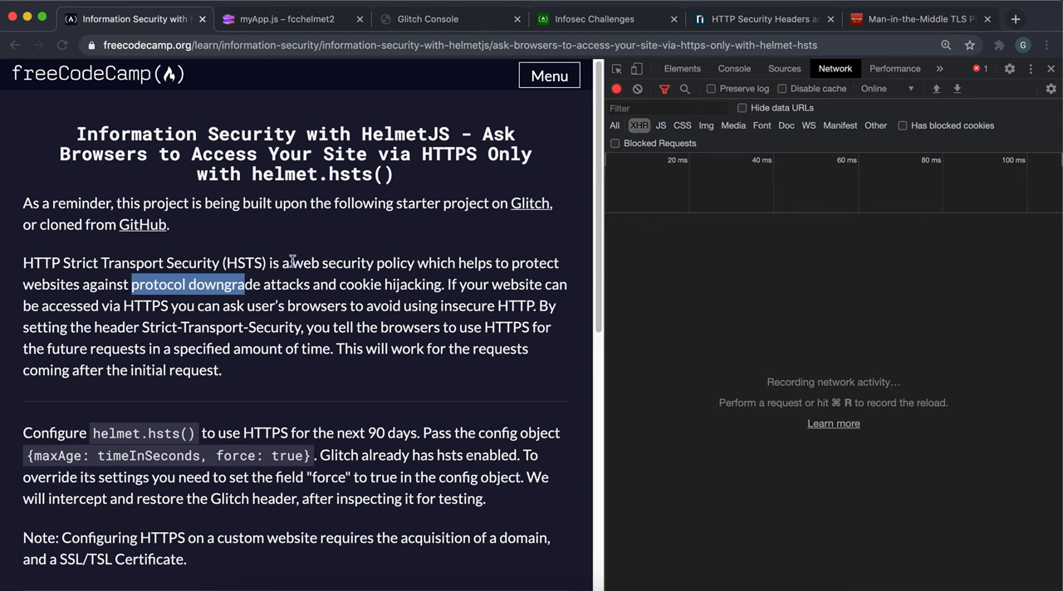
mouse_move(272, 336)
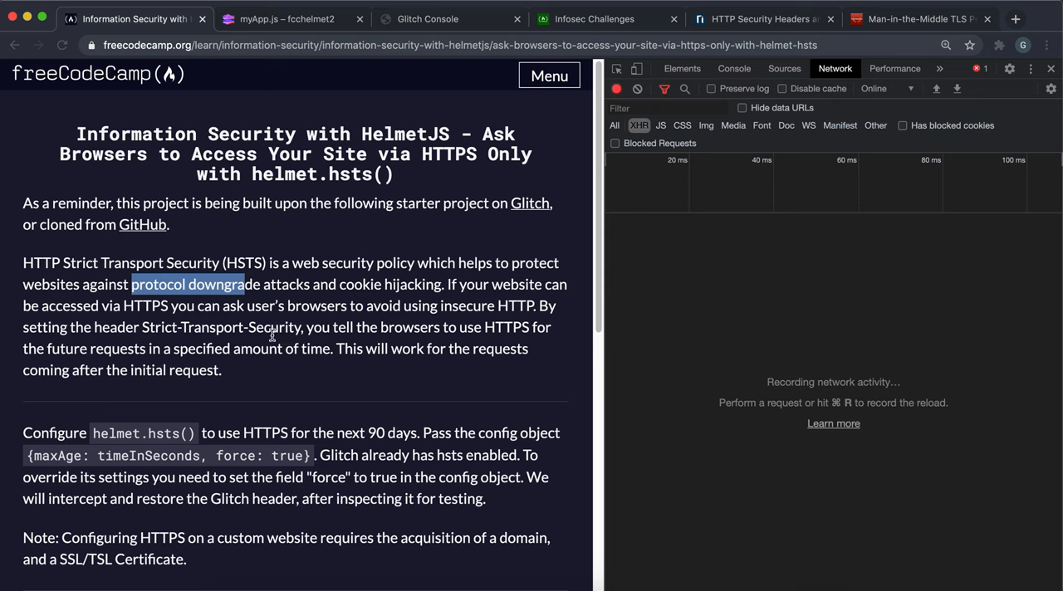
left_click(919, 18)
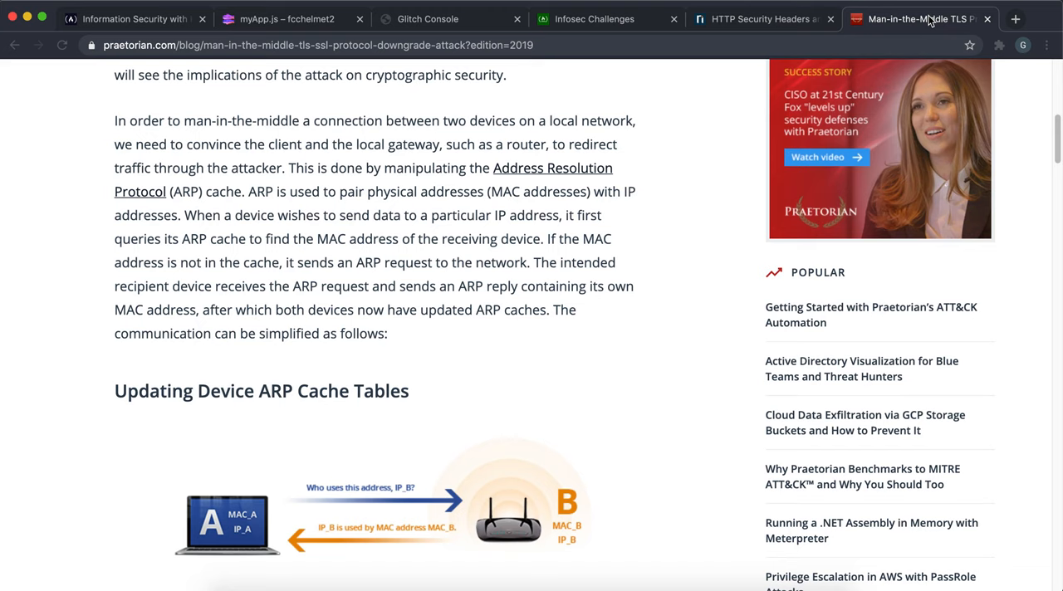
scroll("up", 3)
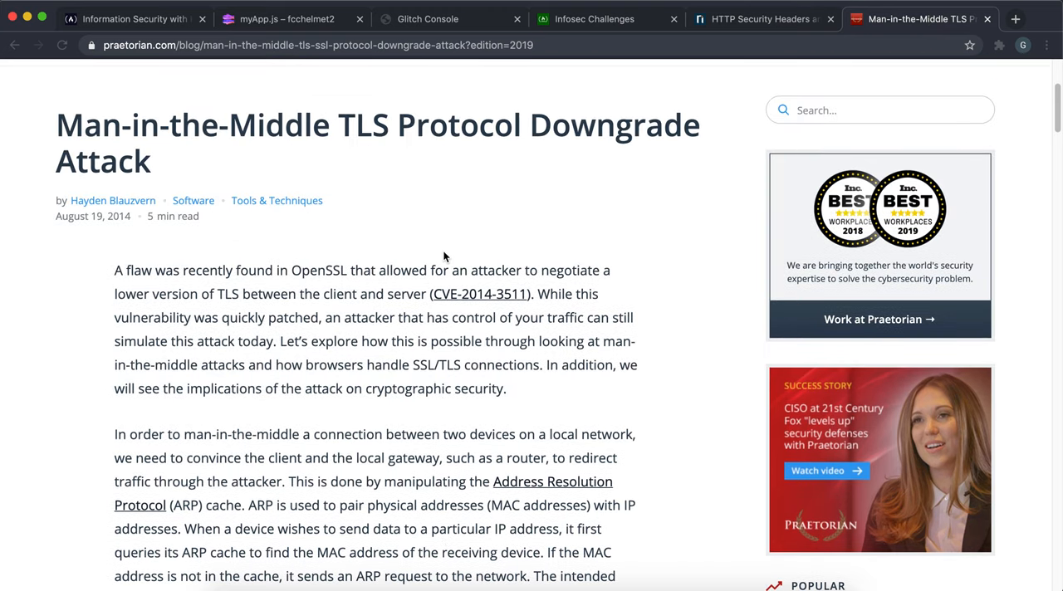
scroll("up", 3)
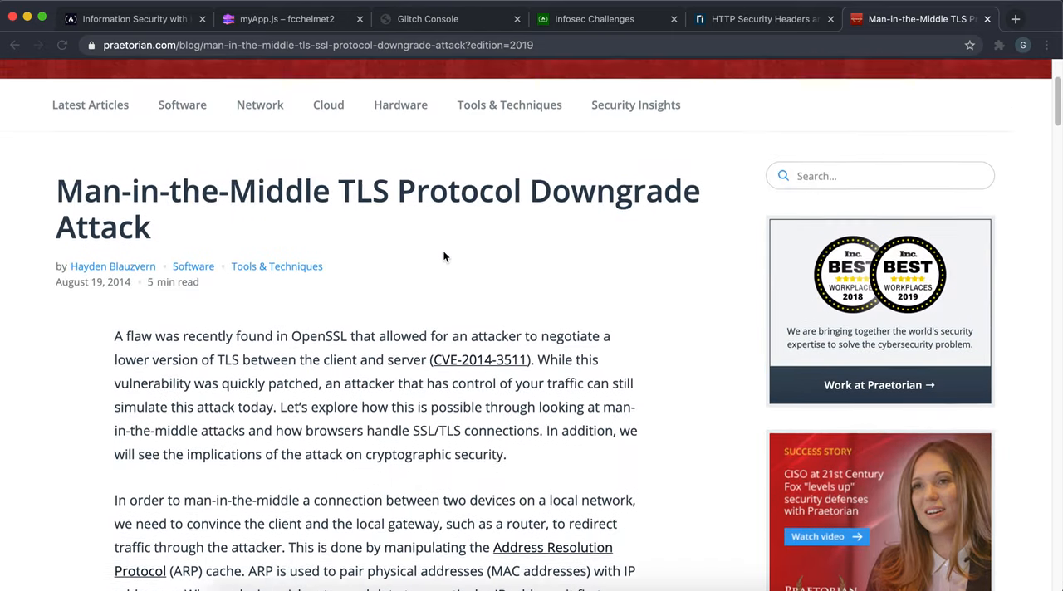
scroll("down", 3)
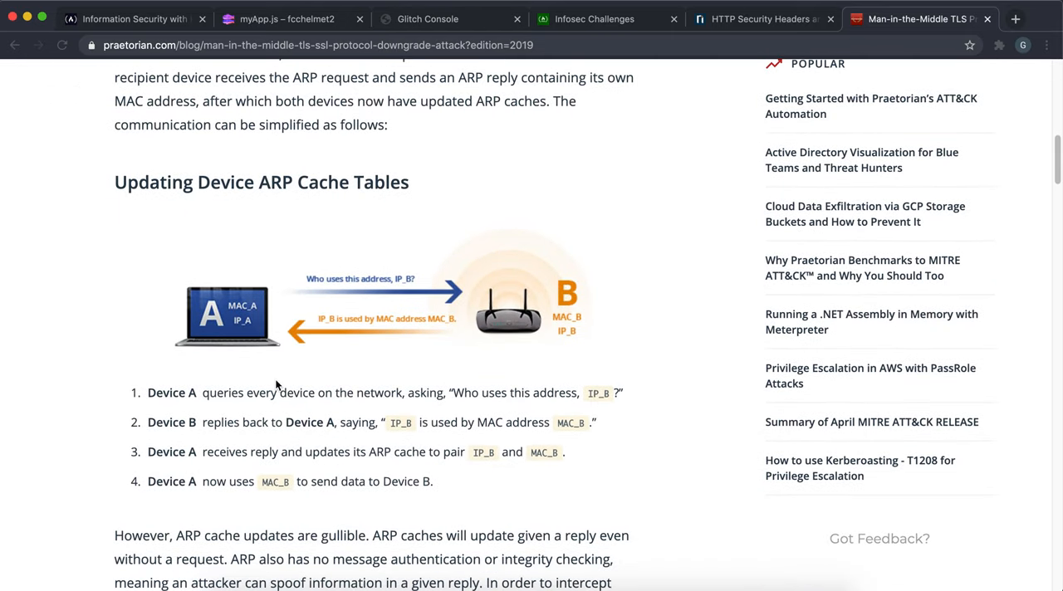
mouse_move(584, 332)
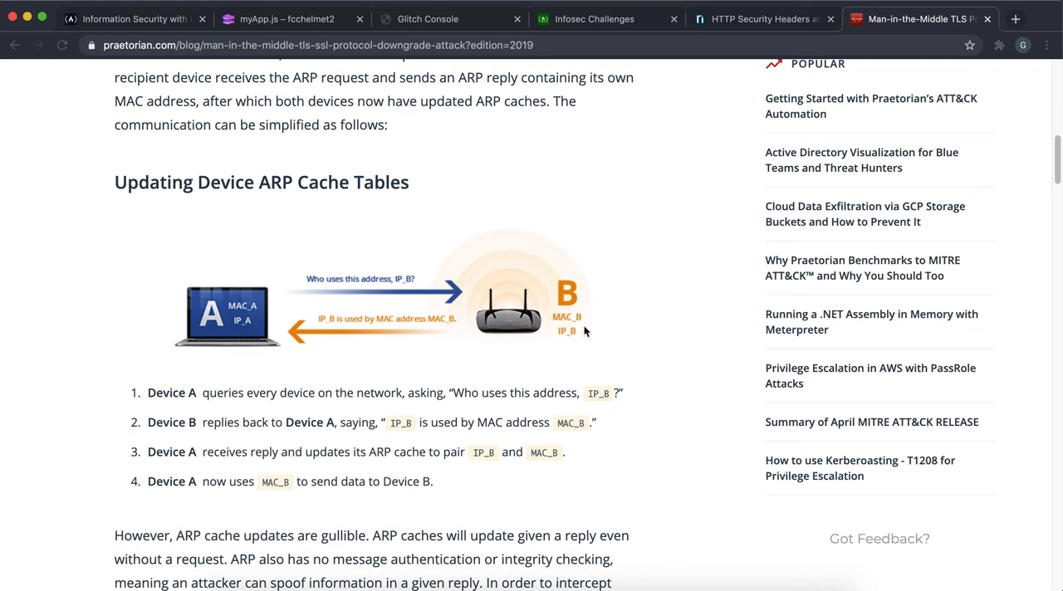
mouse_move(722, 398)
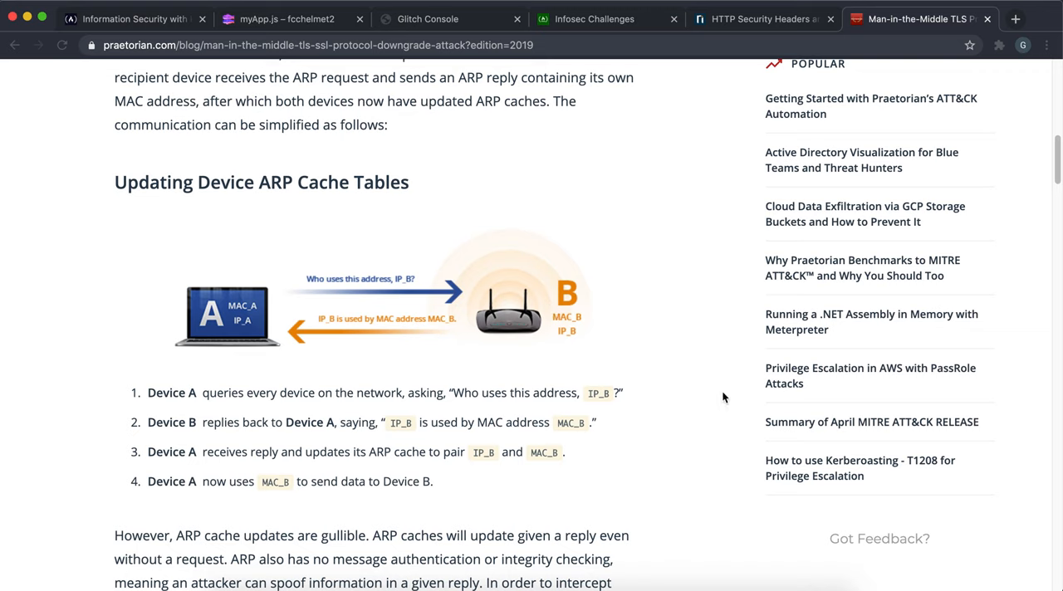
mouse_move(518, 429)
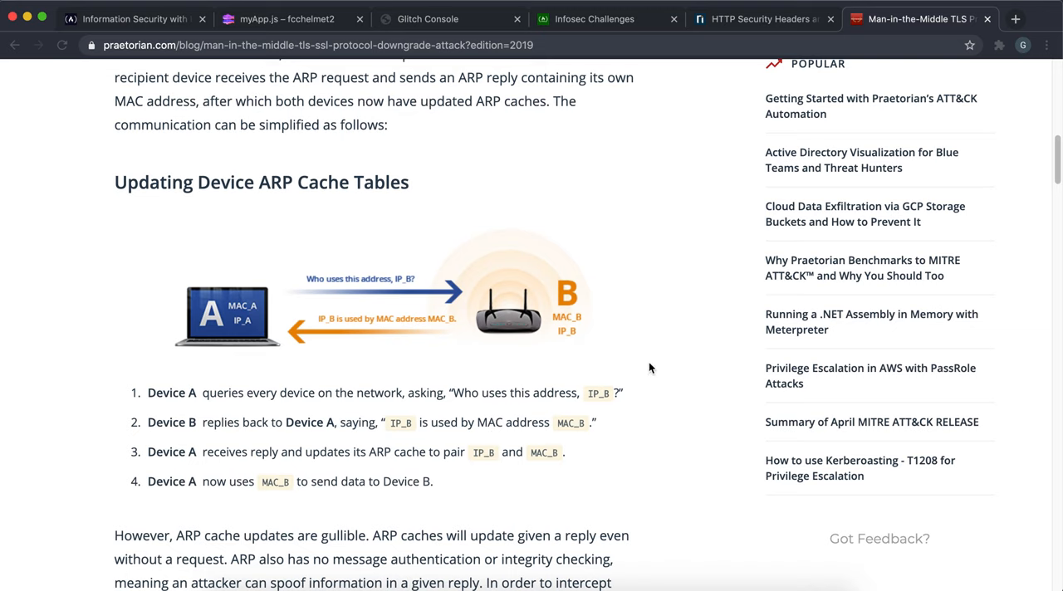
mouse_move(466, 332)
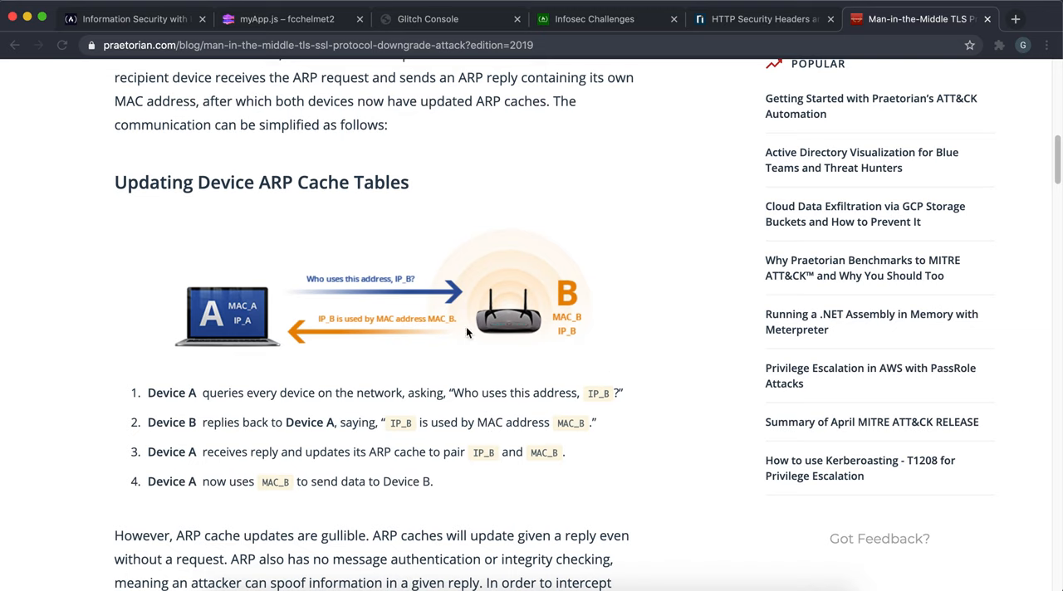
mouse_move(243, 335)
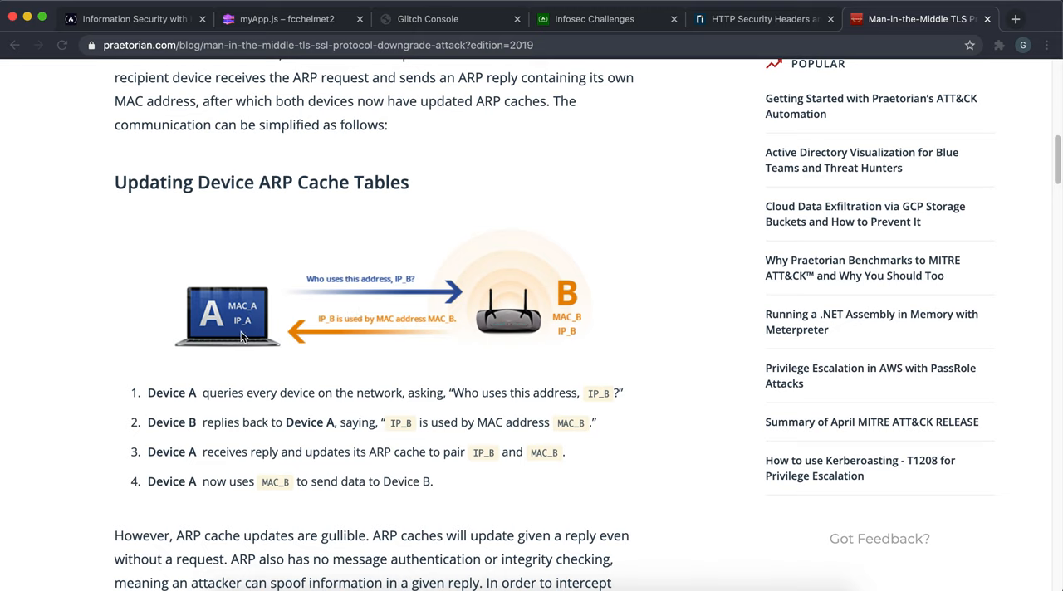
mouse_move(346, 323)
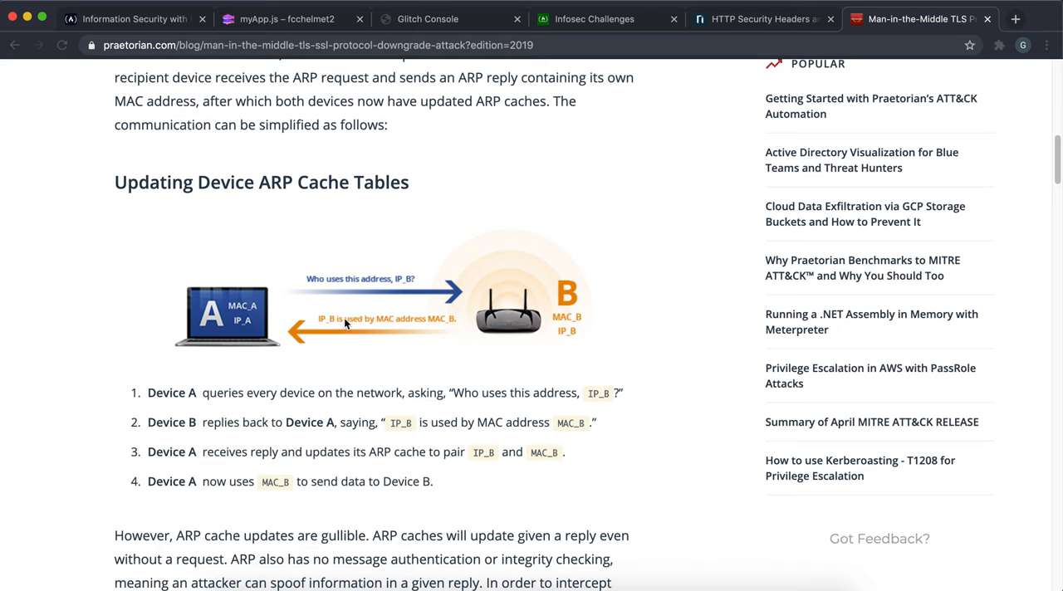
mouse_move(415, 302)
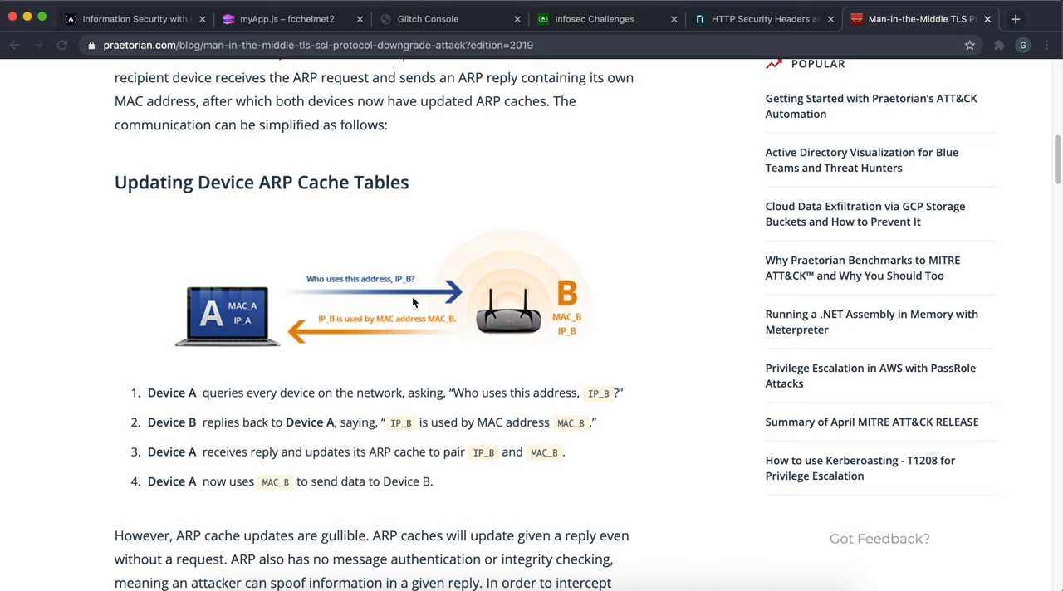
mouse_move(245, 312)
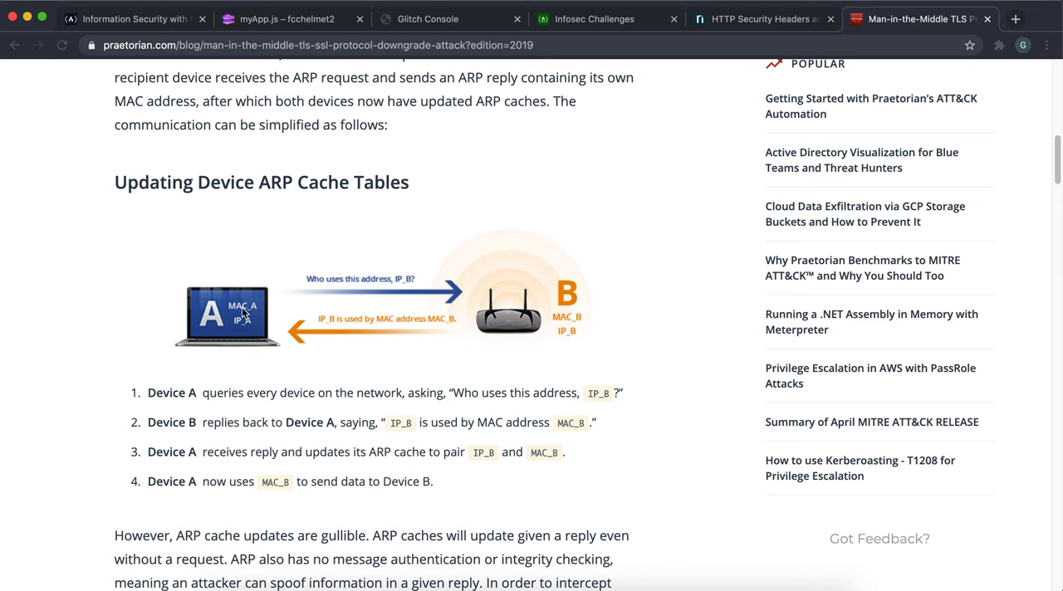
mouse_move(182, 303)
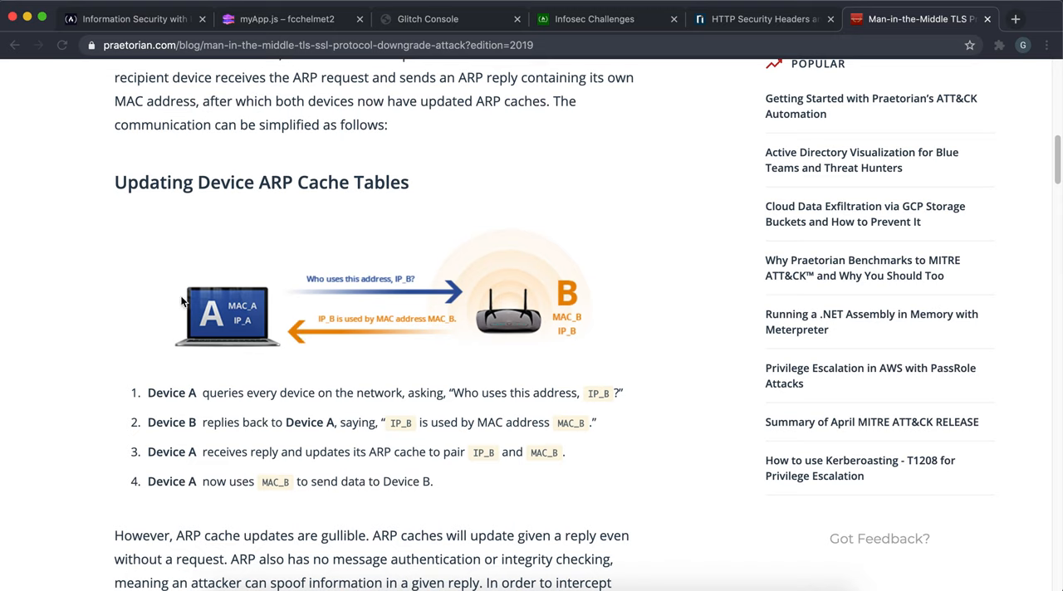
mouse_move(462, 330)
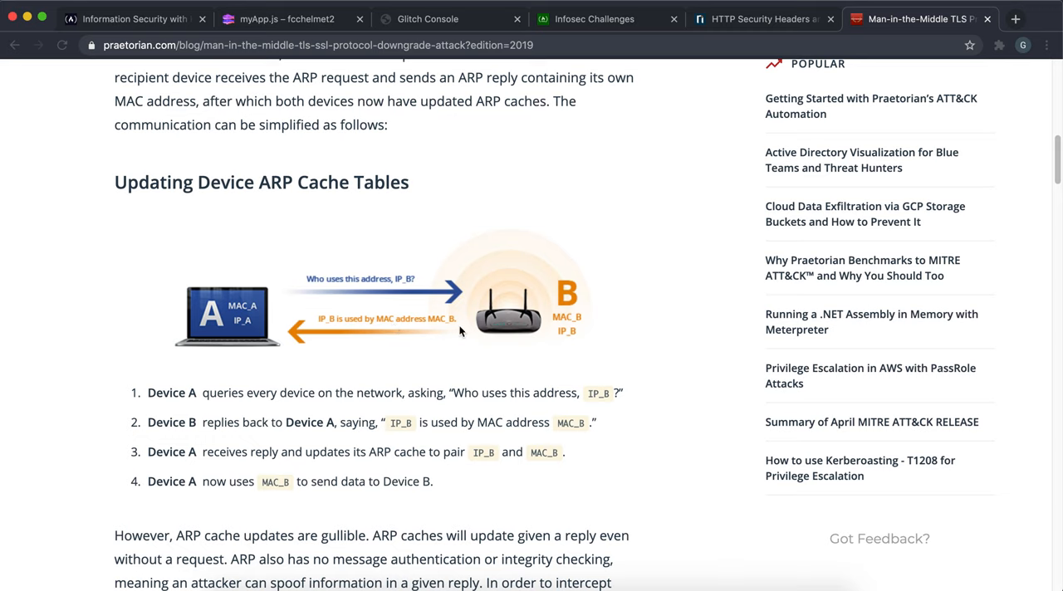
mouse_move(246, 327)
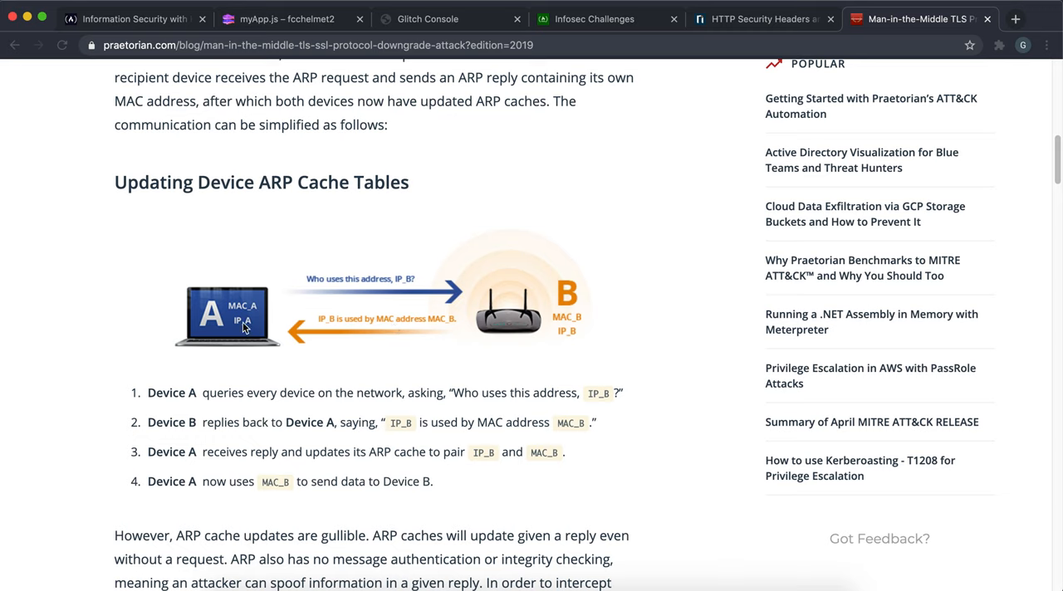
mouse_move(282, 324)
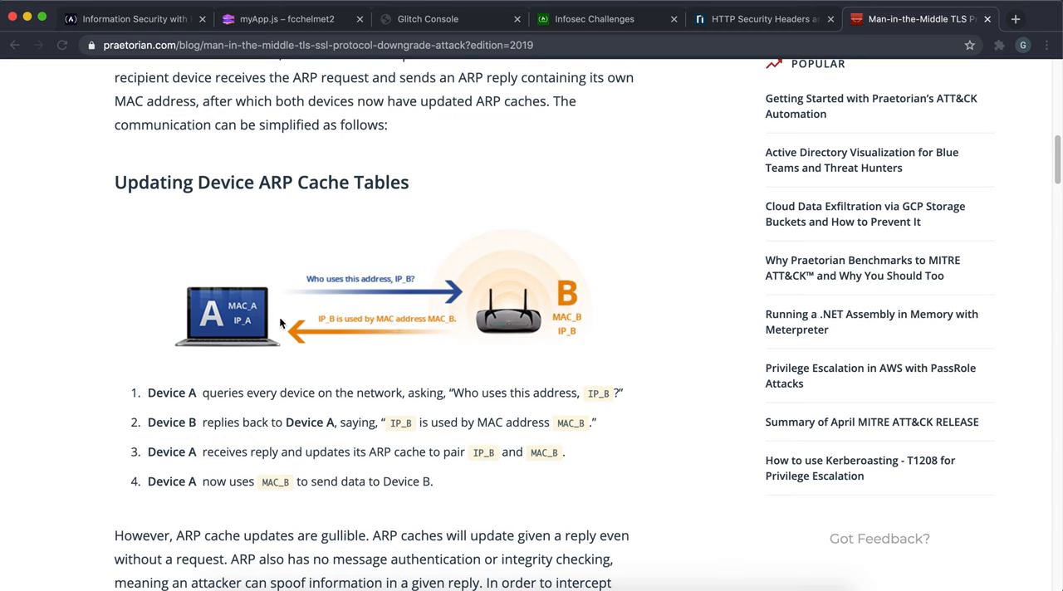
mouse_move(432, 318)
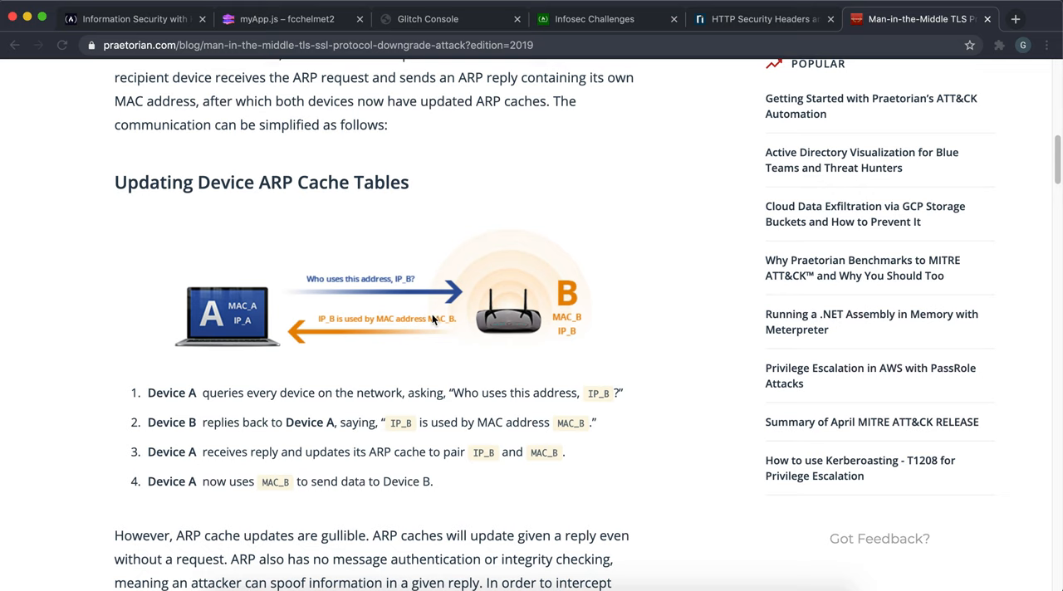
scroll("down", 3)
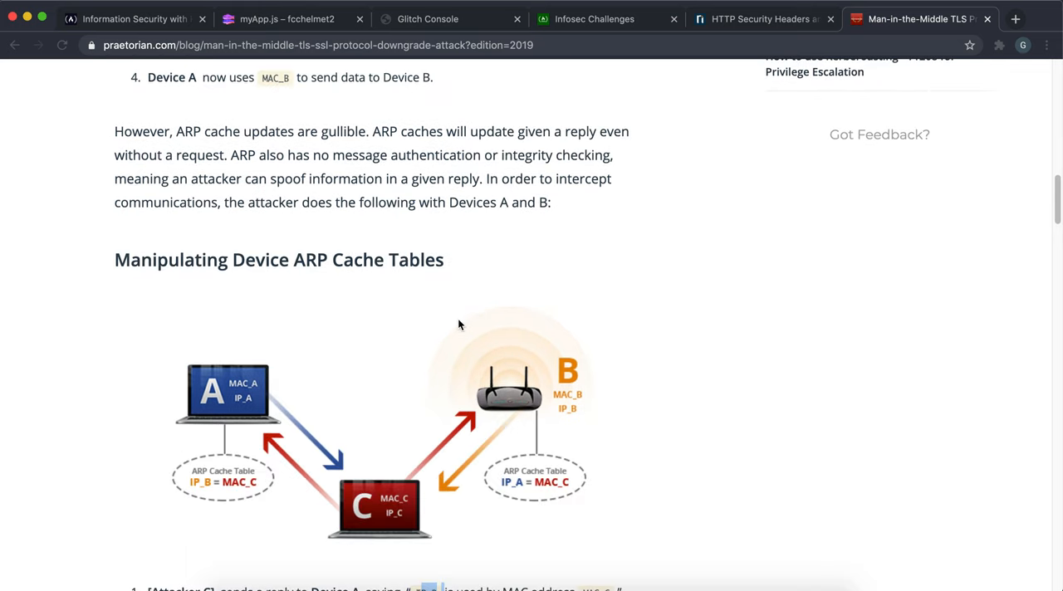
scroll("down", 3)
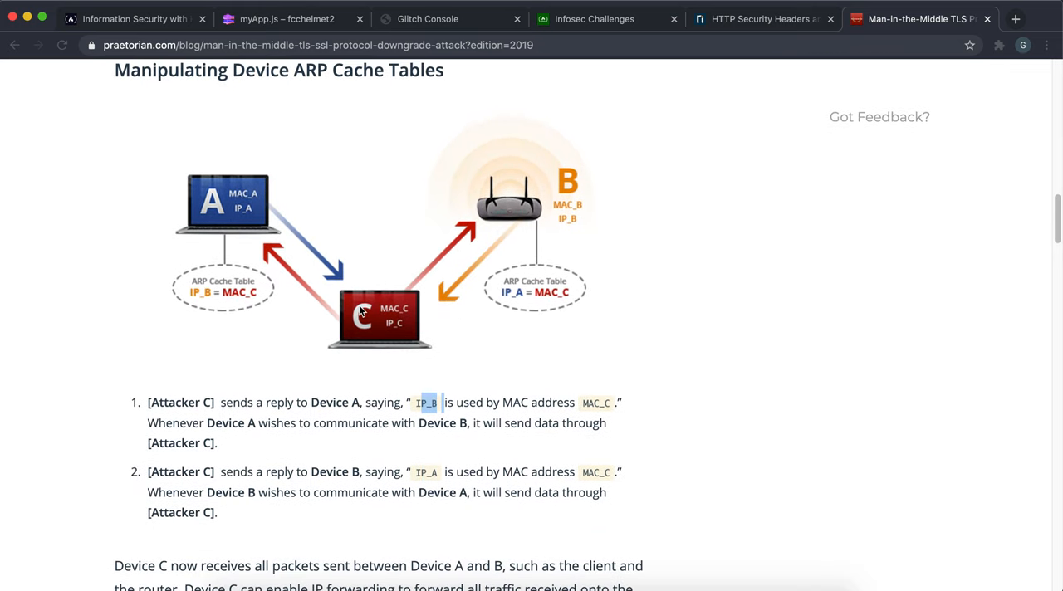
mouse_move(264, 229)
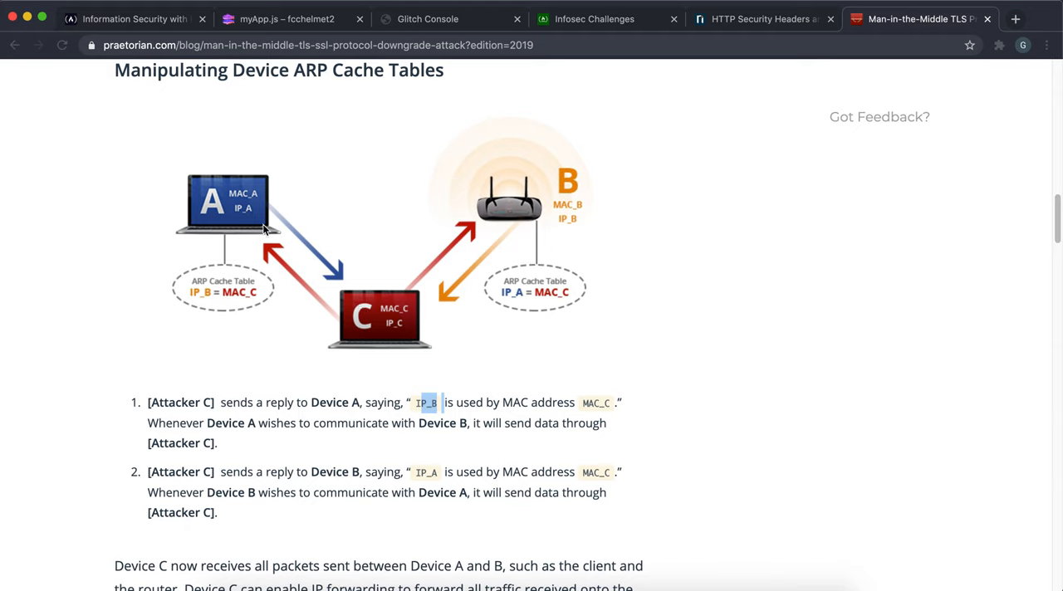
mouse_move(441, 224)
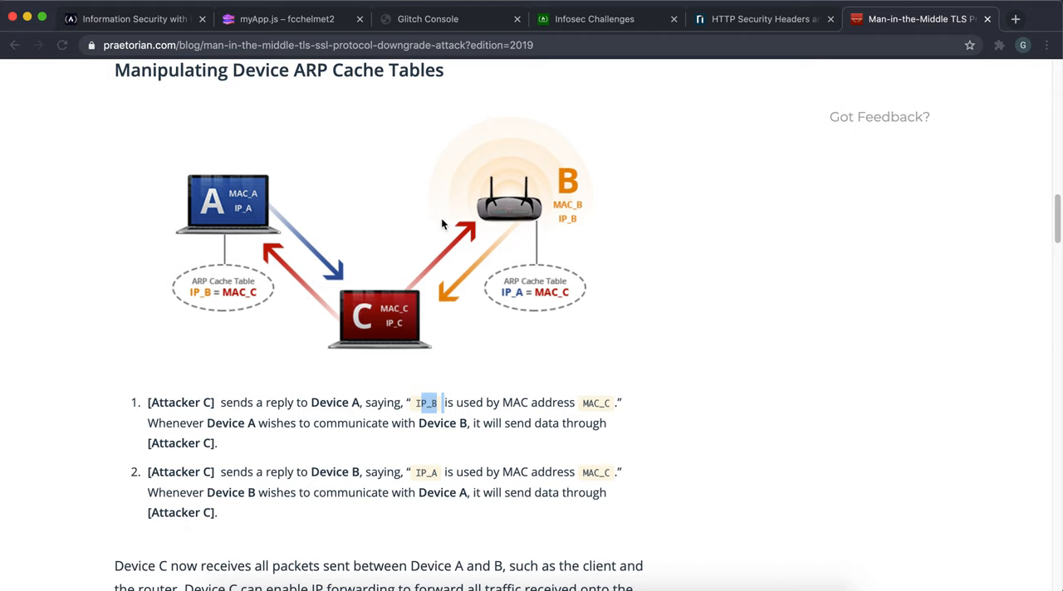
mouse_move(389, 304)
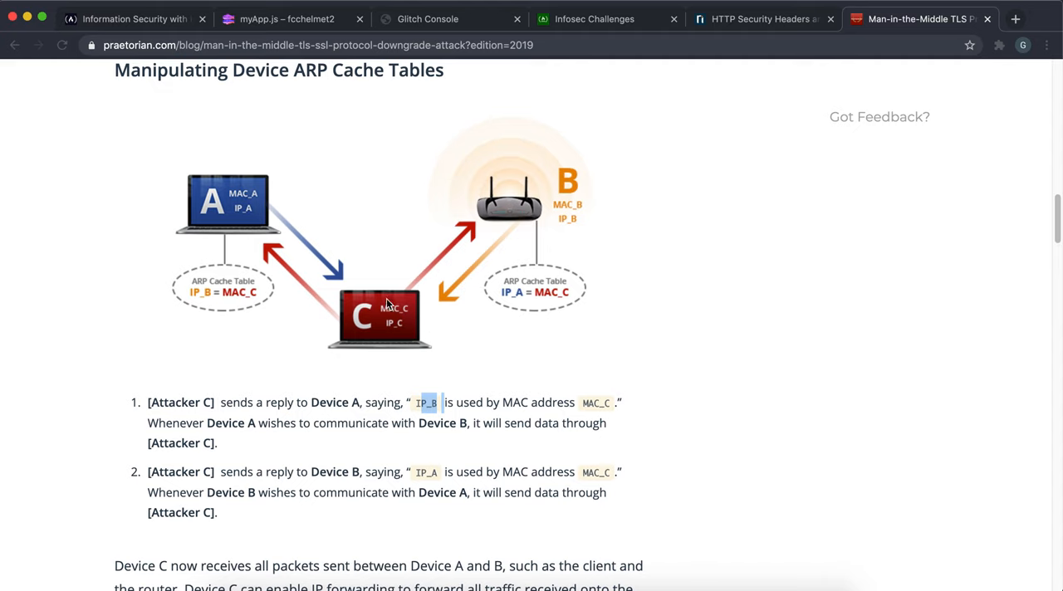
mouse_move(279, 249)
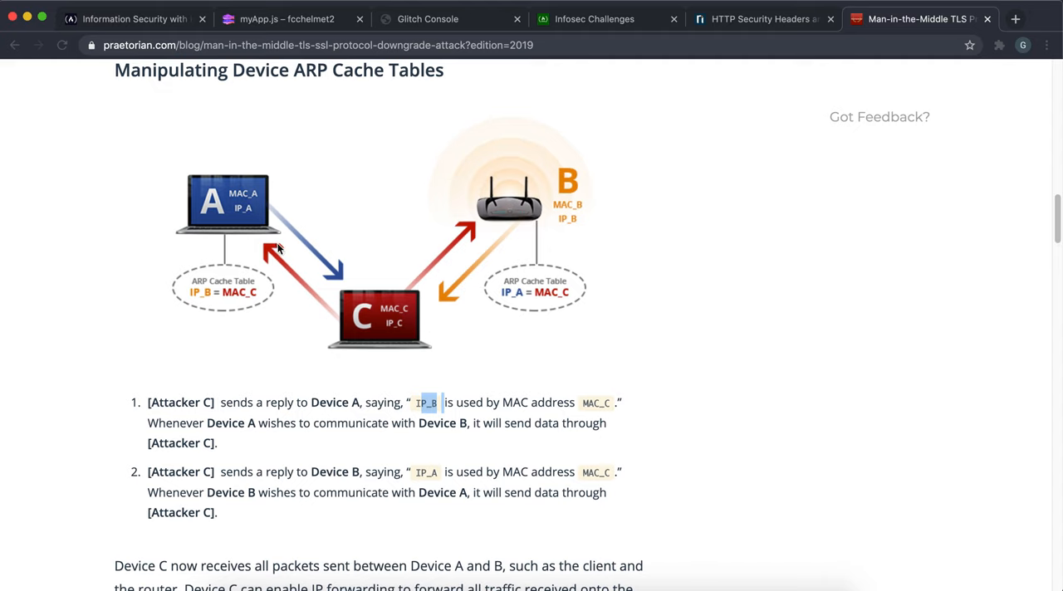
mouse_move(355, 309)
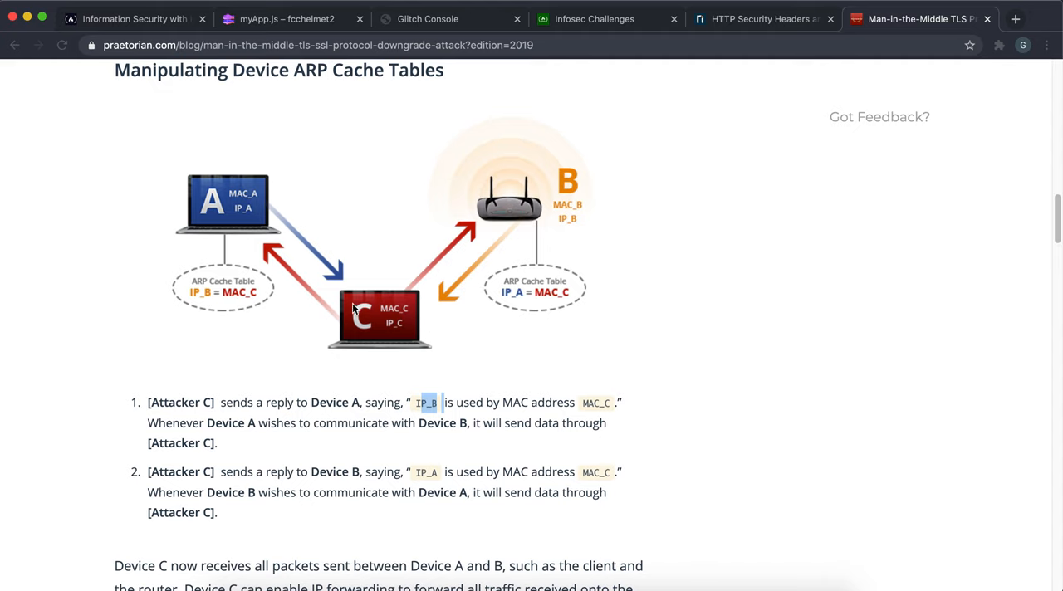
mouse_move(373, 306)
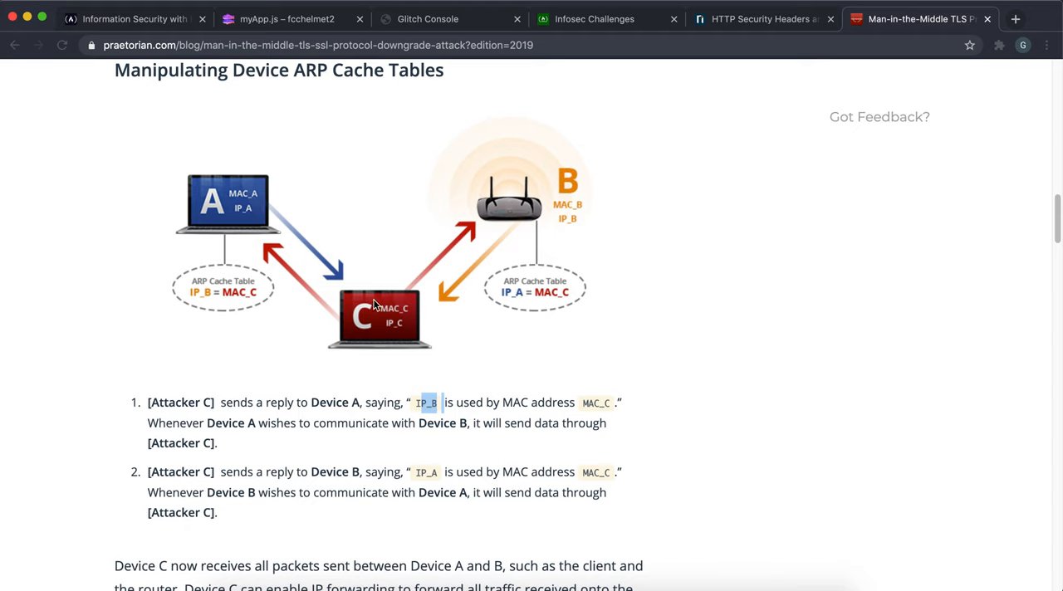
mouse_move(527, 189)
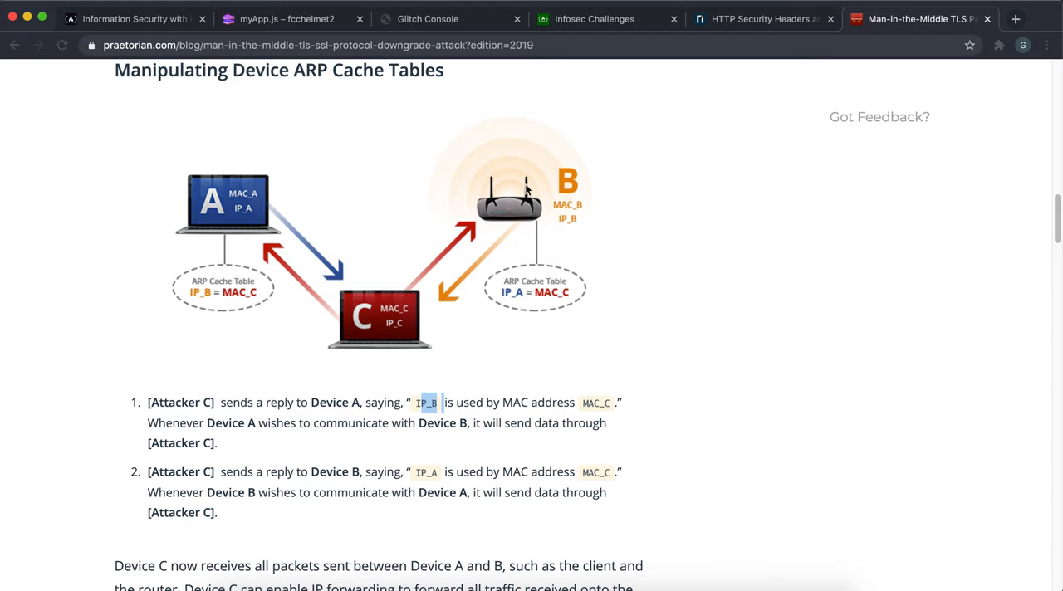
mouse_move(465, 196)
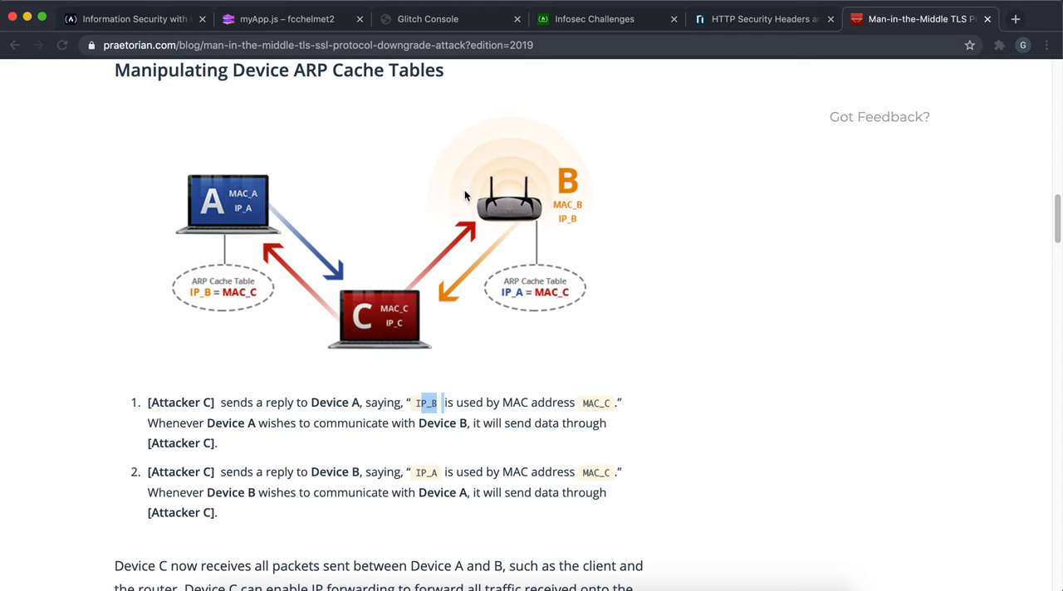
mouse_move(240, 184)
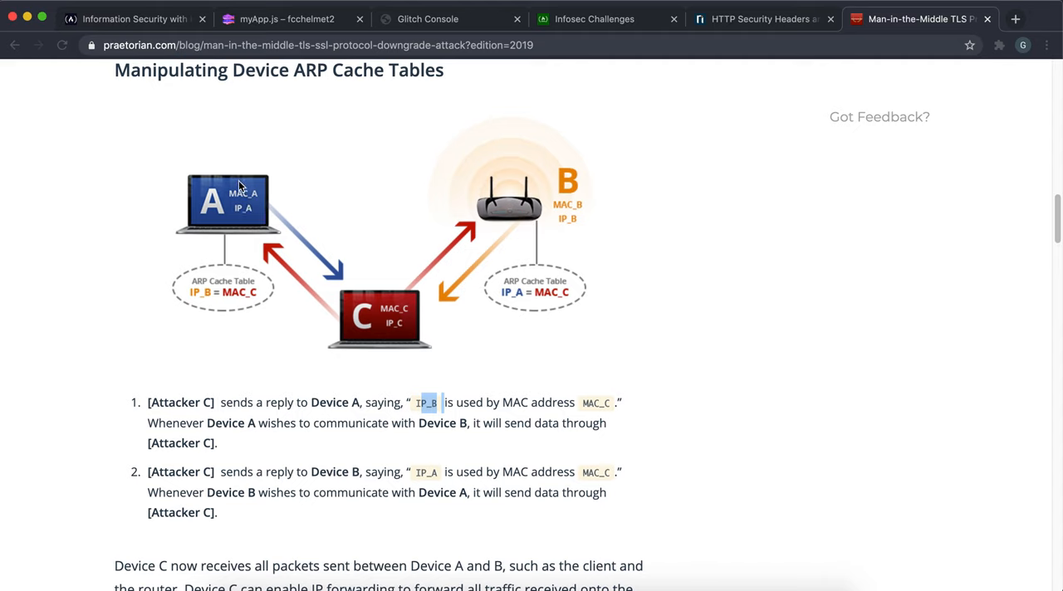
mouse_move(506, 229)
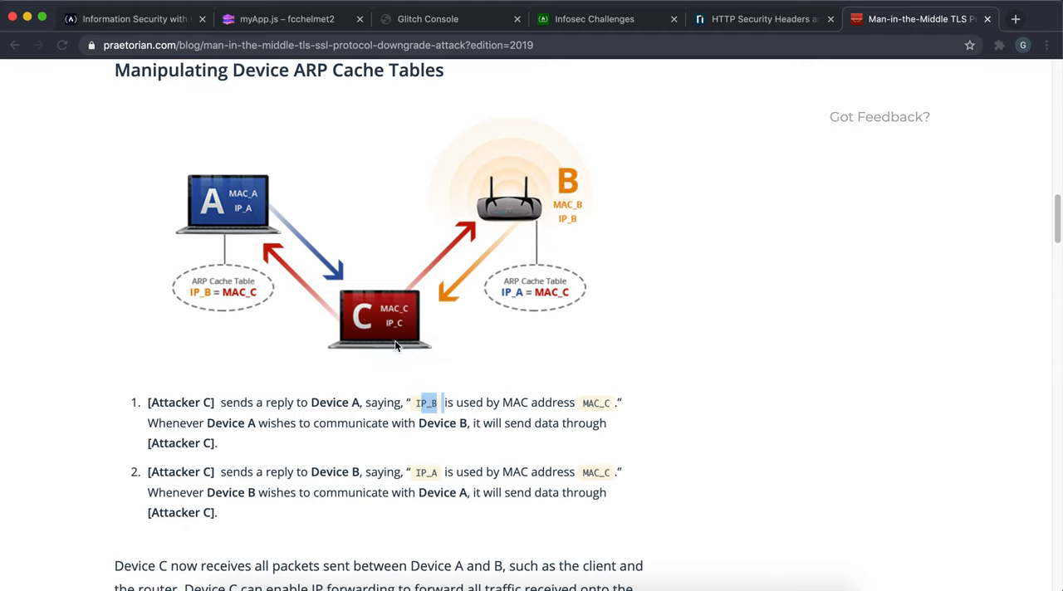
mouse_move(365, 309)
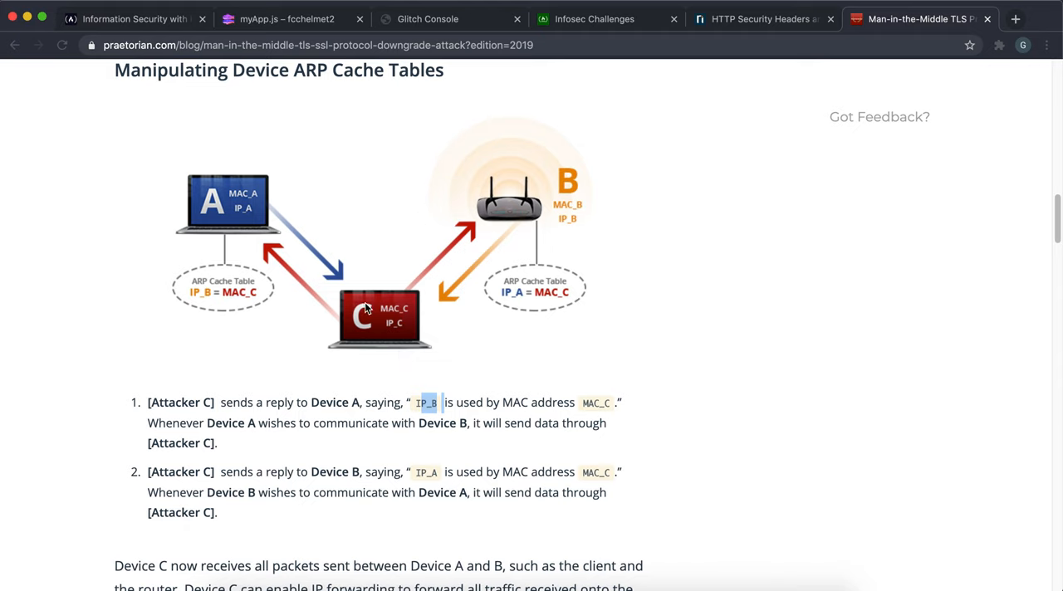
mouse_move(282, 236)
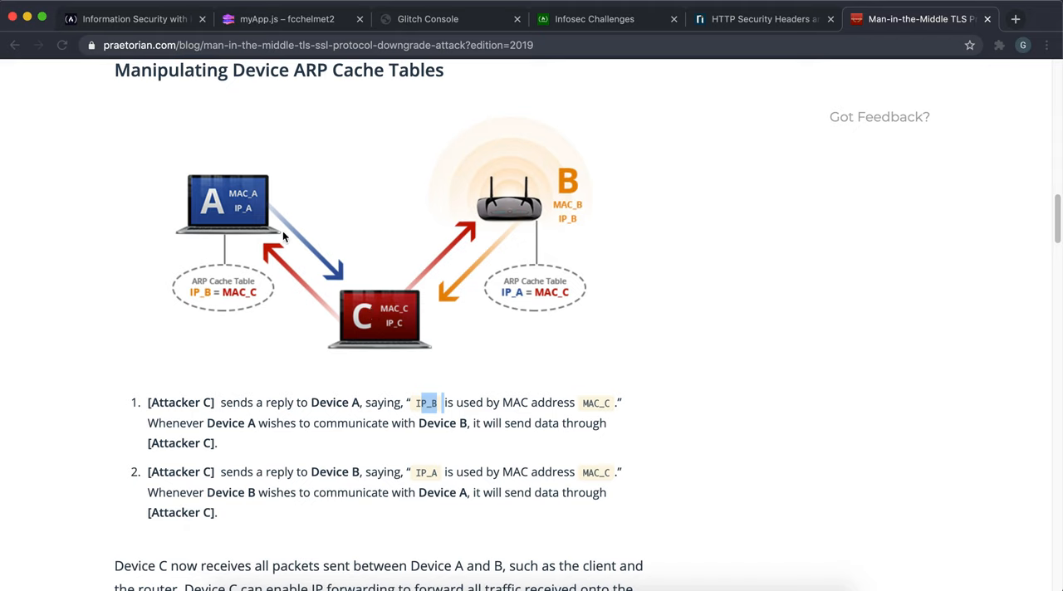
mouse_move(376, 314)
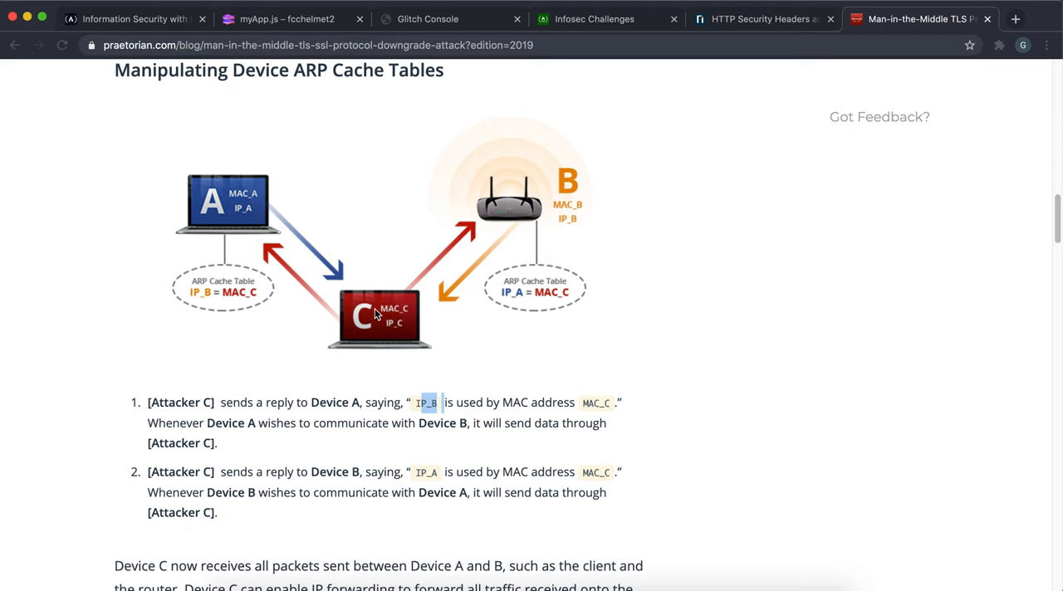
mouse_move(453, 272)
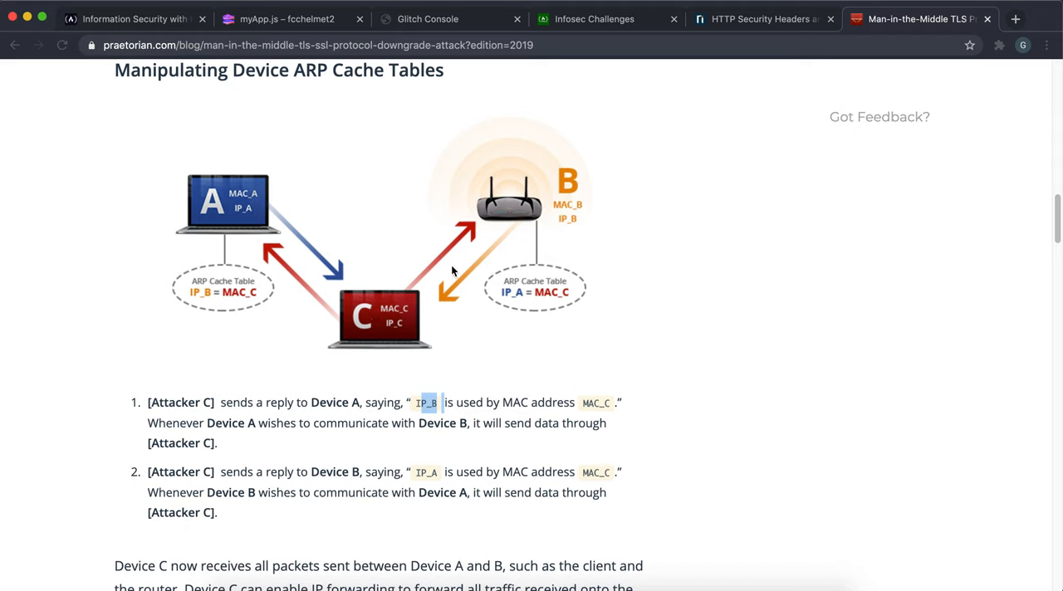
mouse_move(375, 319)
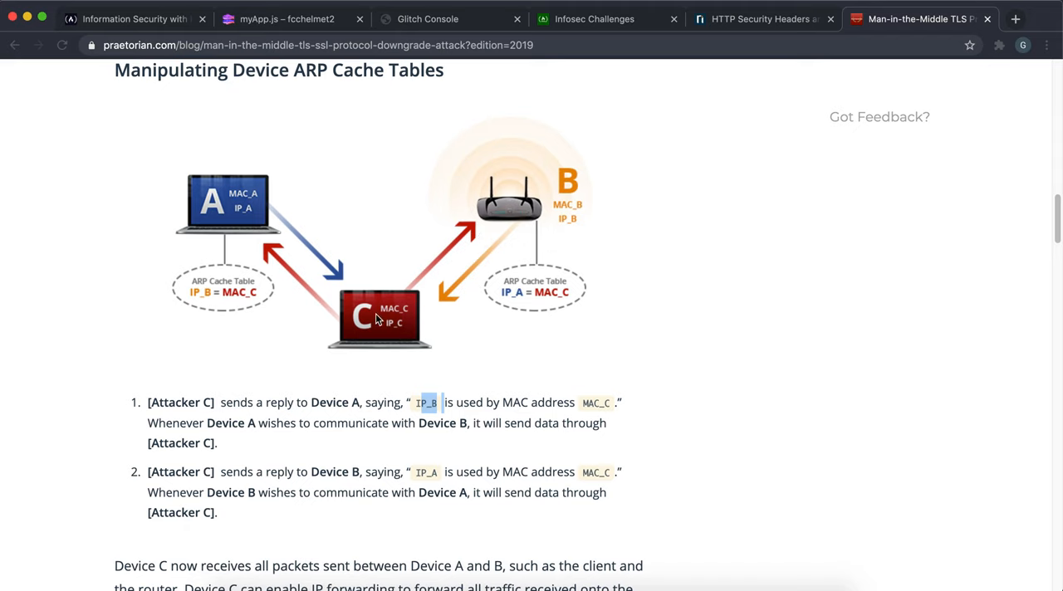
mouse_move(455, 239)
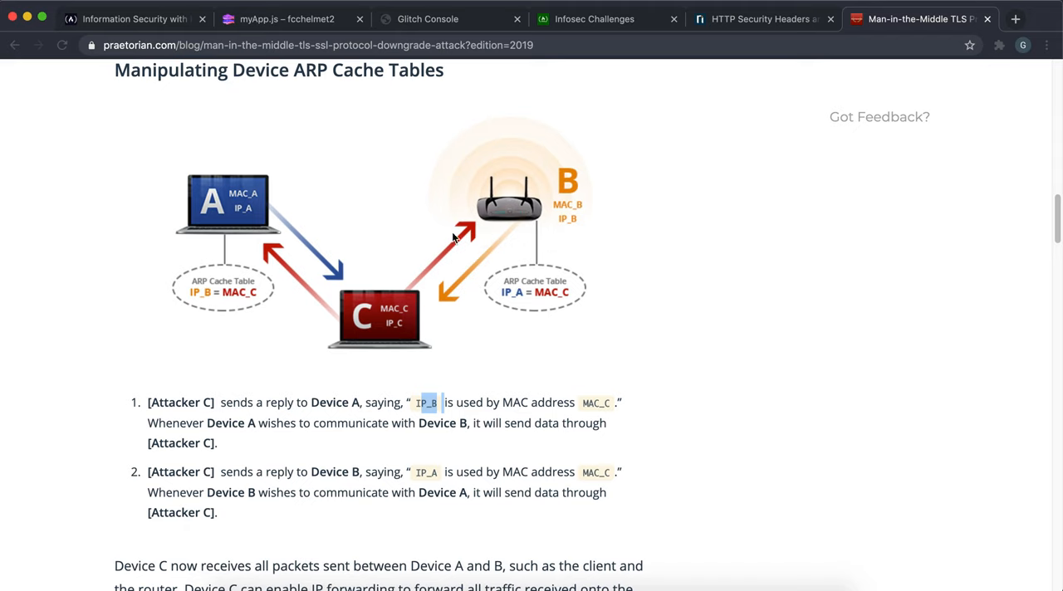
mouse_move(267, 259)
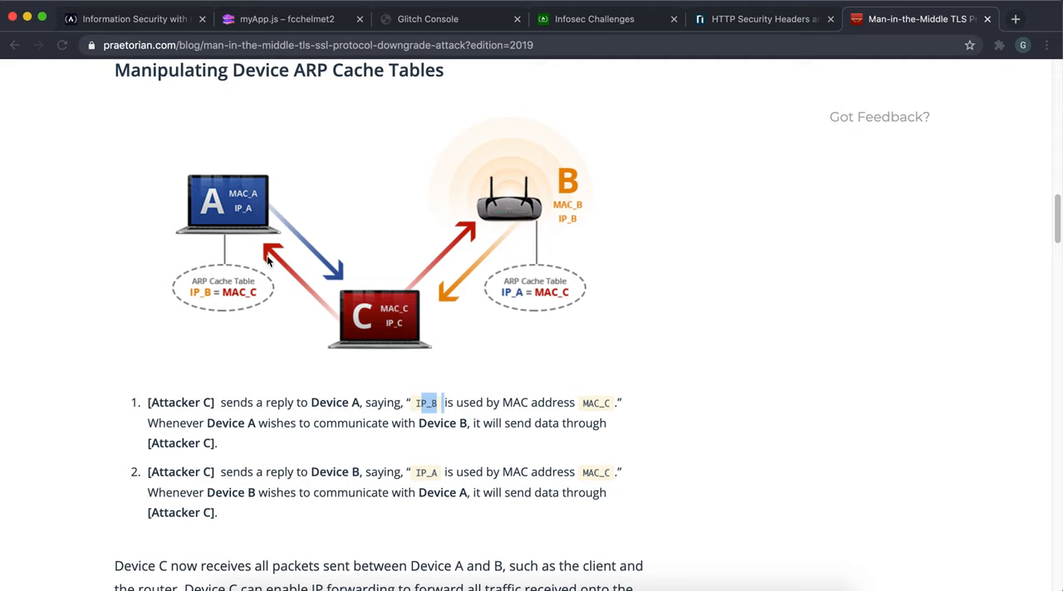
mouse_move(452, 232)
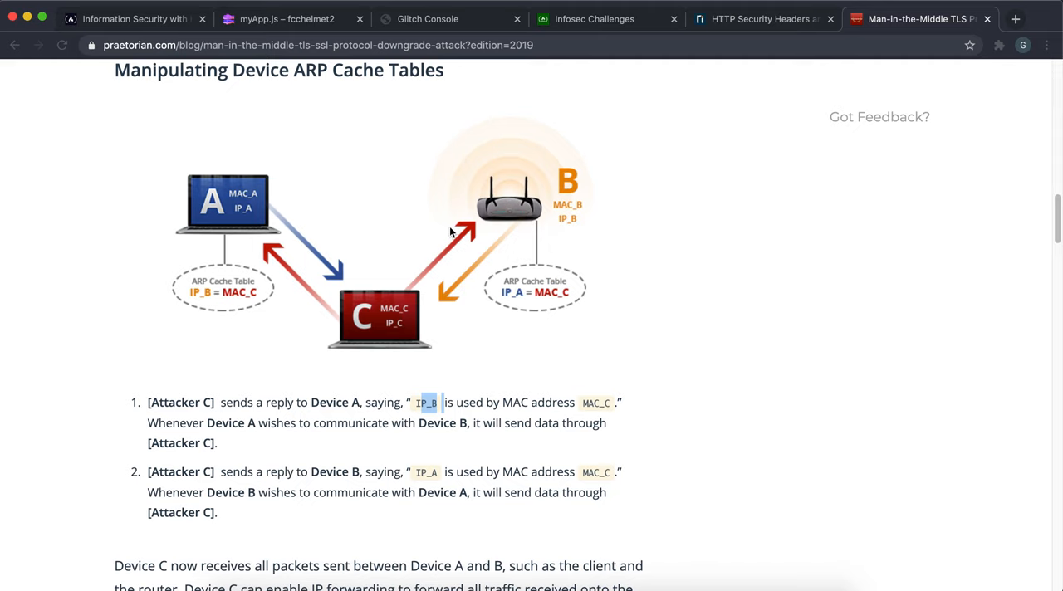
mouse_move(485, 219)
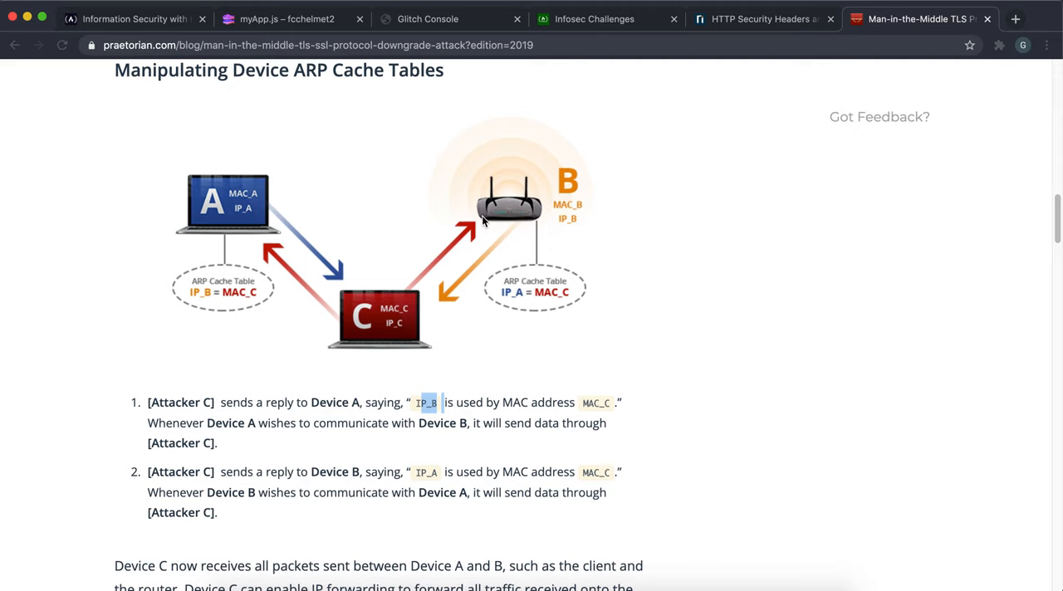
mouse_move(390, 314)
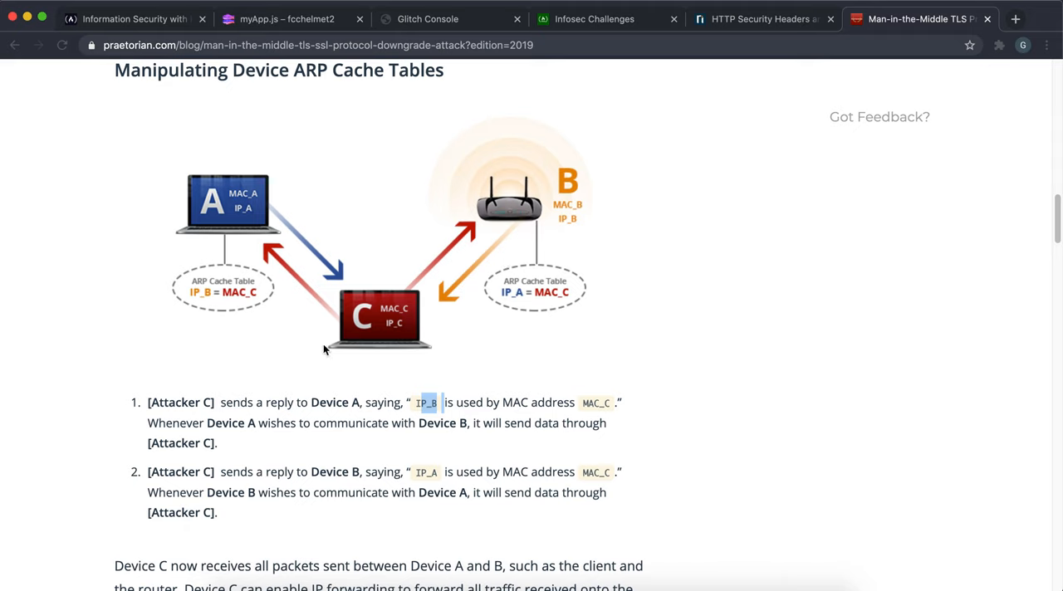
mouse_move(381, 334)
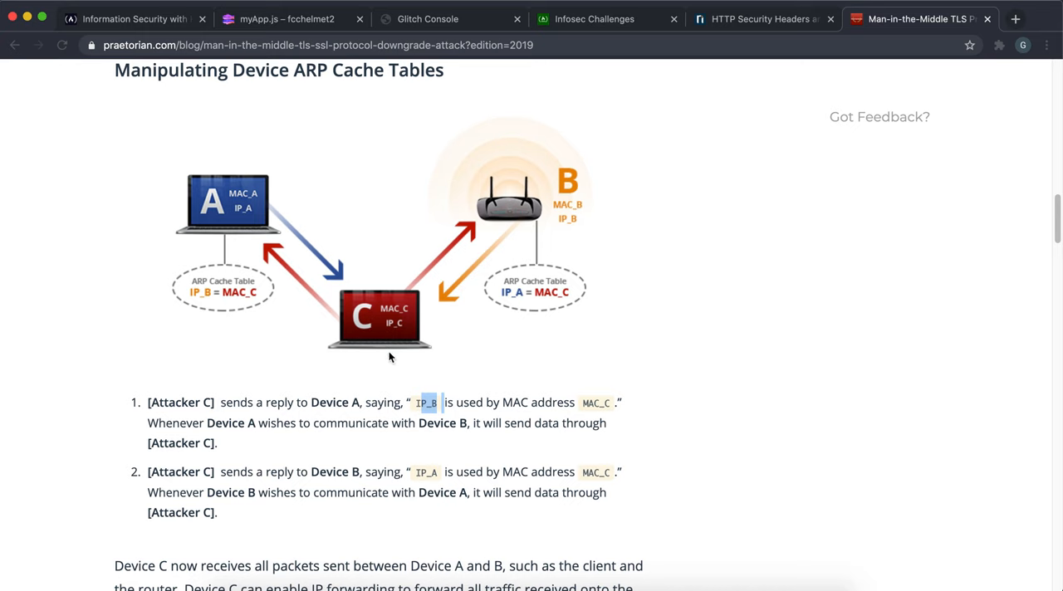
scroll("down", 3)
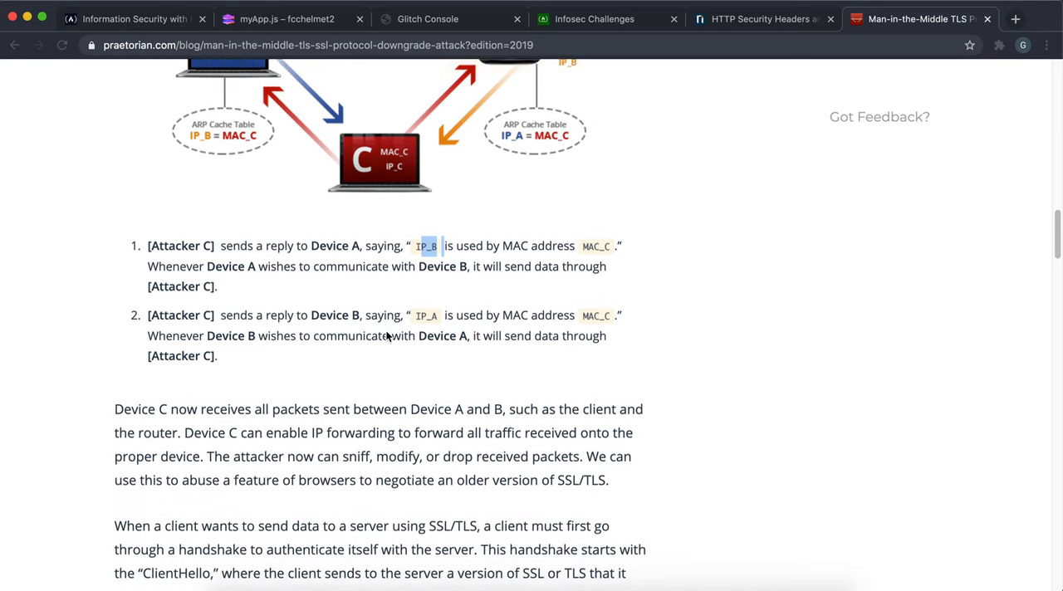
scroll("down", 3)
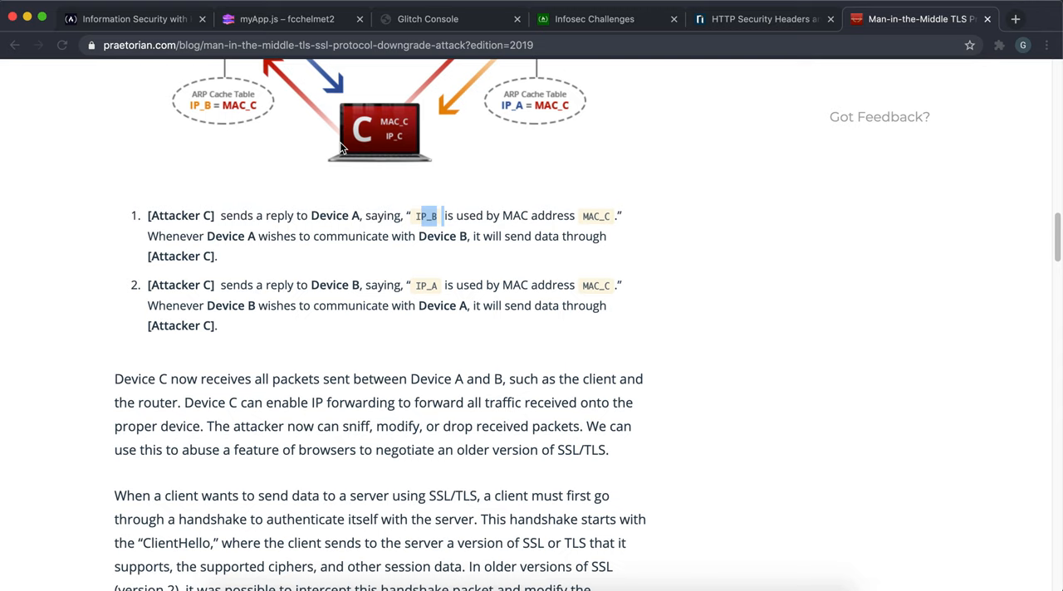
mouse_move(312, 329)
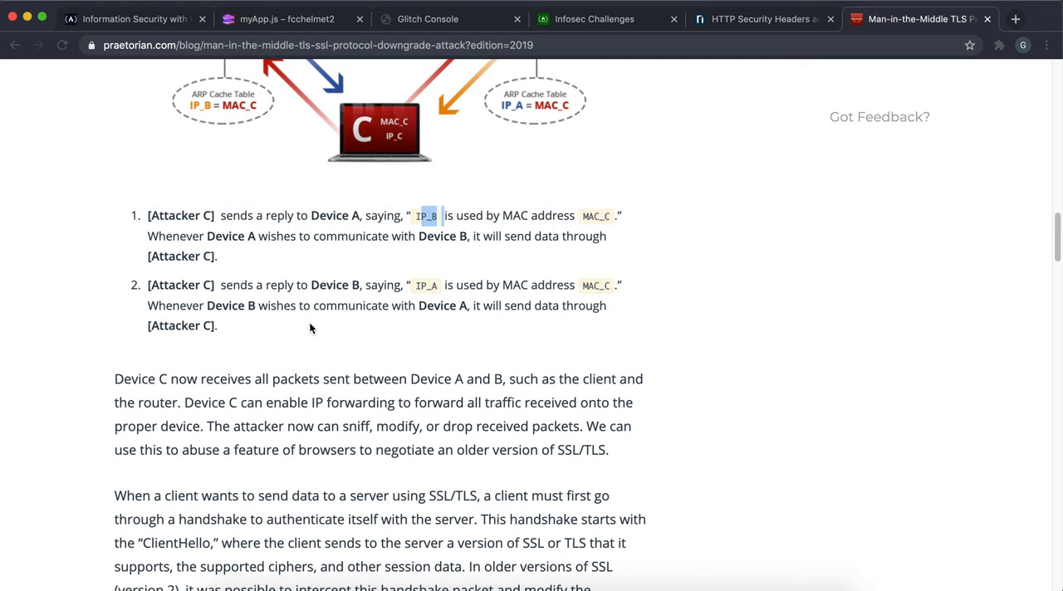
mouse_move(315, 3)
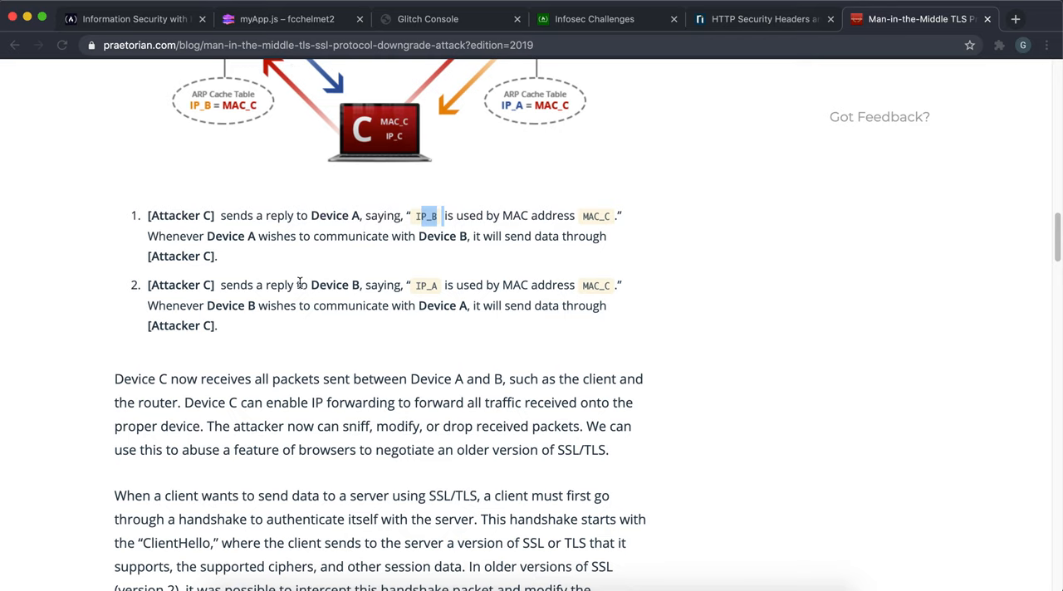
mouse_move(329, 253)
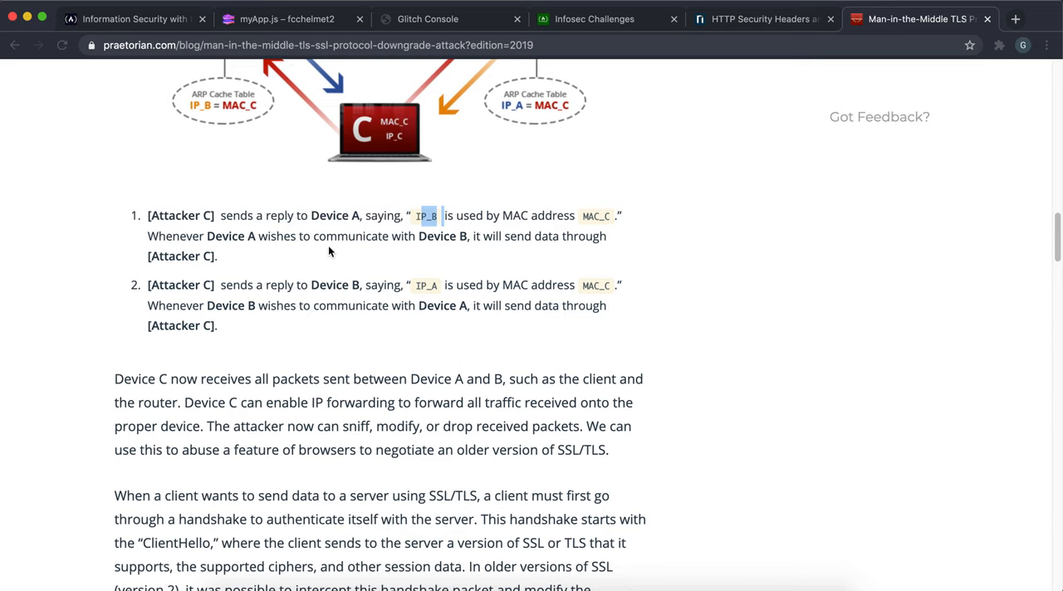
scroll("up", 3)
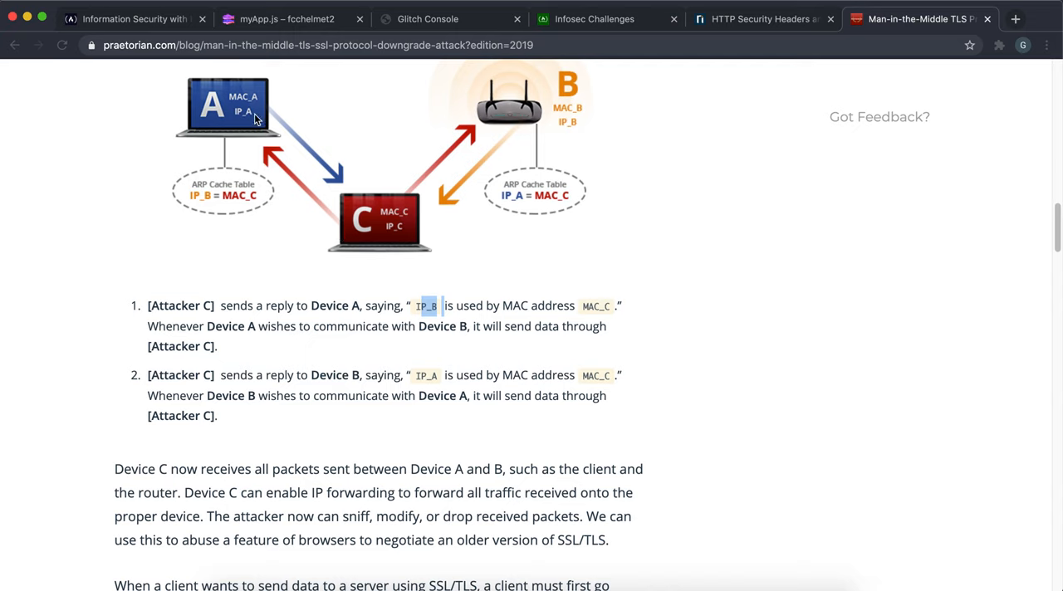
mouse_move(357, 229)
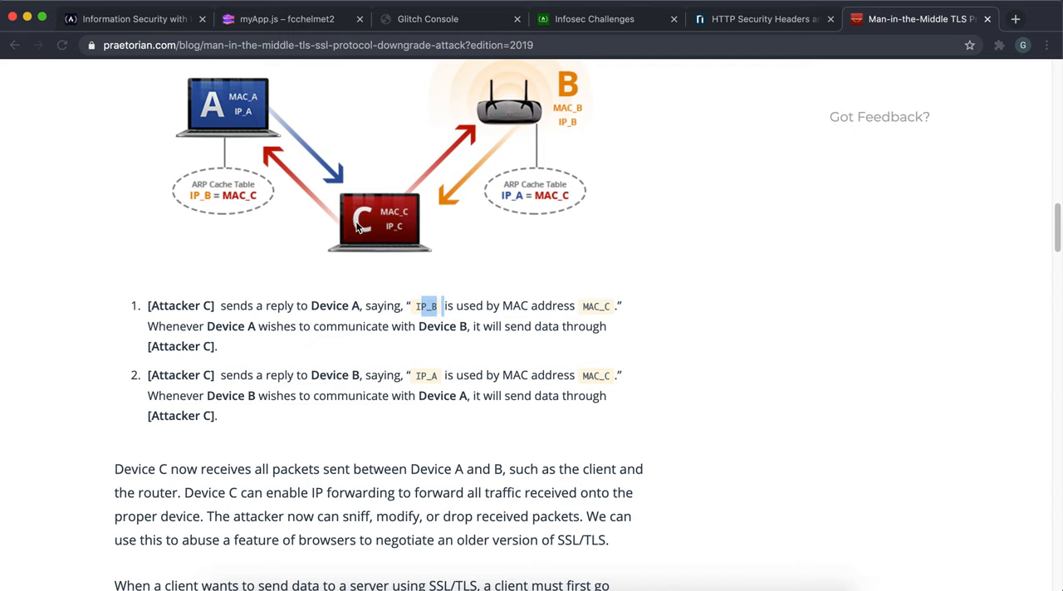
mouse_move(391, 209)
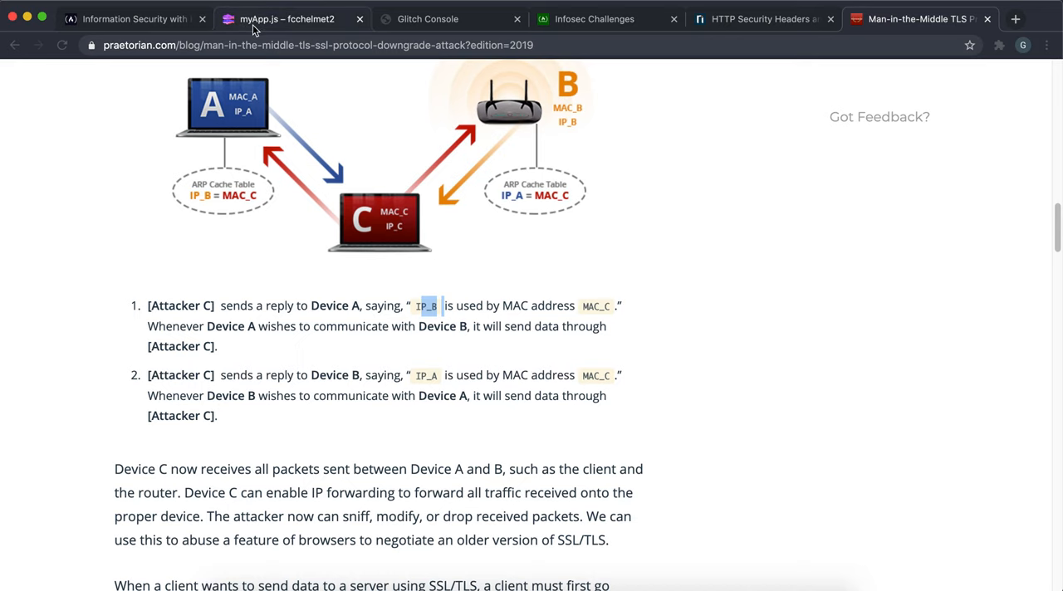
mouse_move(664, 10)
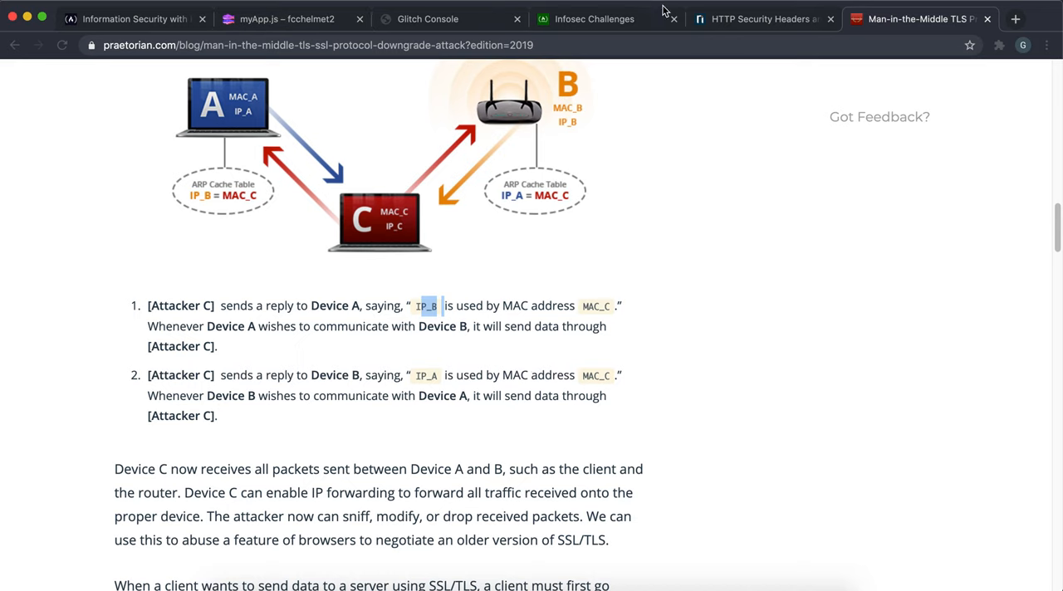
- Switch to the Netsparker HTTP security headers article showing Strict-Transport-Security max-age=31536000
left_click(761, 18)
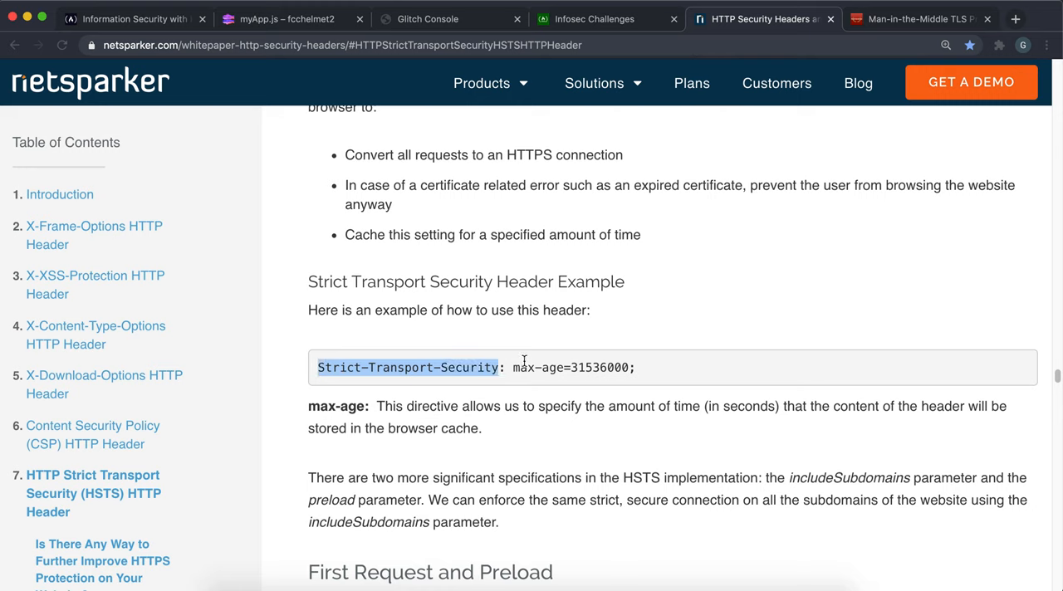
mouse_move(431, 380)
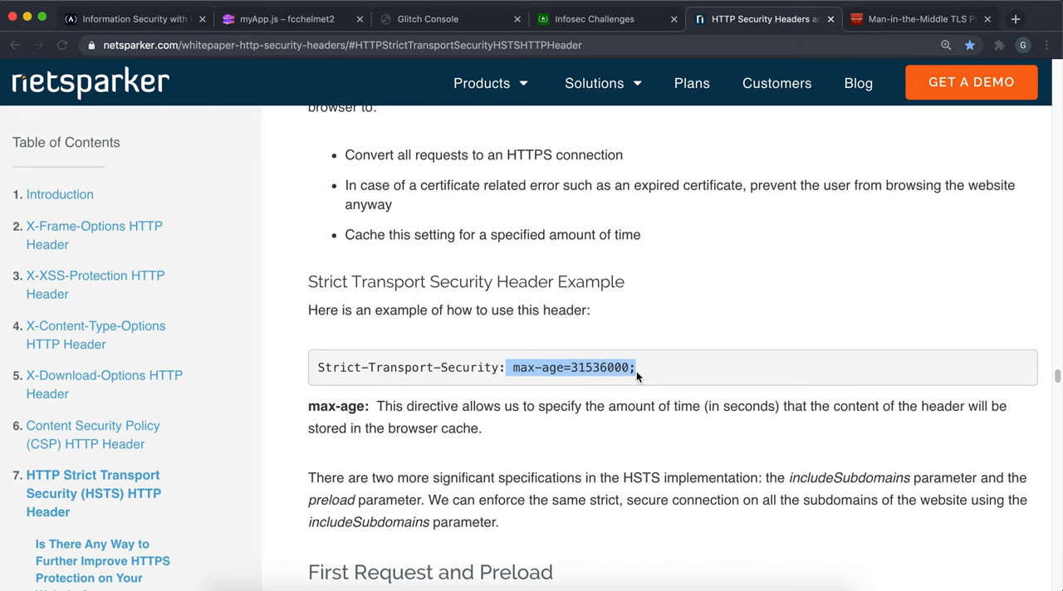
mouse_move(548, 382)
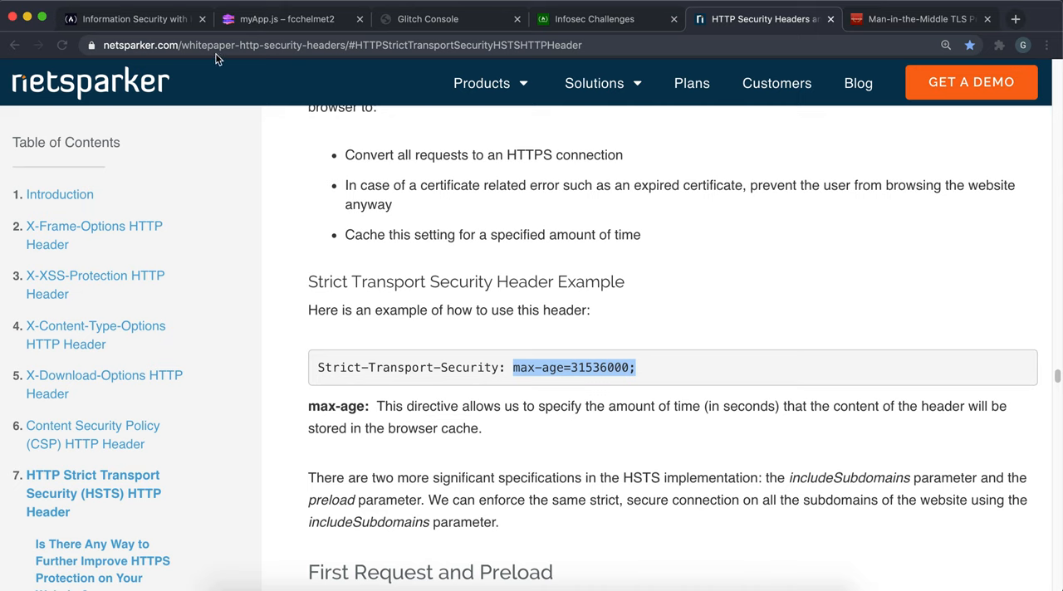
mouse_move(369, 403)
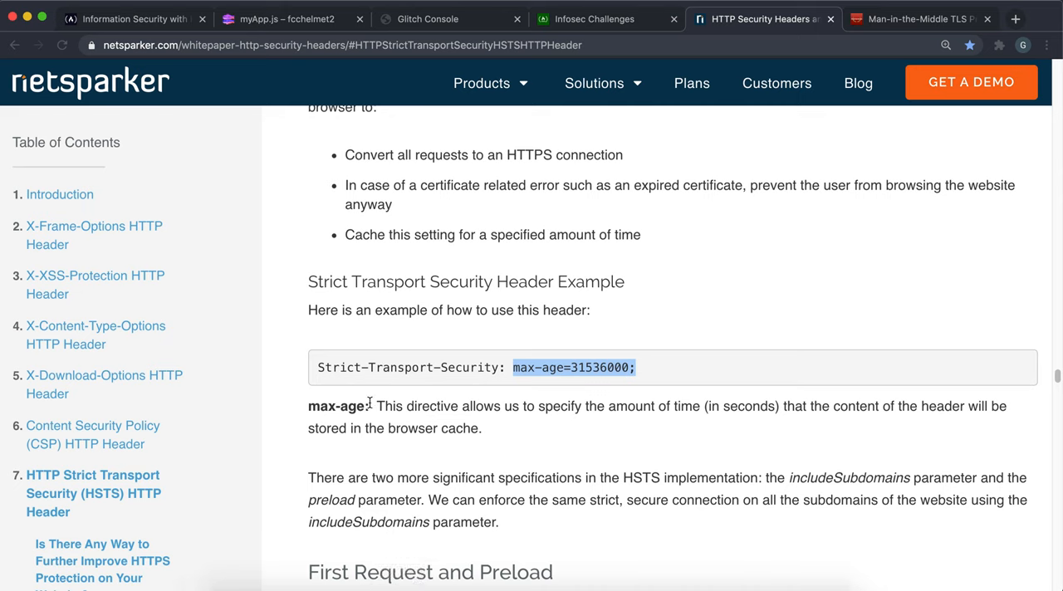
- View package.json in the Glitch editor, highlighting helmet's version ^2.3.0
left_click(285, 19)
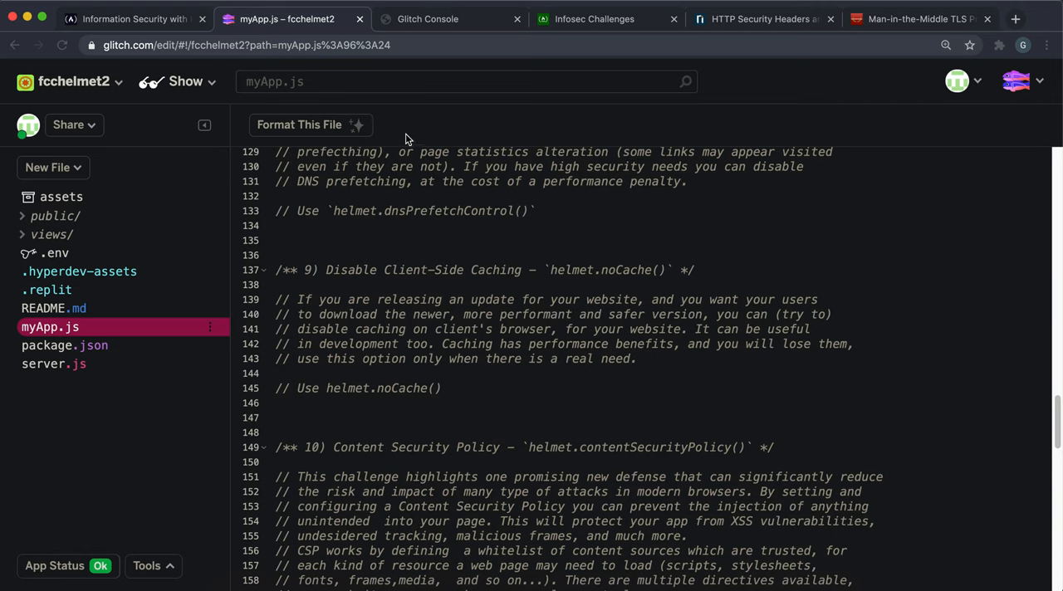
left_click(53, 363)
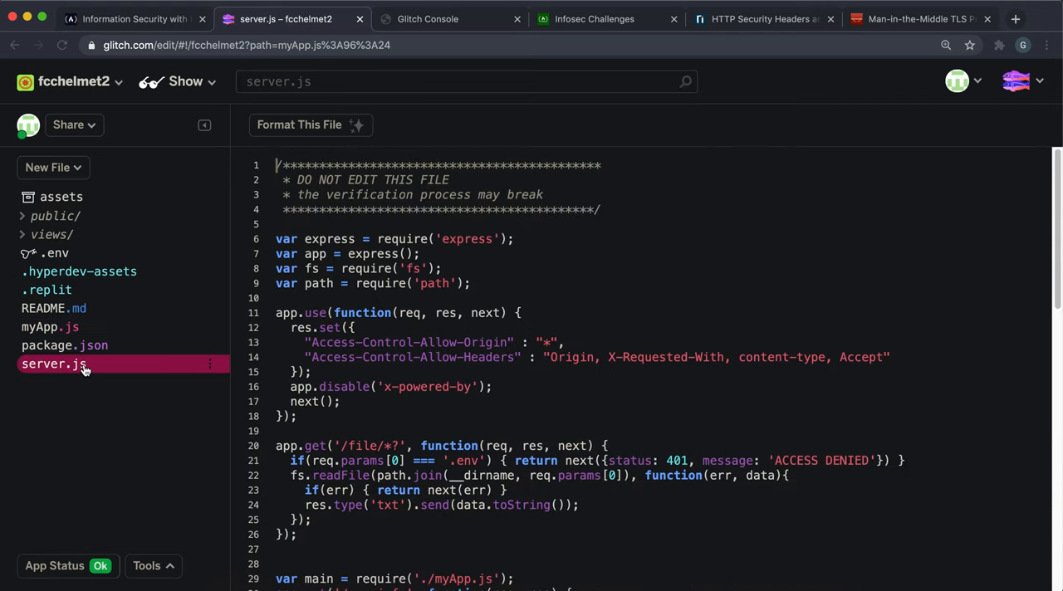
left_click(64, 345)
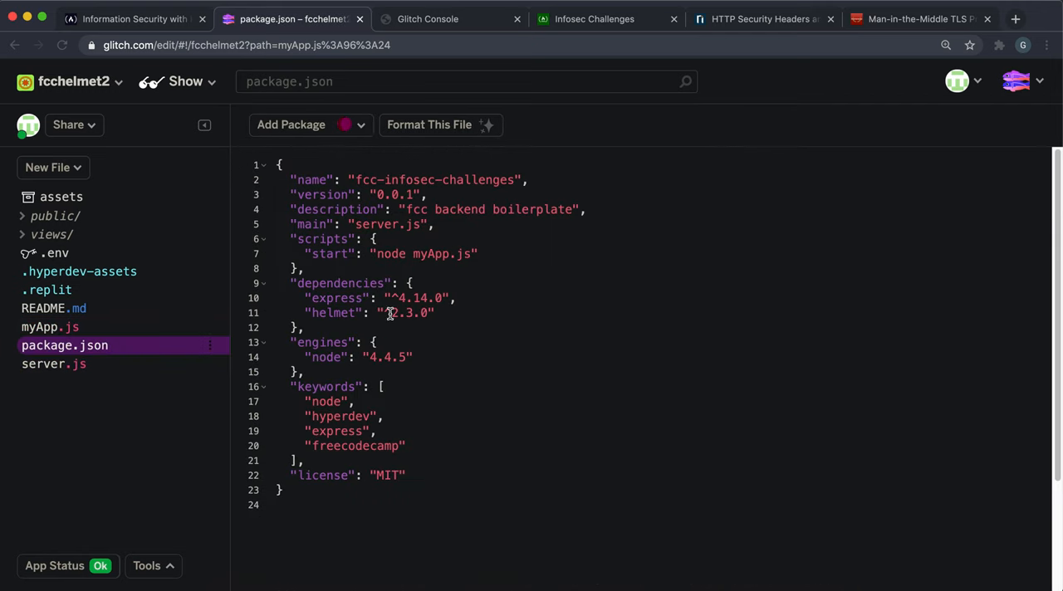
double_click(406, 312)
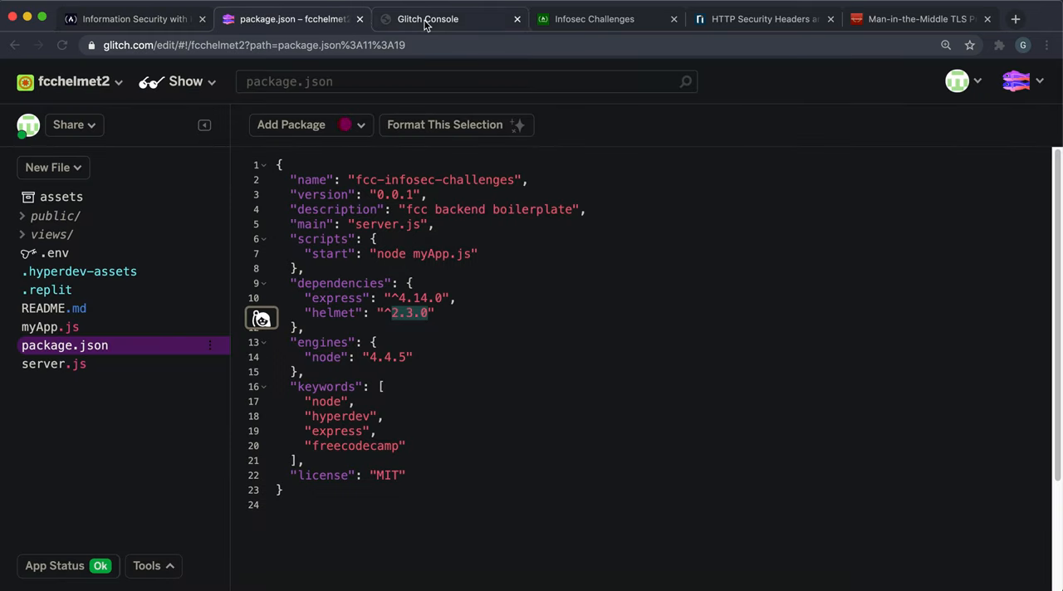
- Start 'npm uninstall helmet' in the console and watch its progress against package.json's ^2.3.0 entry
left_click(428, 18)
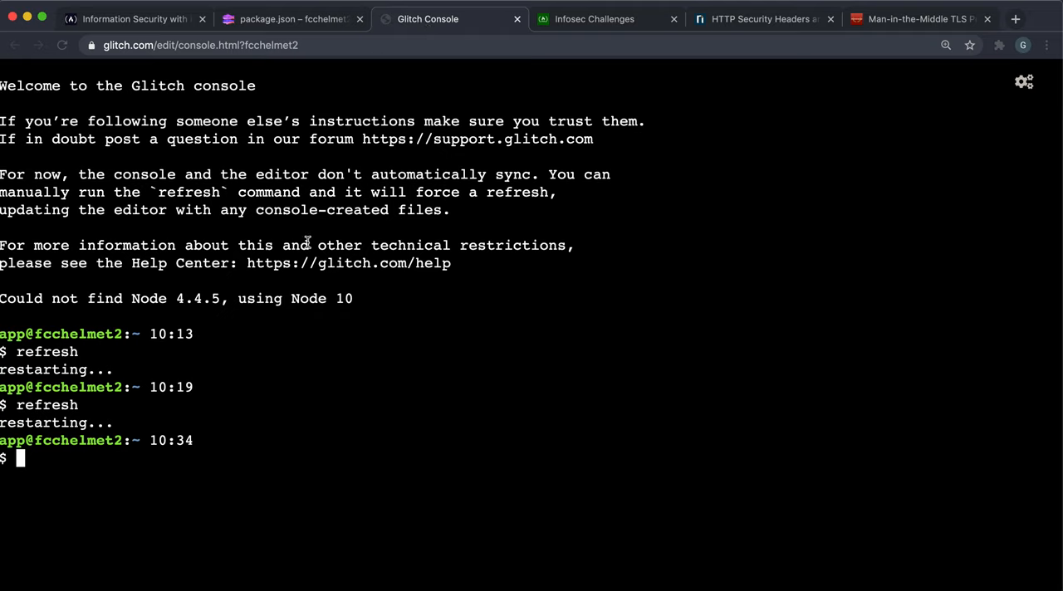
type("npm un")
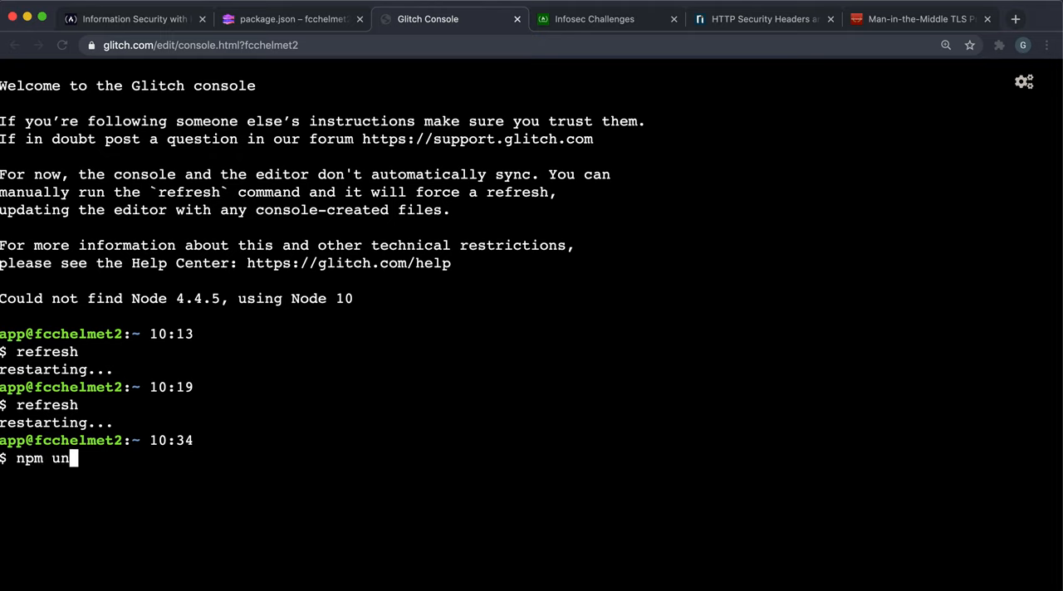
type("install helmet")
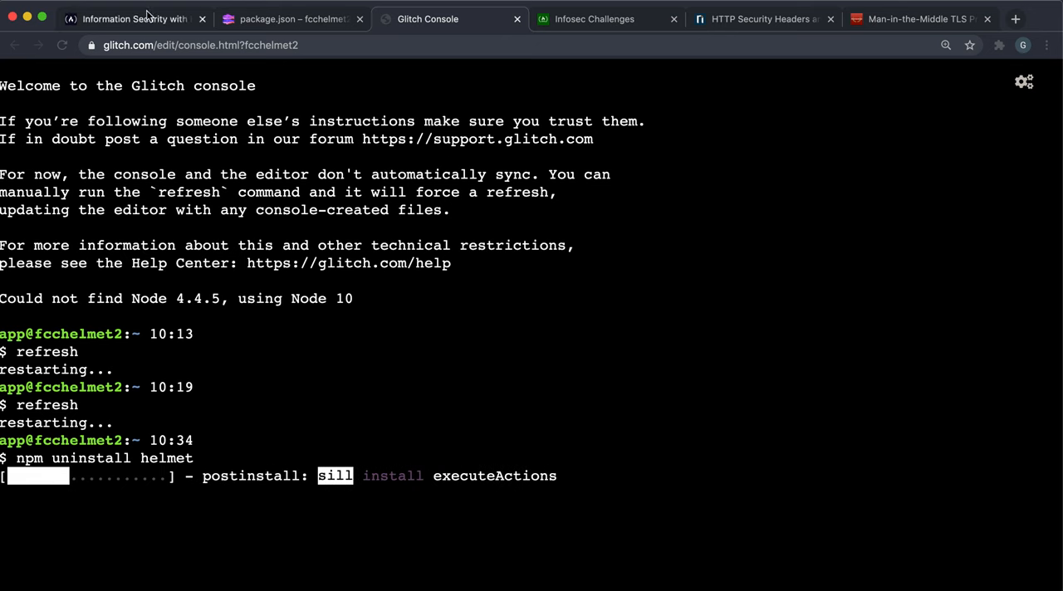
left_click(125, 18)
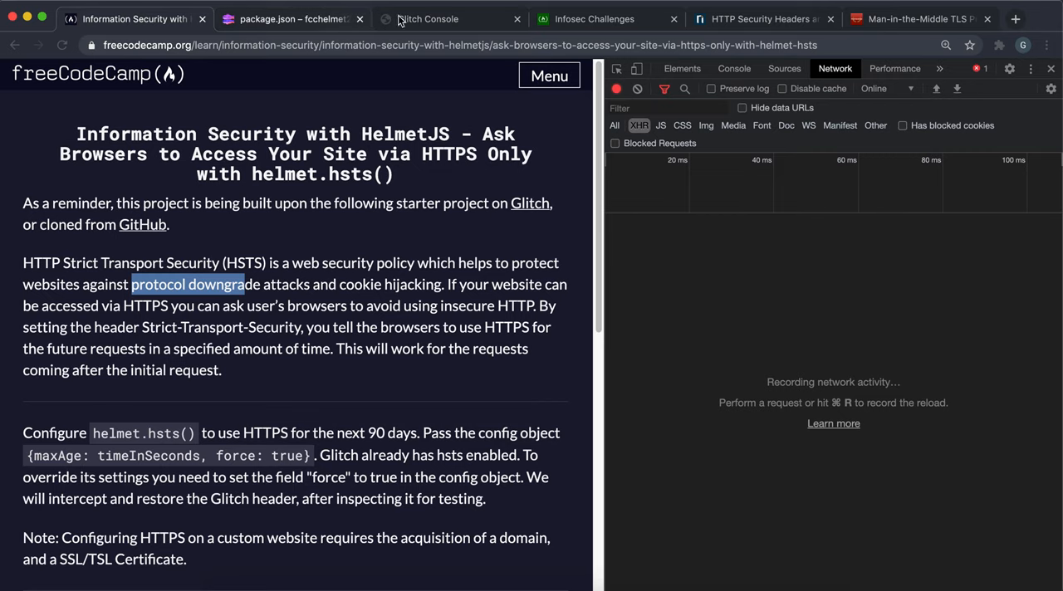
left_click(291, 18)
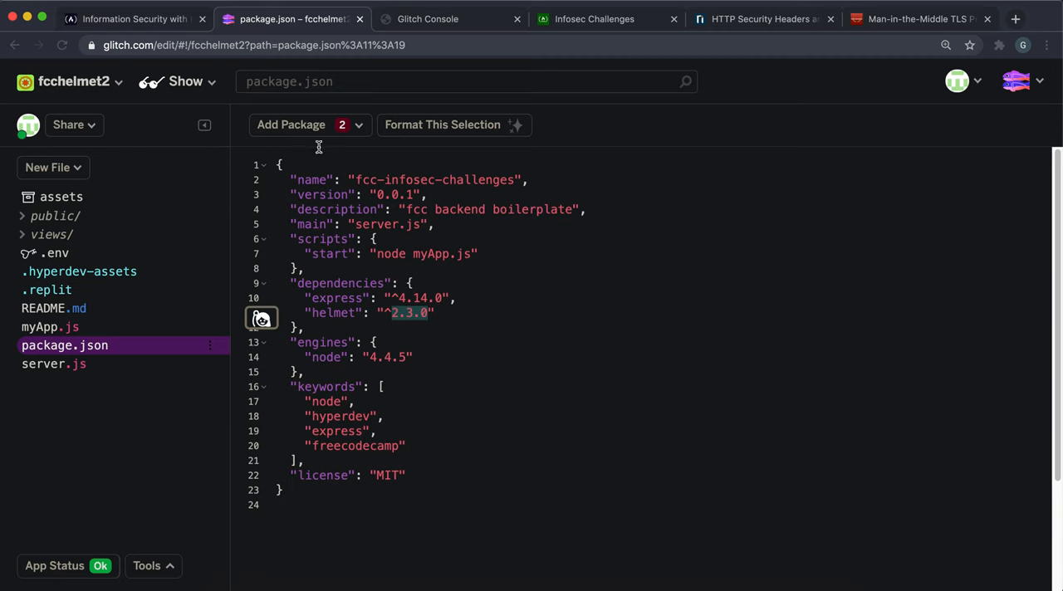
left_click(428, 19)
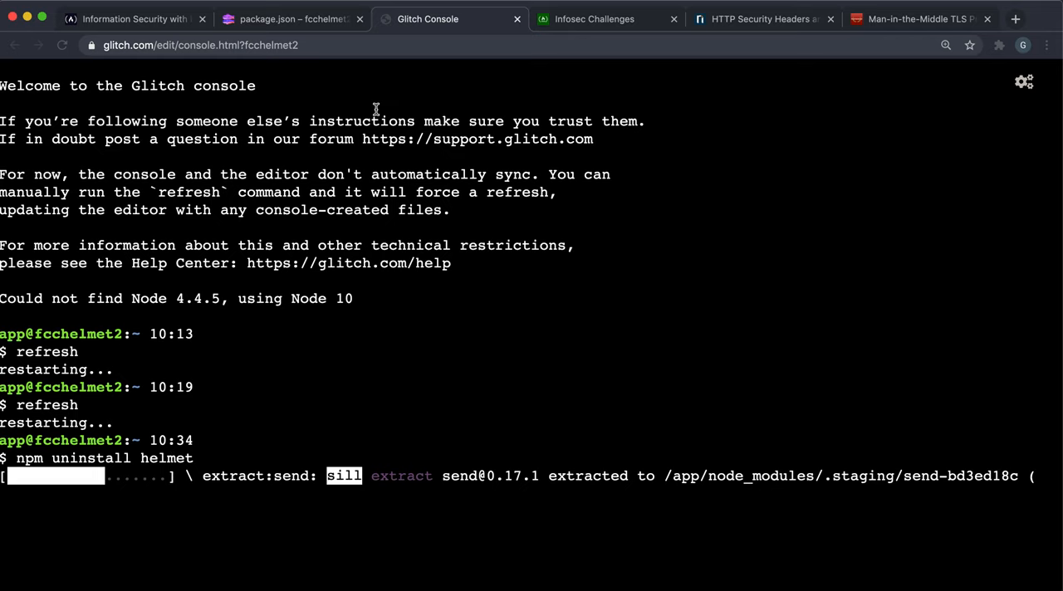
mouse_move(258, 309)
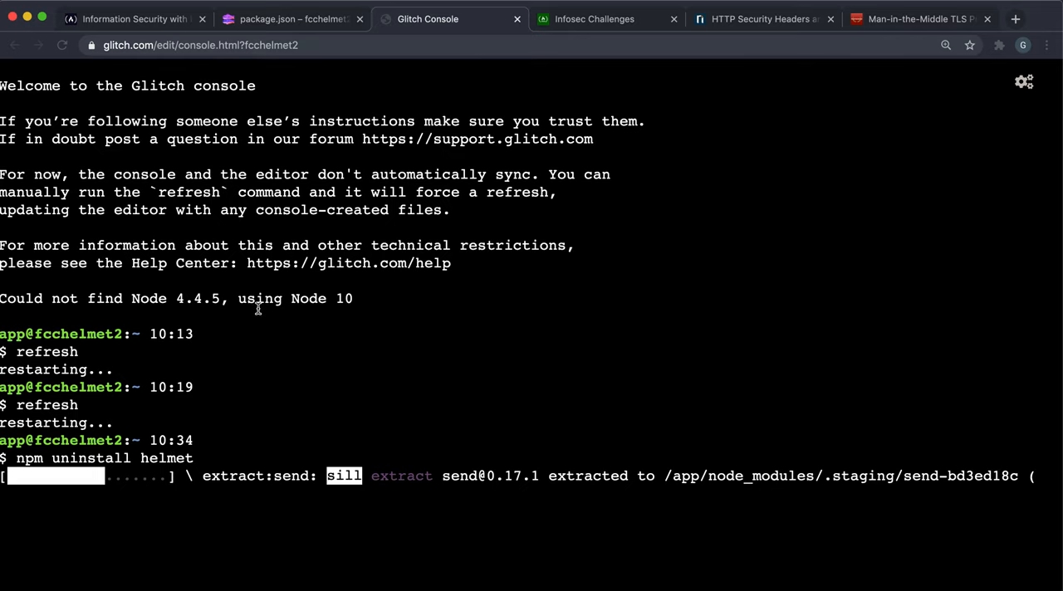
left_click(291, 18)
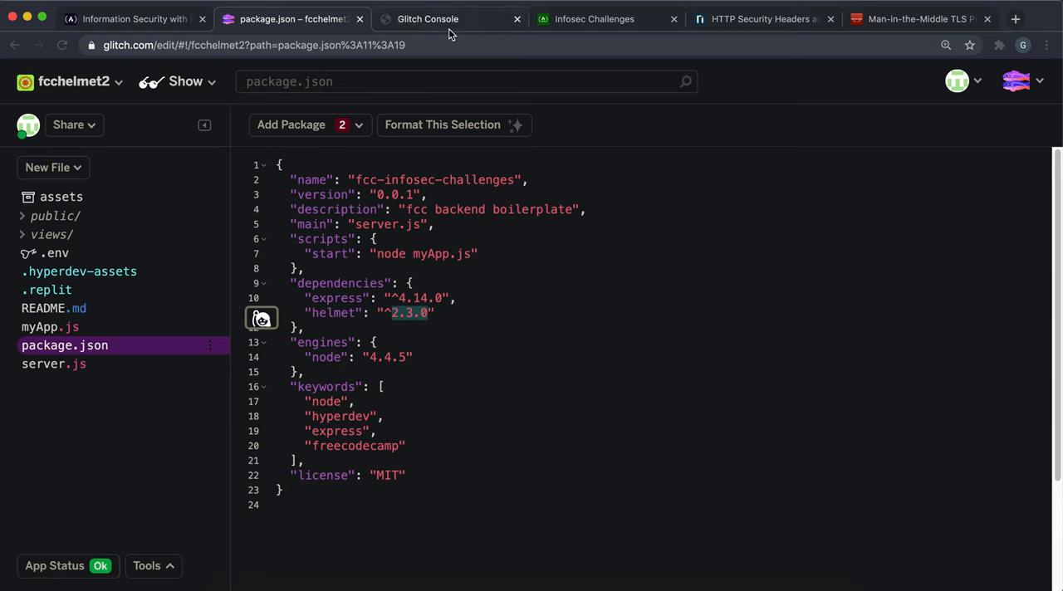
left_click(428, 19)
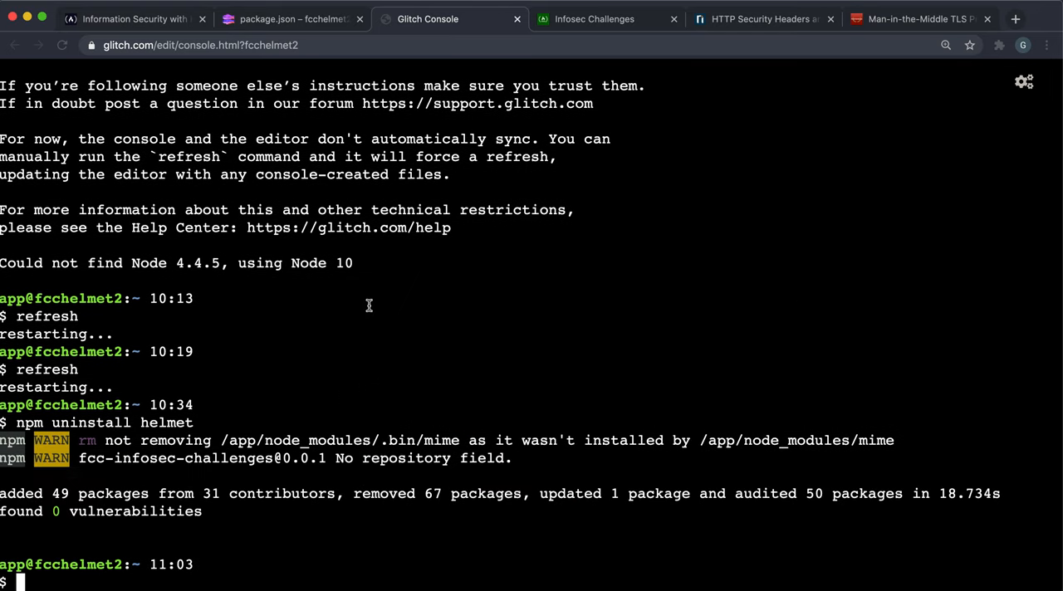
type("npm")
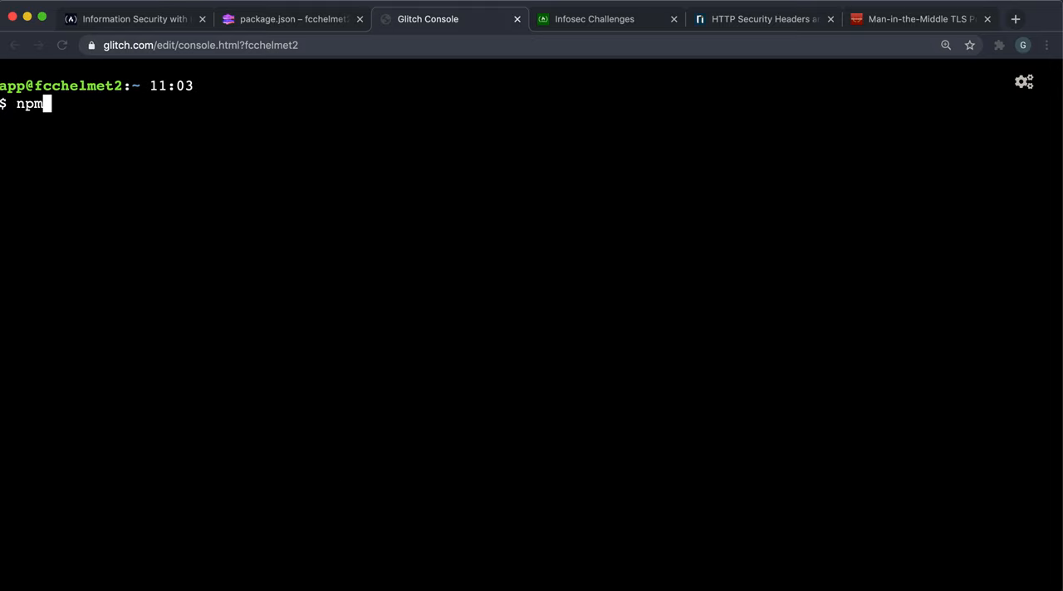
type("ins")
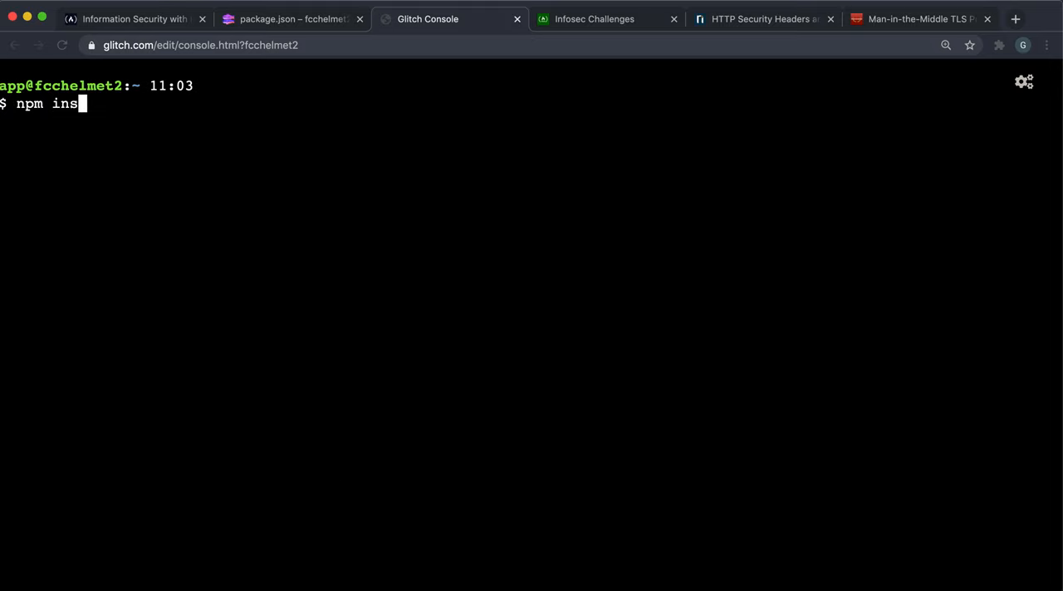
type("tall helmet\"")
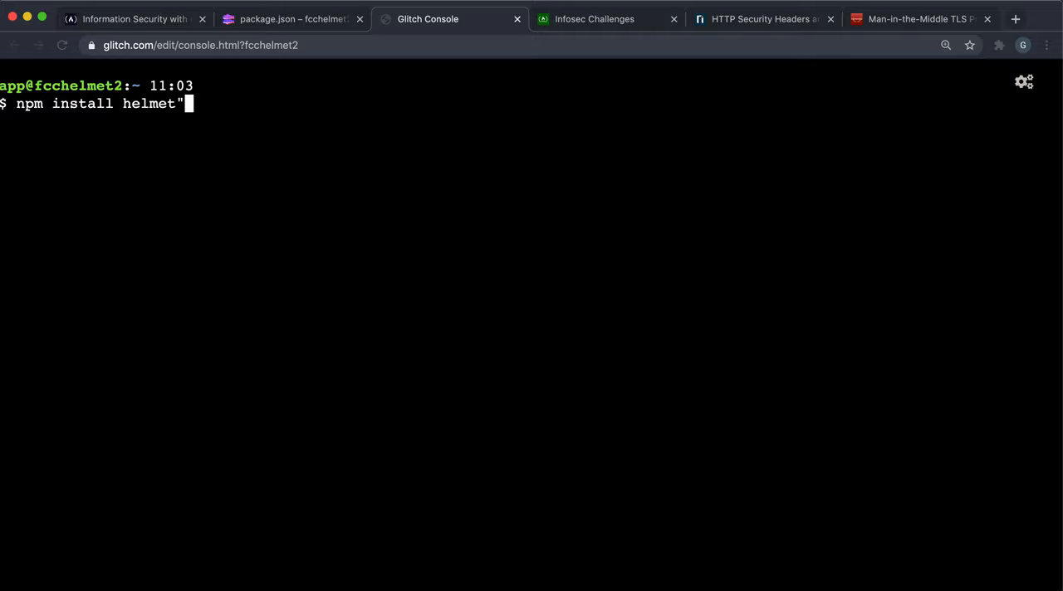
key("Backspace")
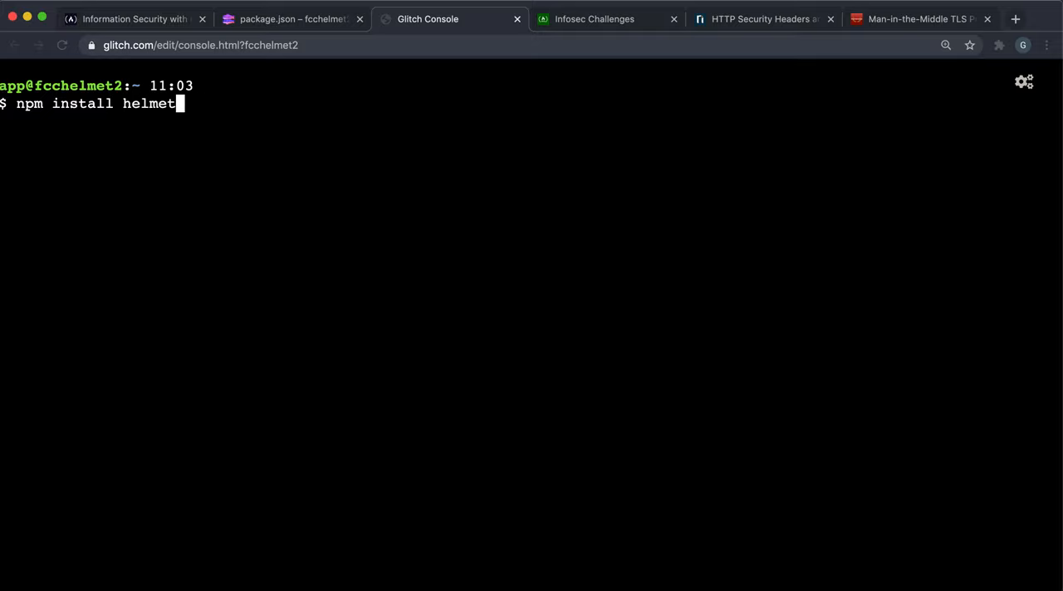
type("@")
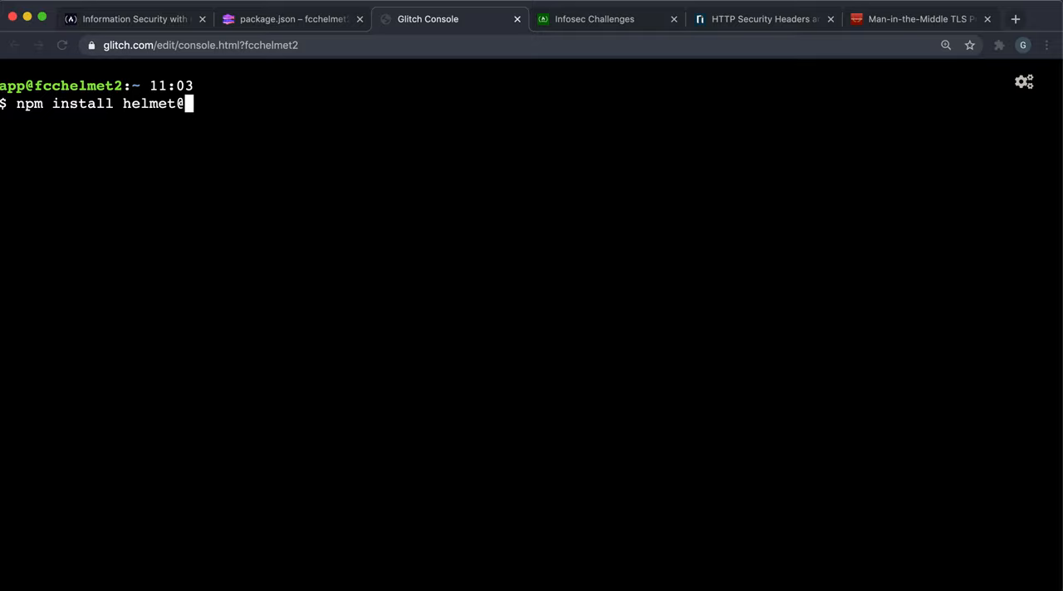
type("3.2.0")
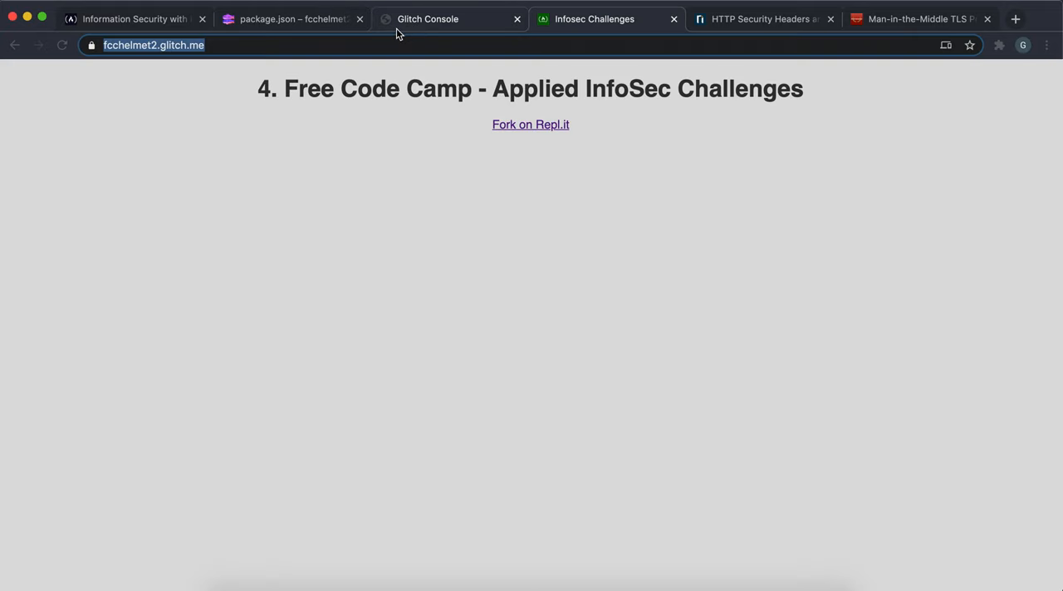
- Refresh the app from the console and confirm package.json now lists helmet ^3.2.0
left_click(448, 18)
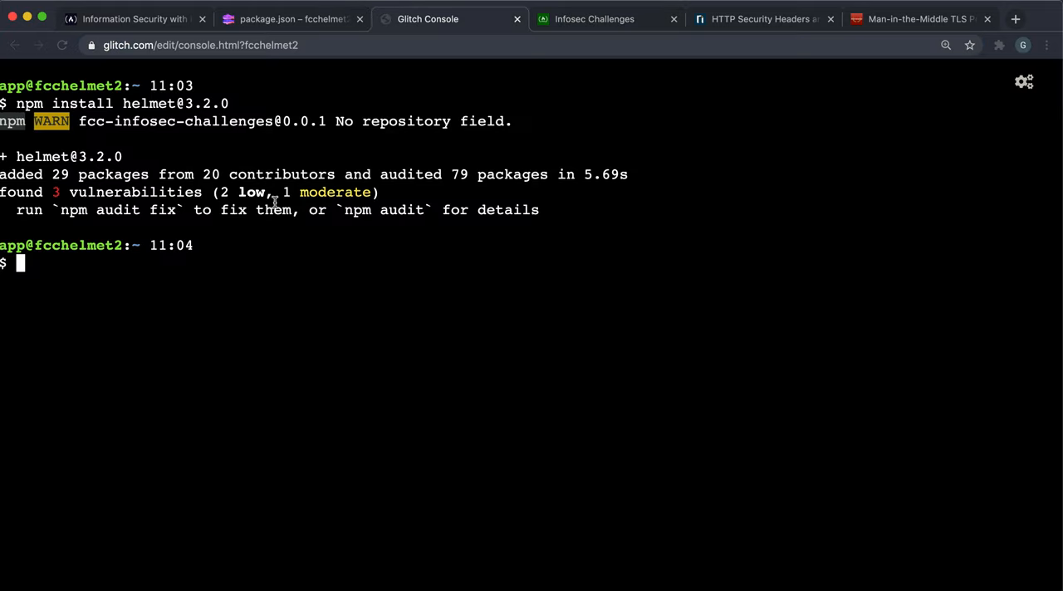
type("refresh")
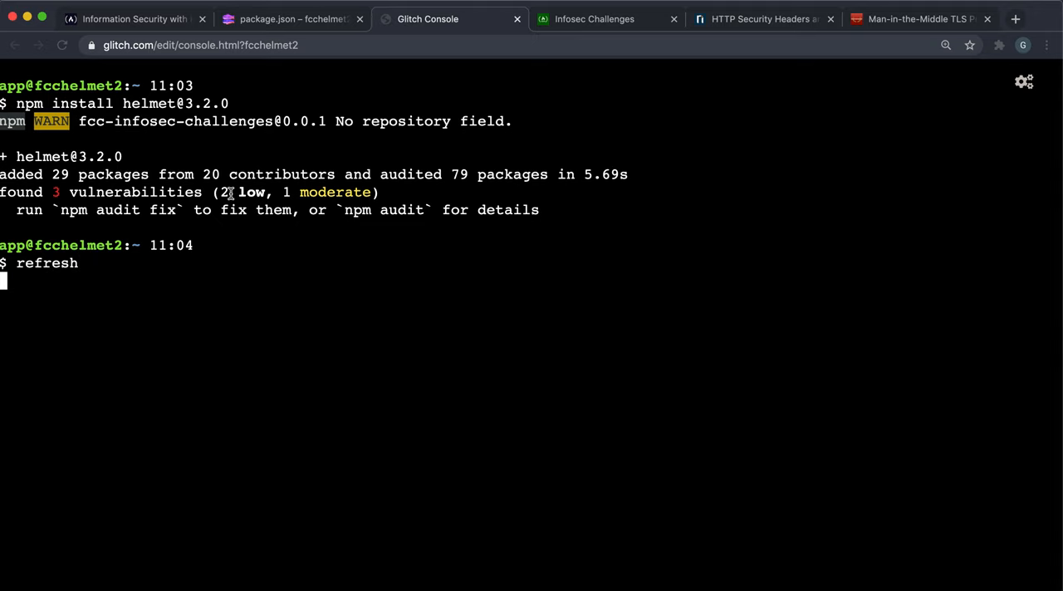
left_click(291, 18)
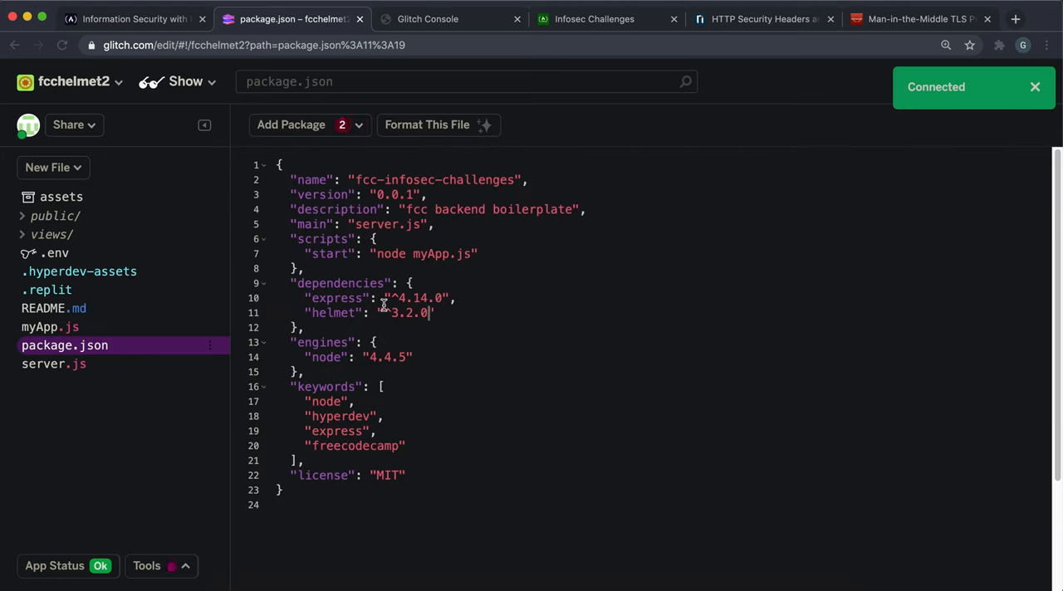
- Start the line app.use(helmet.hsts()) in myApp.js, checking the challenge and header example
left_click(50, 327)
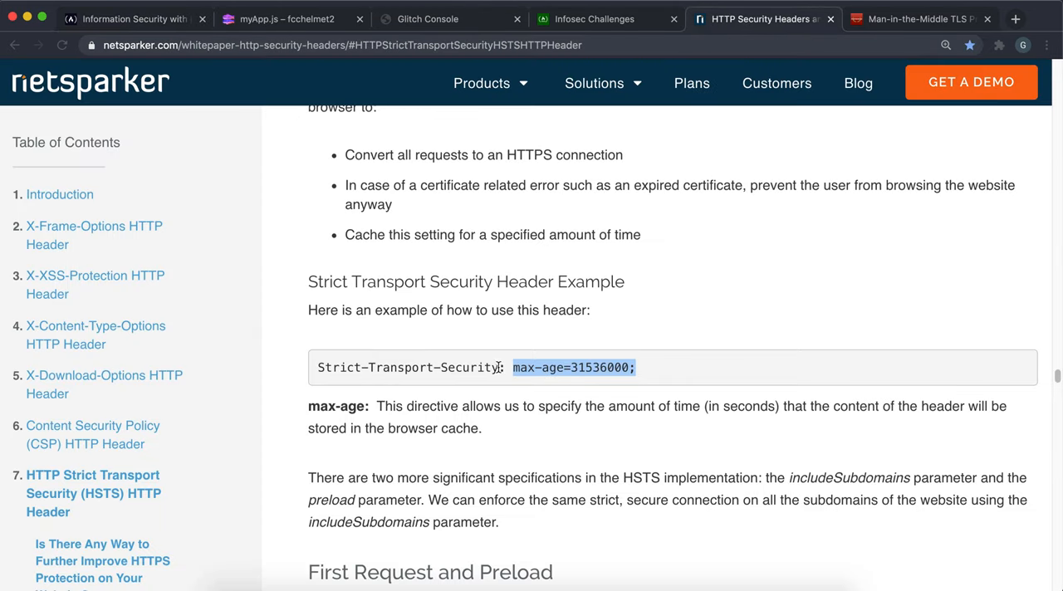
left_click(279, 18)
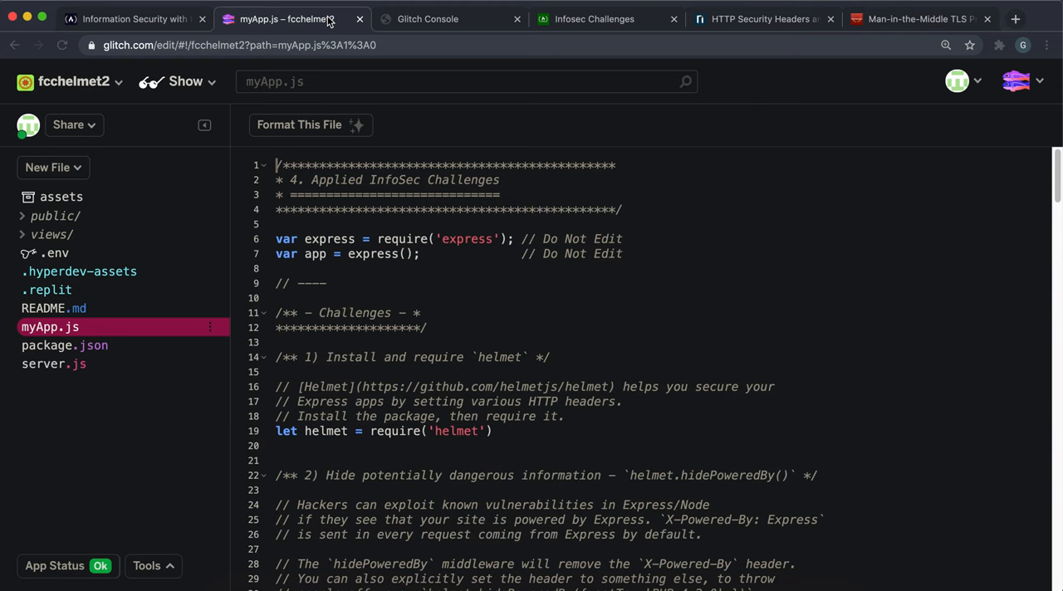
scroll("down", 3)
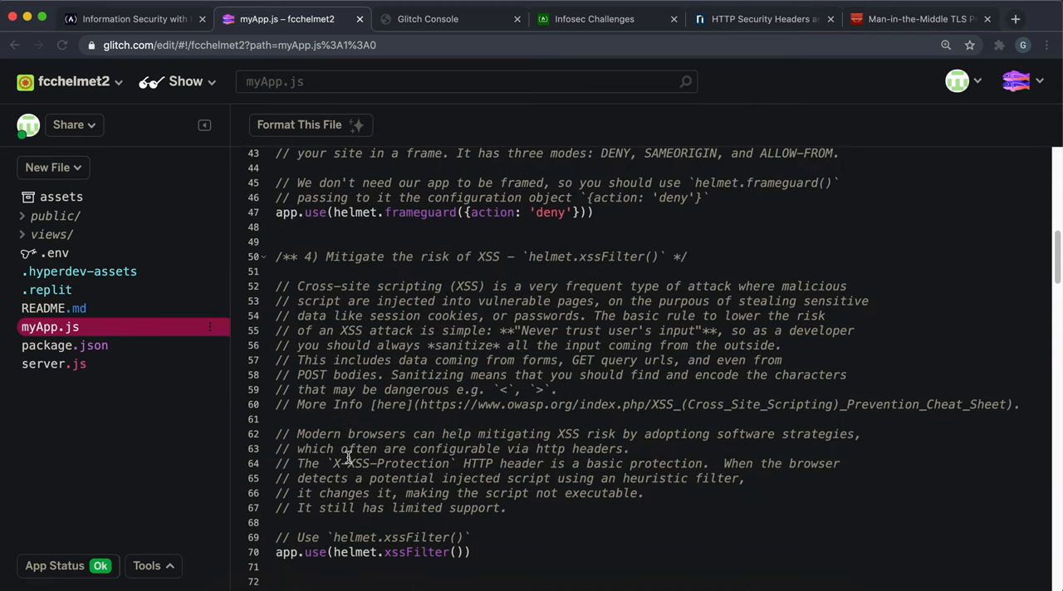
scroll("down", 3)
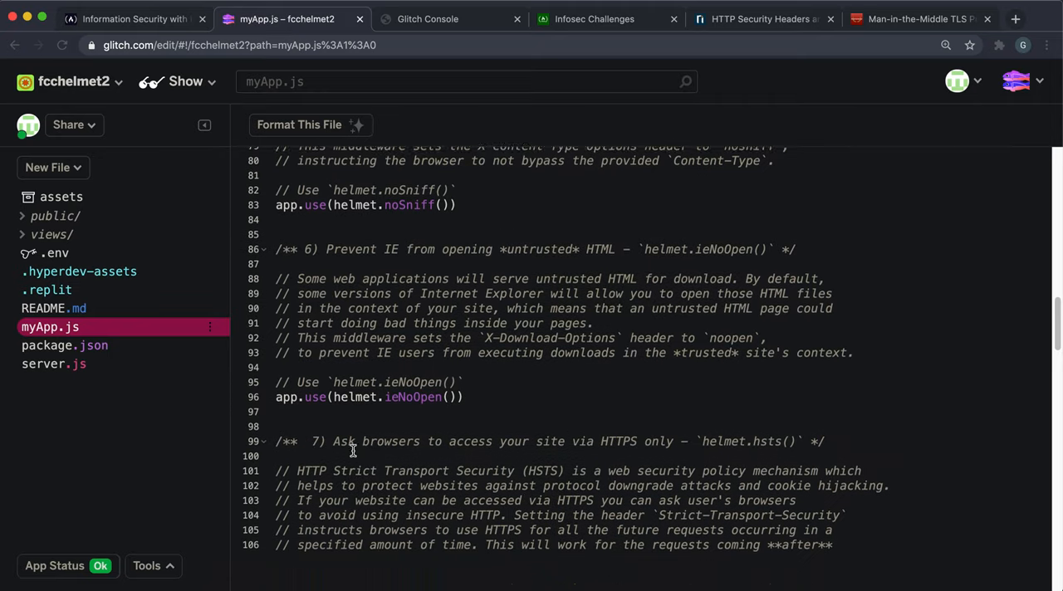
scroll("down", 3)
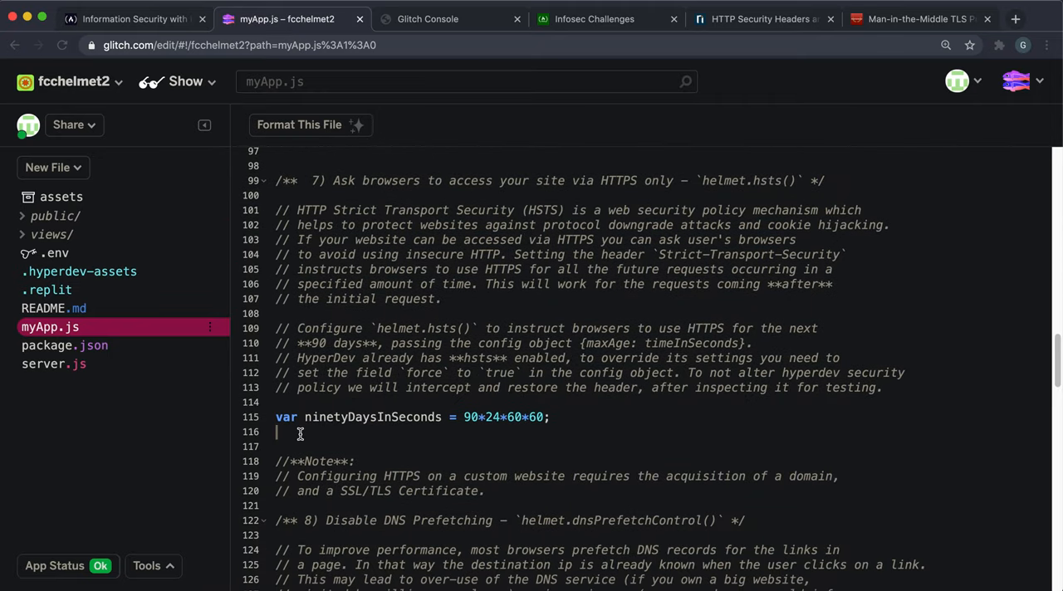
type("app.use()")
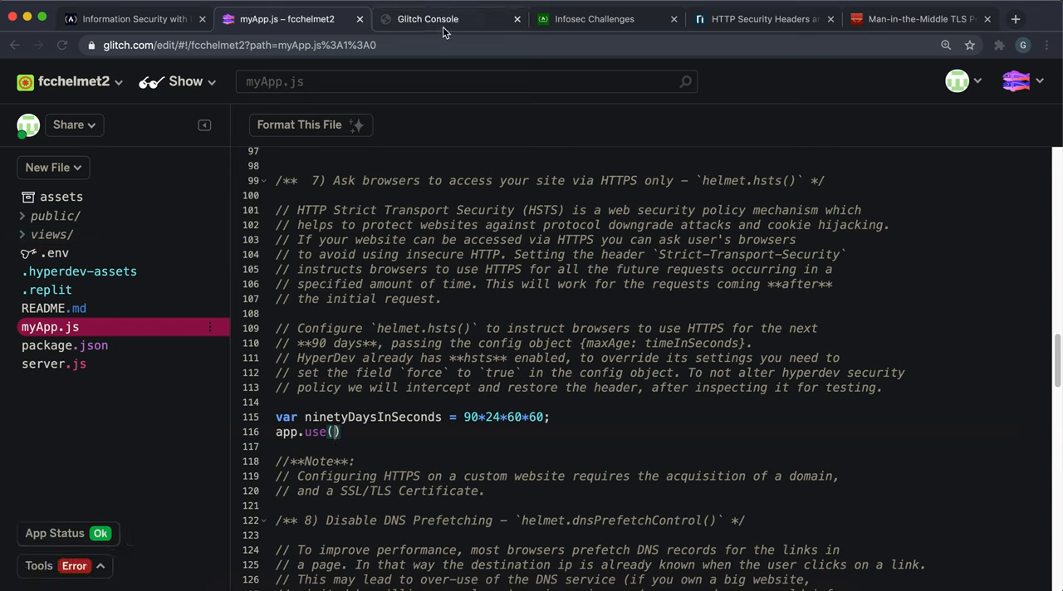
left_click(129, 18)
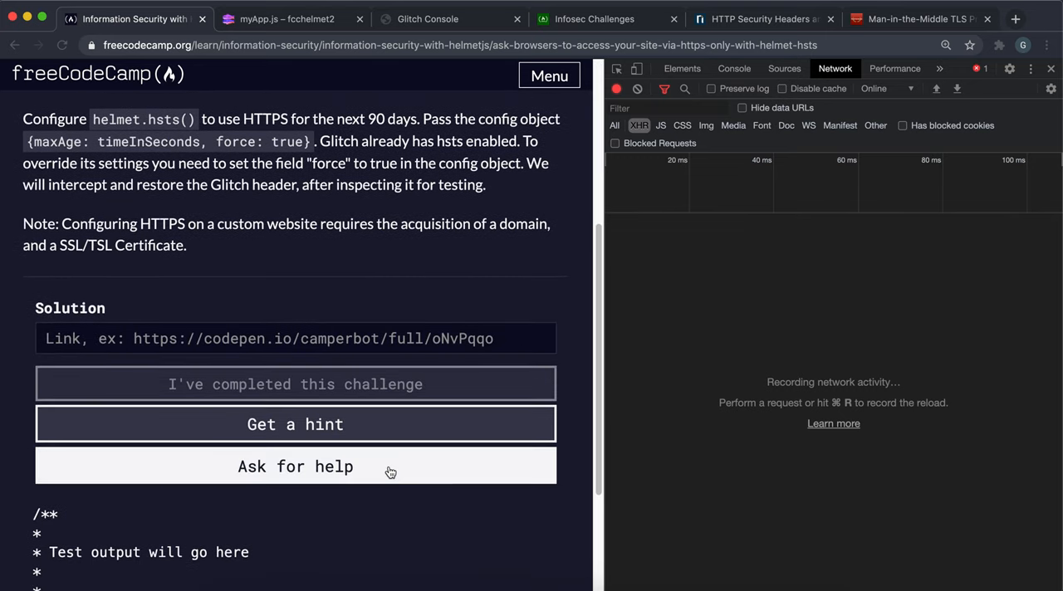
scroll("up", 3)
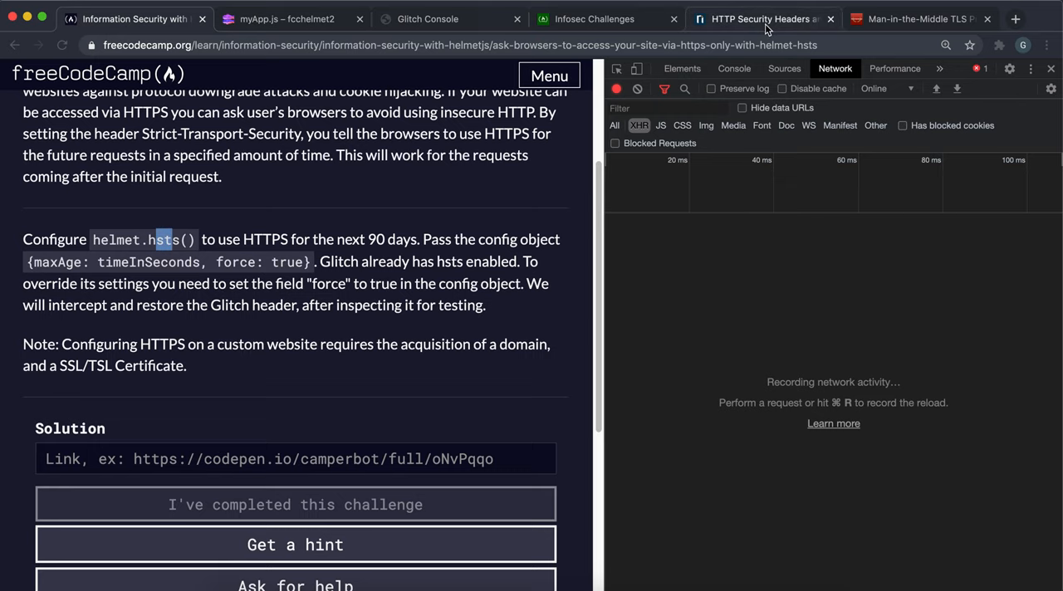
left_click(761, 19)
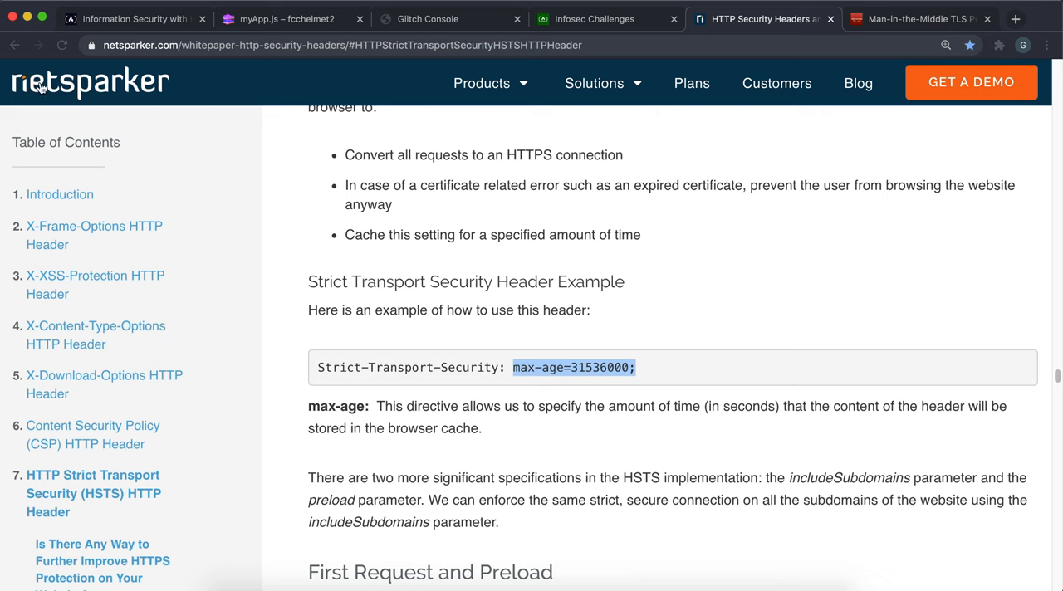
left_click(286, 18)
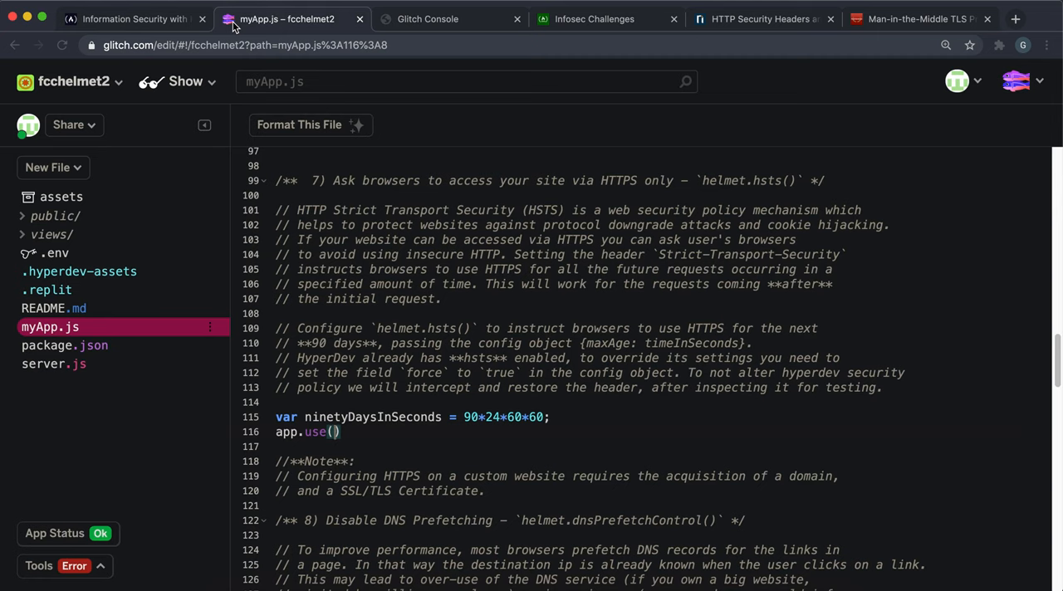
type("helmet.")
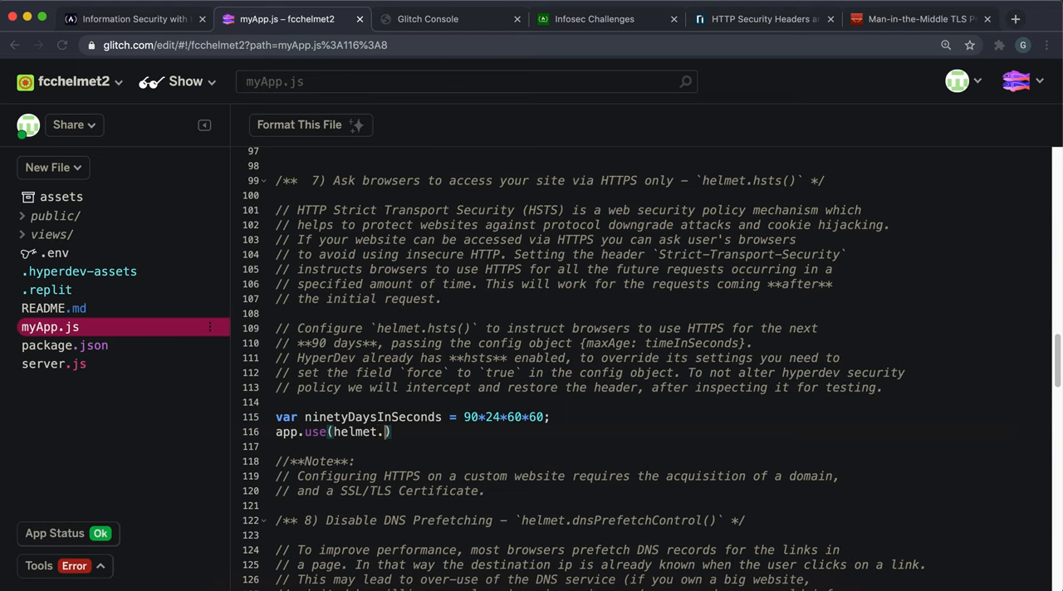
type("hsts()")
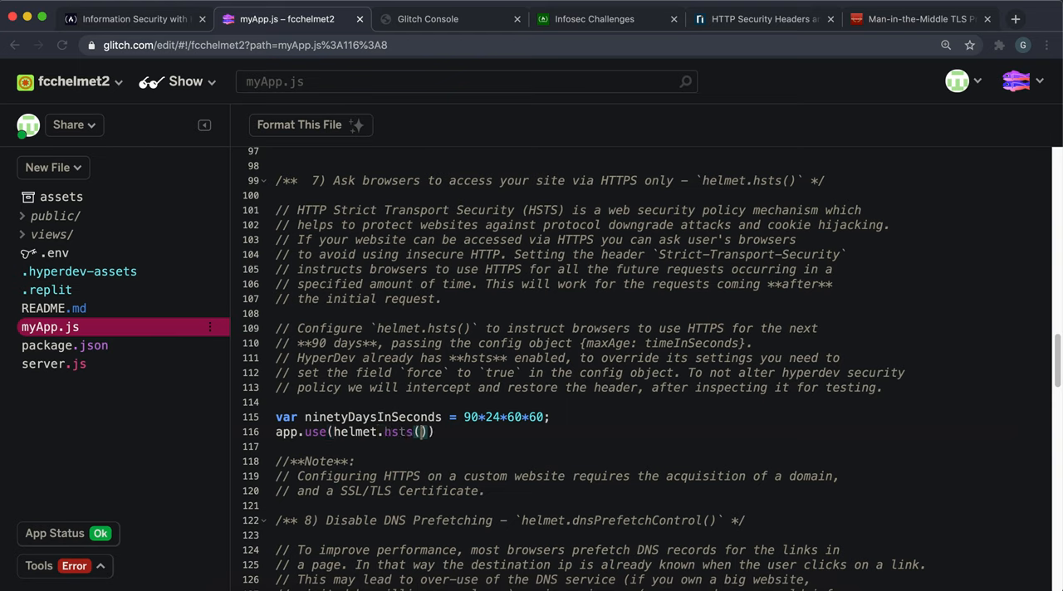
- Give the hsts config maxAge: ninetyDaysInSeconds, verifying against the challenge instructions
left_click(130, 19)
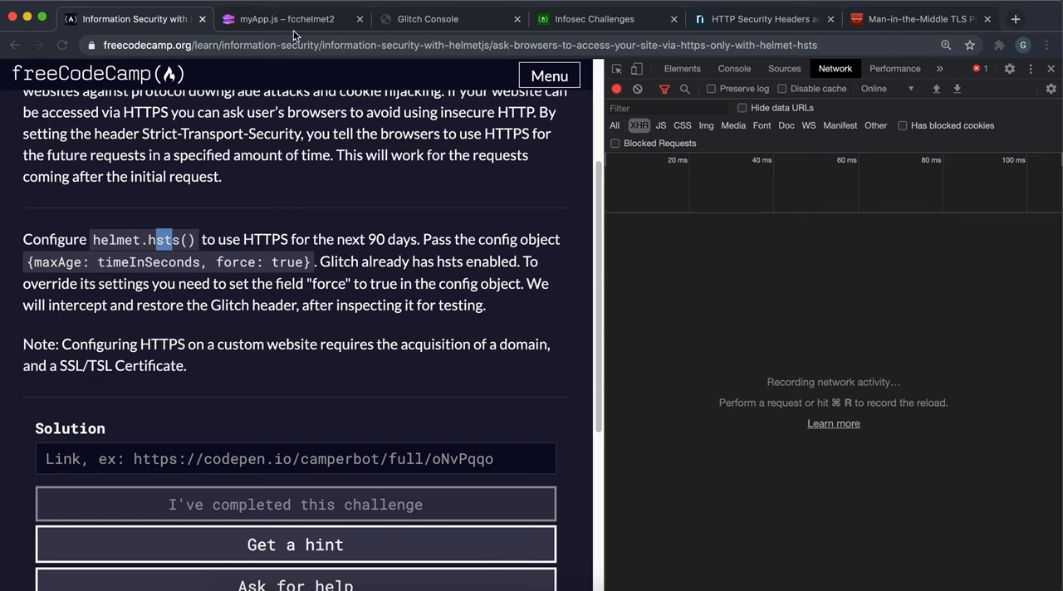
left_click(286, 19)
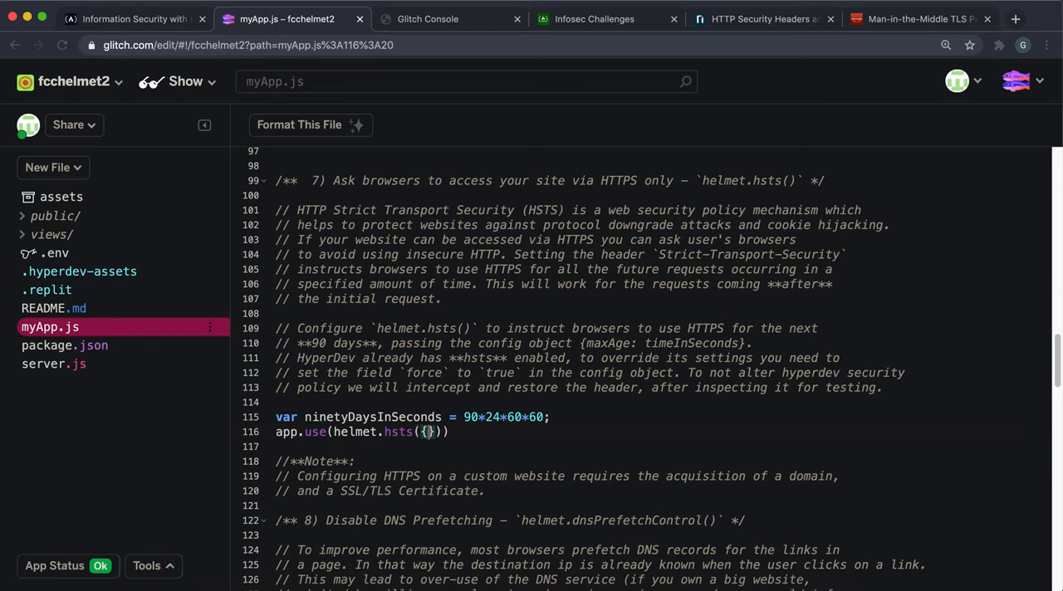
type("maxAge:")
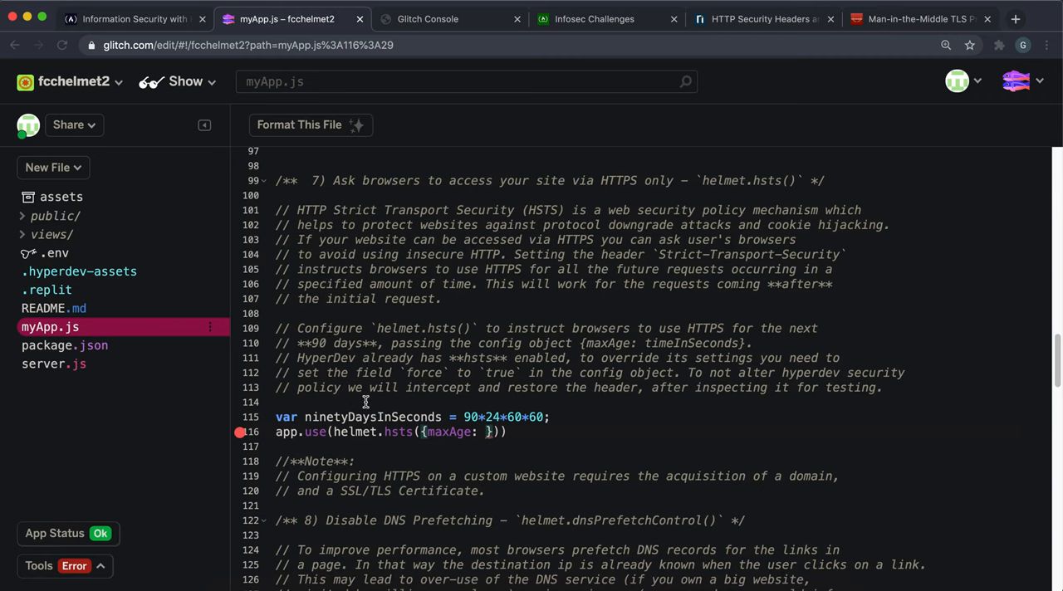
type("ninetyD")
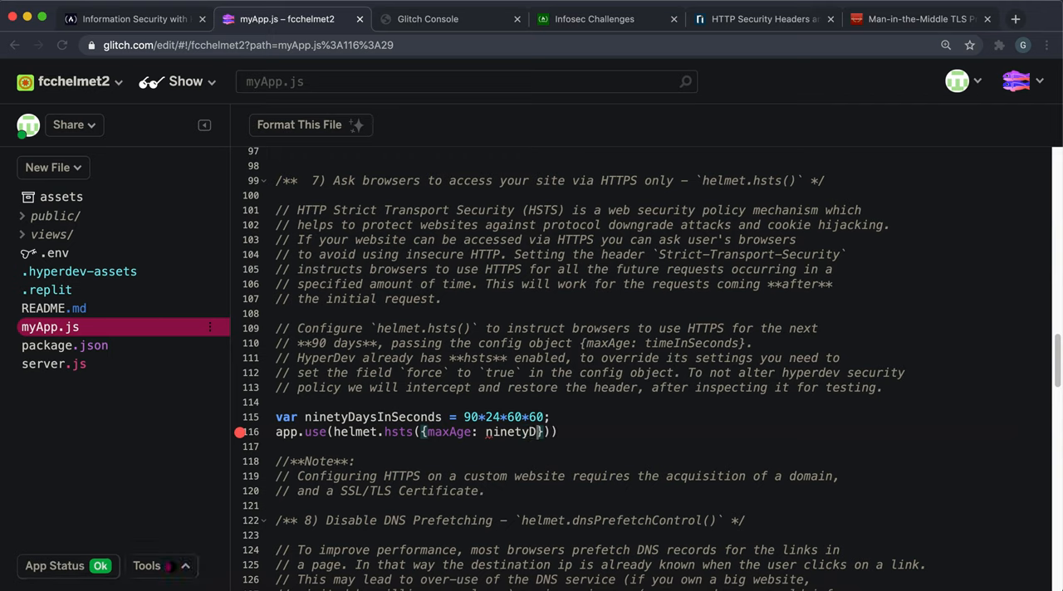
type("aysIn")
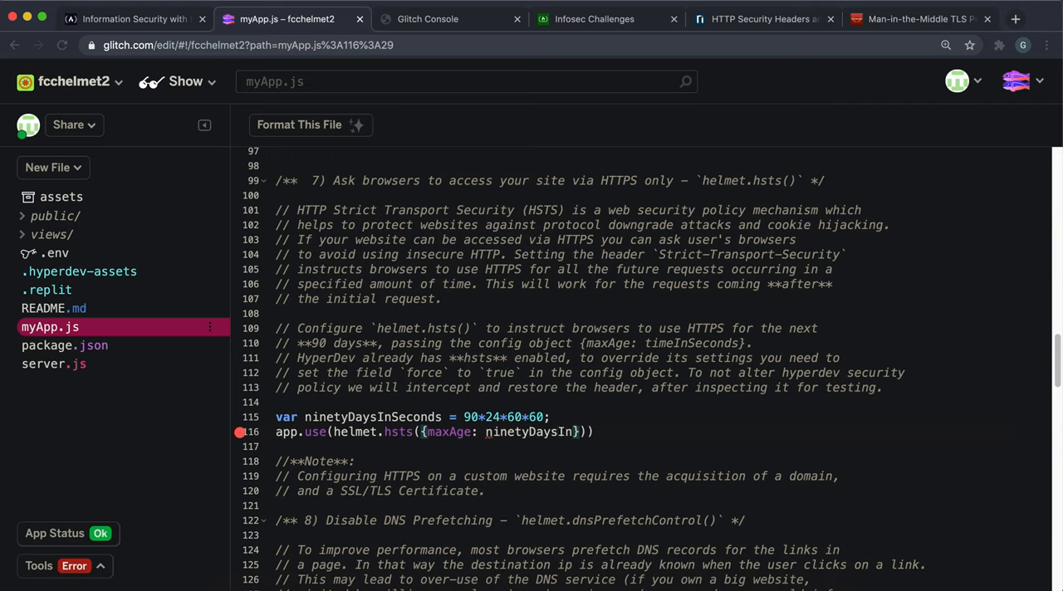
type("Seconds")
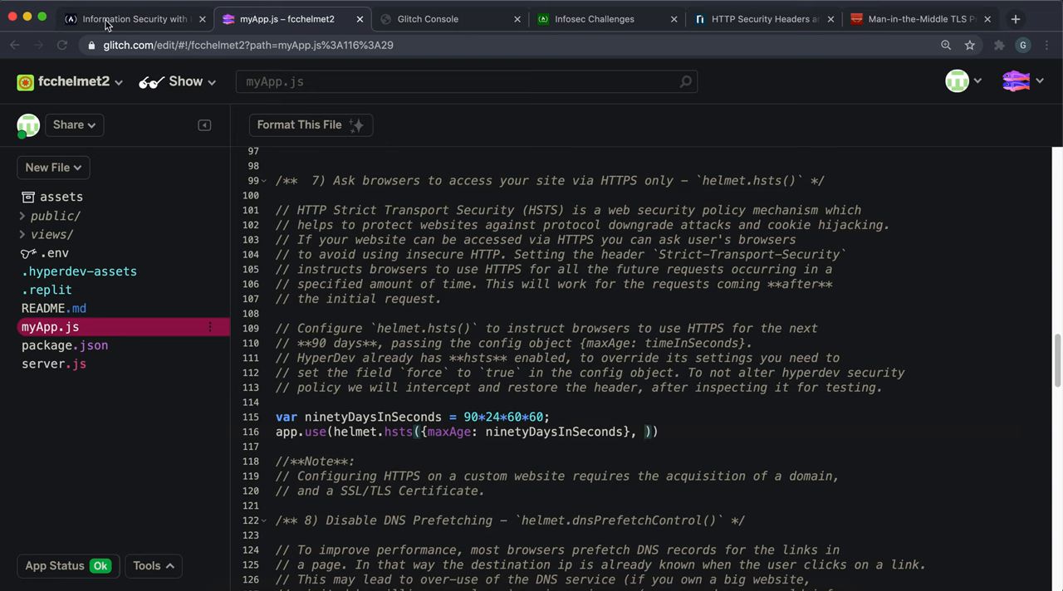
left_click(129, 18)
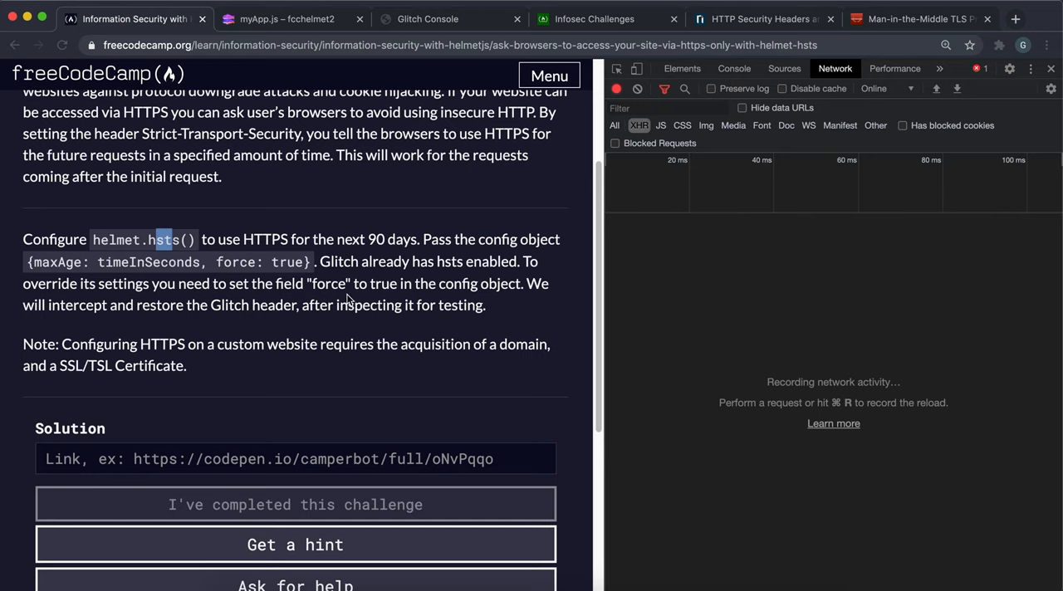
mouse_move(199, 123)
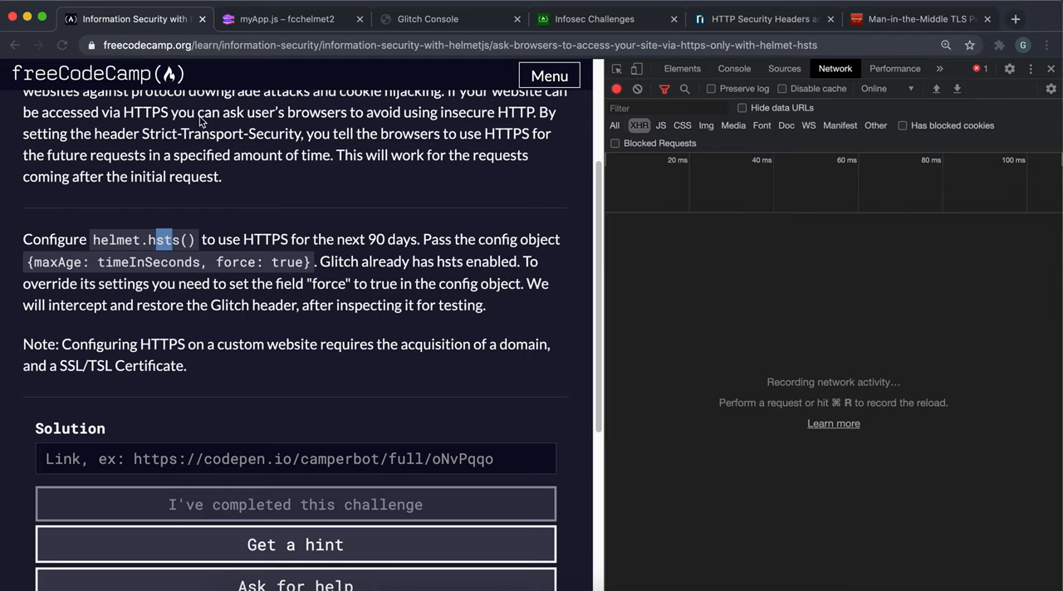
mouse_move(389, 275)
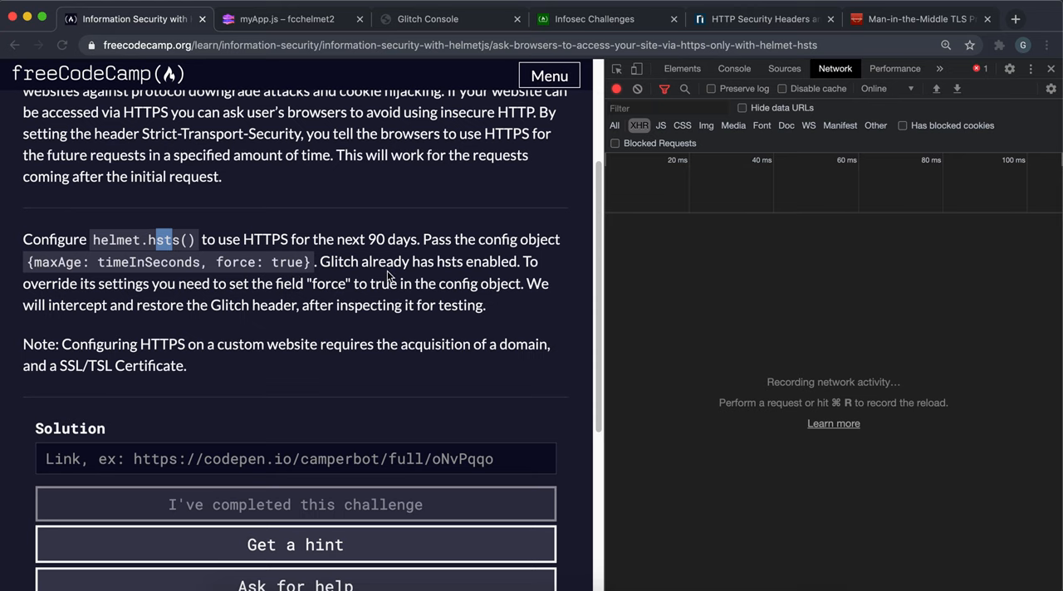
left_click(285, 19)
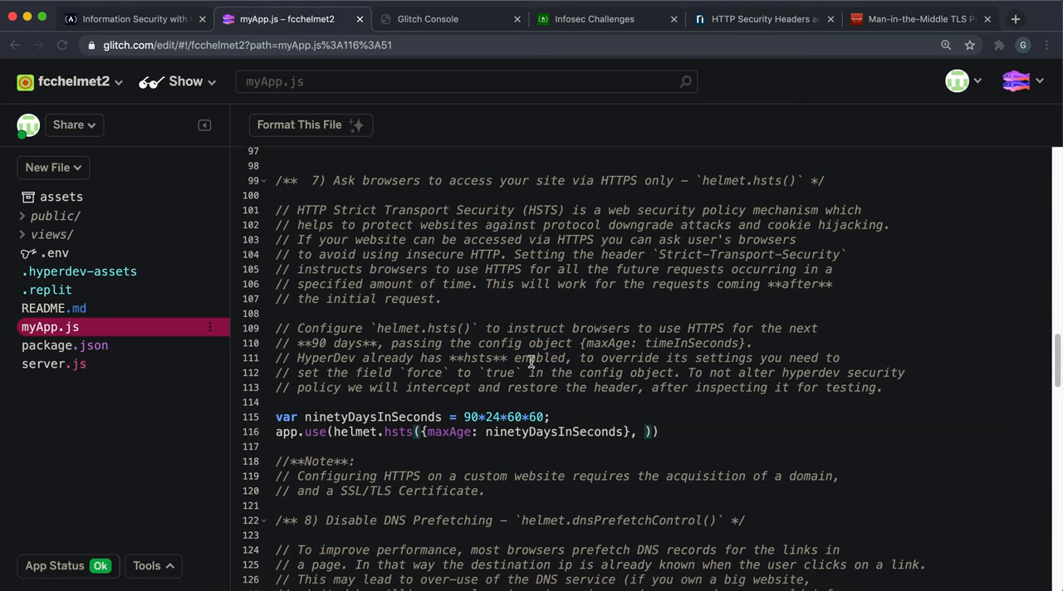
mouse_move(501, 432)
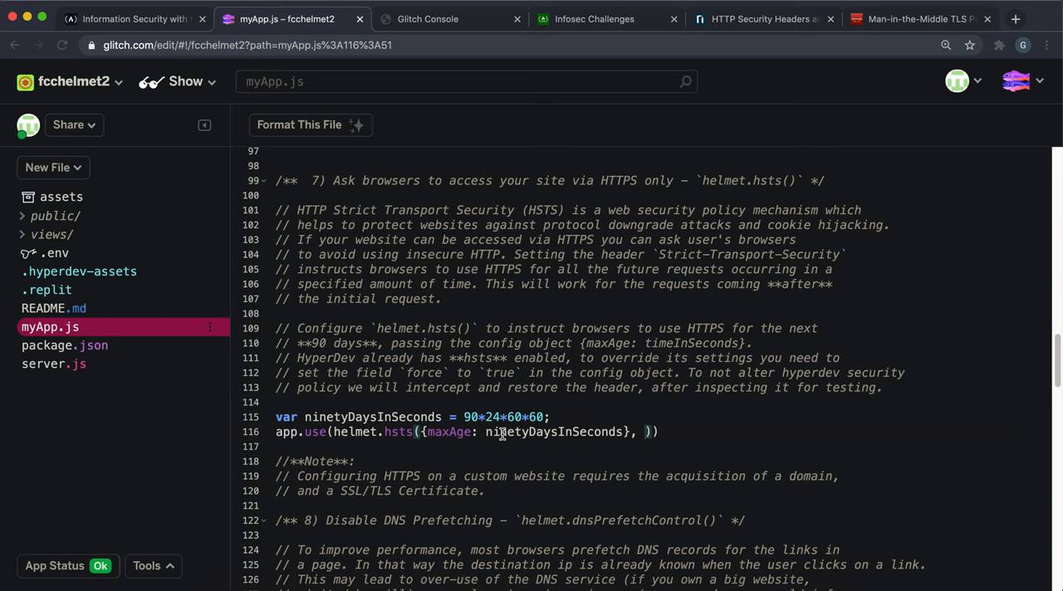
- Add force: true to the hsts config object as the challenge requires
left_click(129, 18)
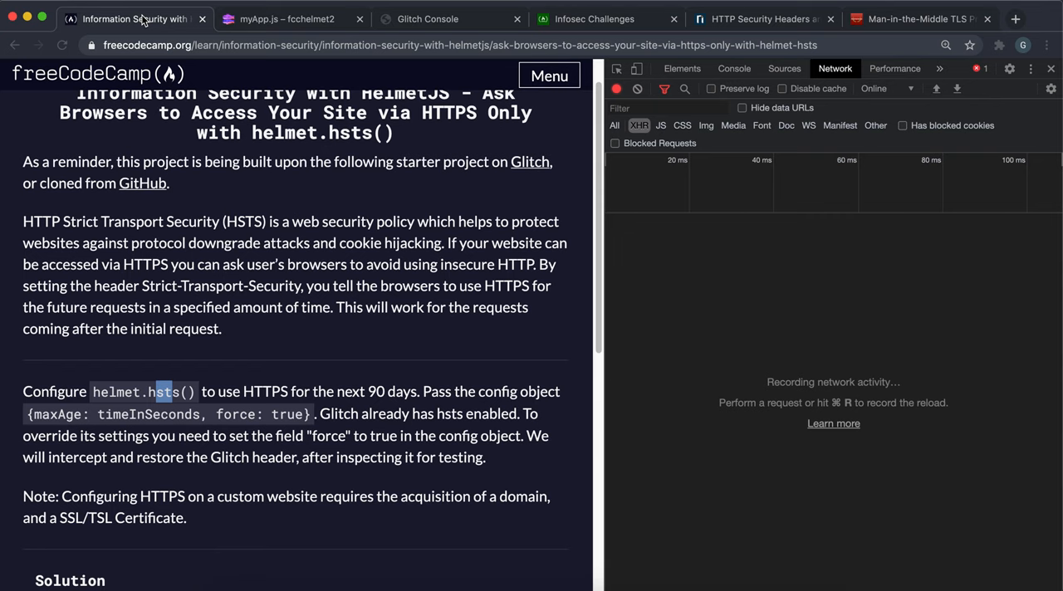
scroll("down", 3)
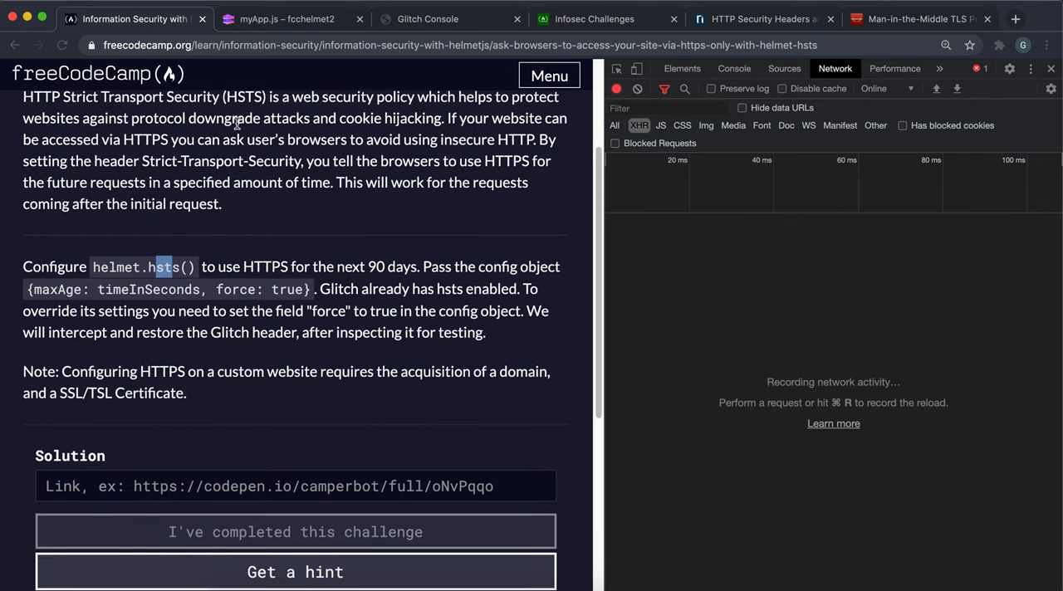
left_click(285, 18)
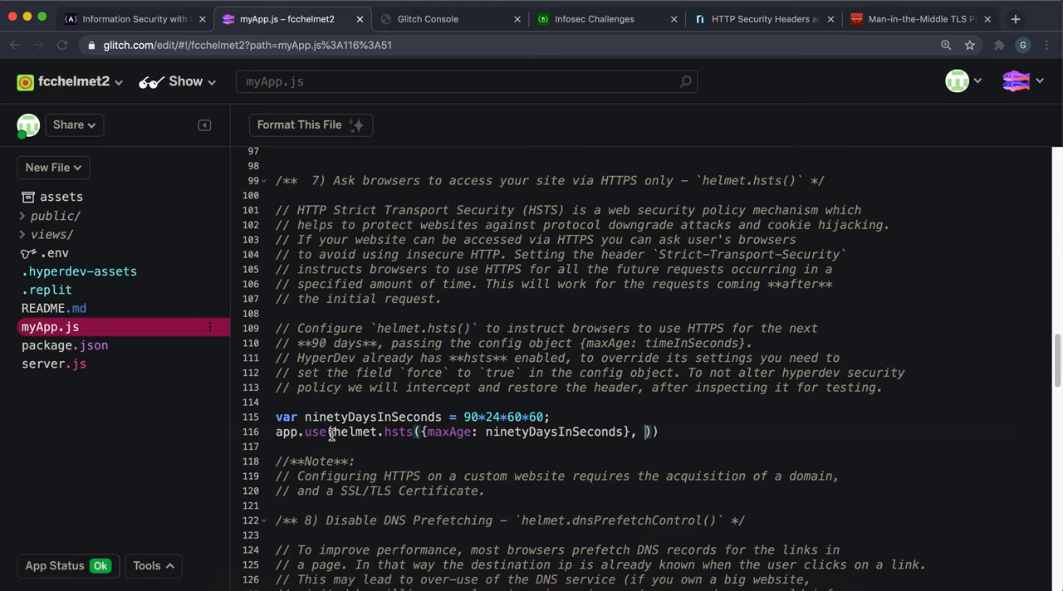
mouse_move(641, 422)
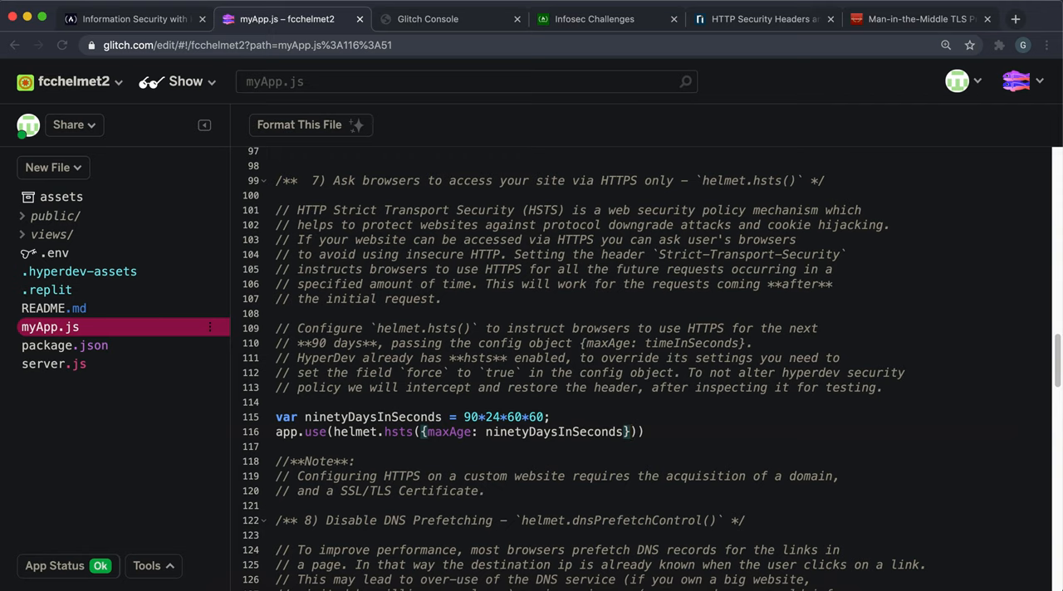
mouse_move(628, 418)
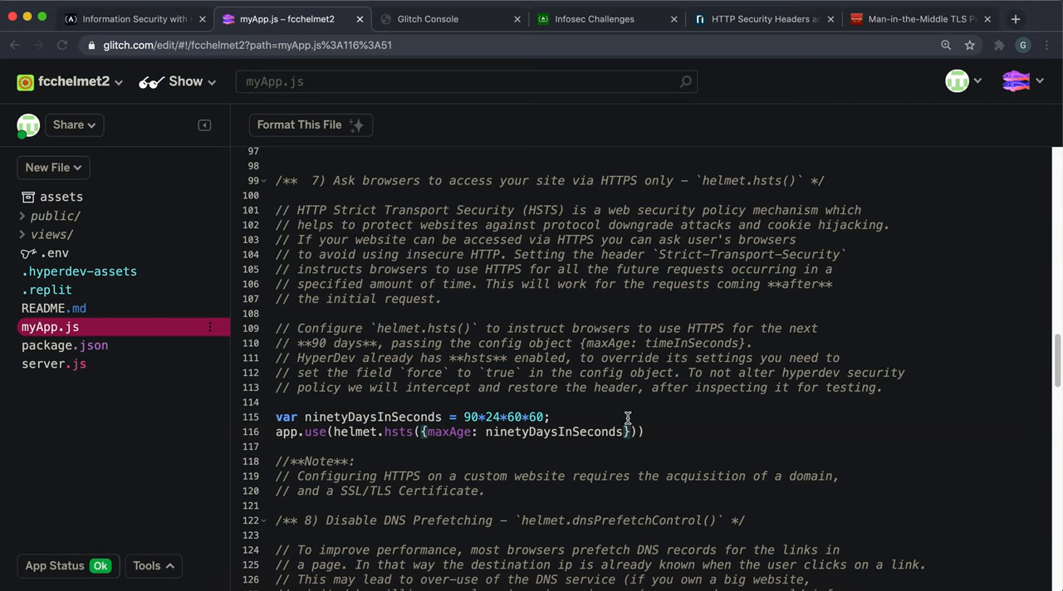
type(",")
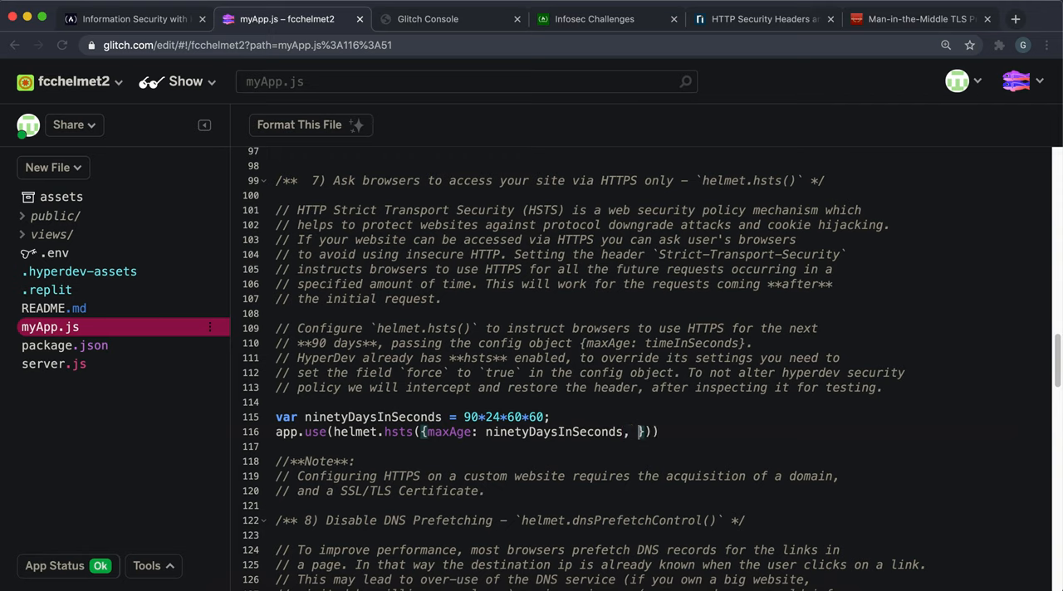
type("force: t")
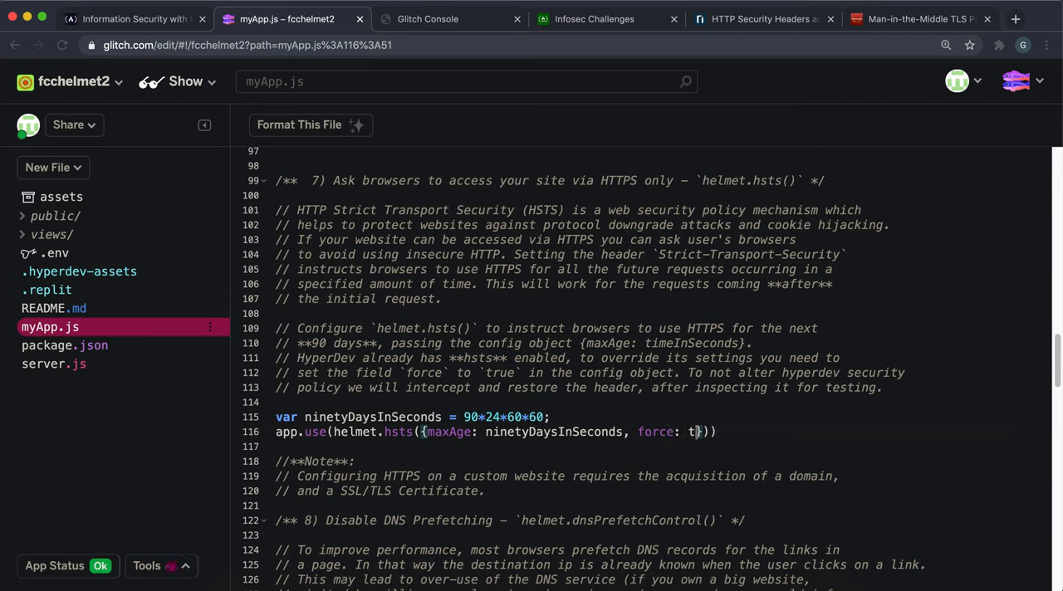
type("rue")
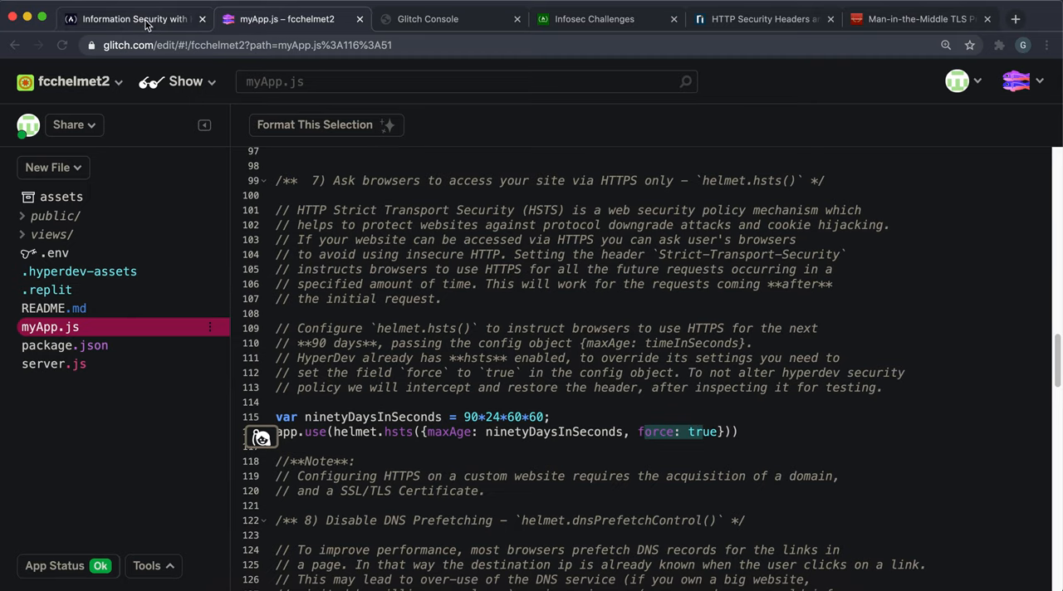
- Run 'refresh' in the console and bring up the live fcchelmet2.glitch.me page
left_click(429, 18)
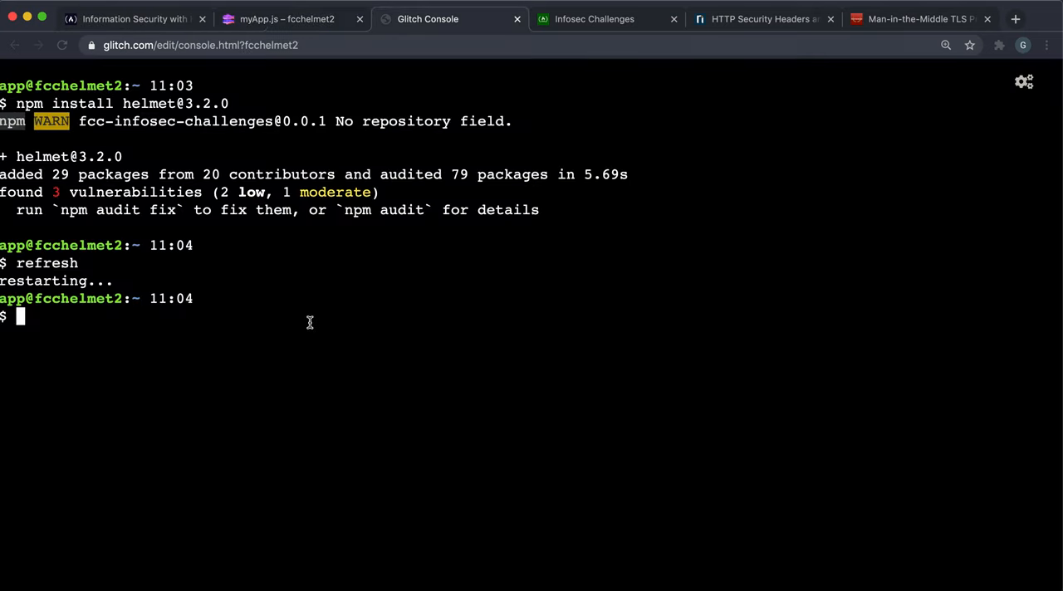
type("refresh")
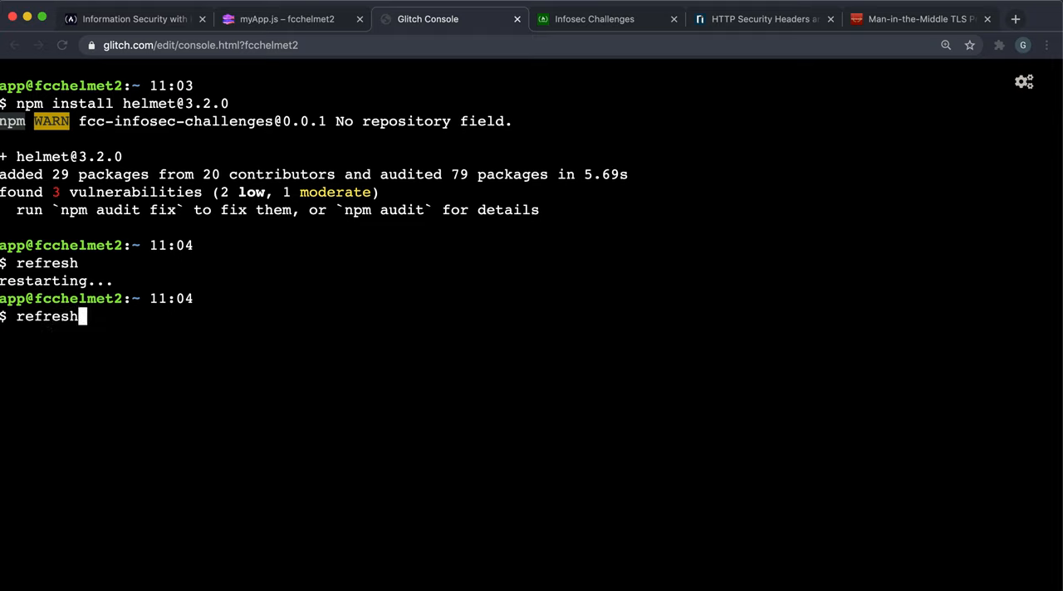
key("Return")
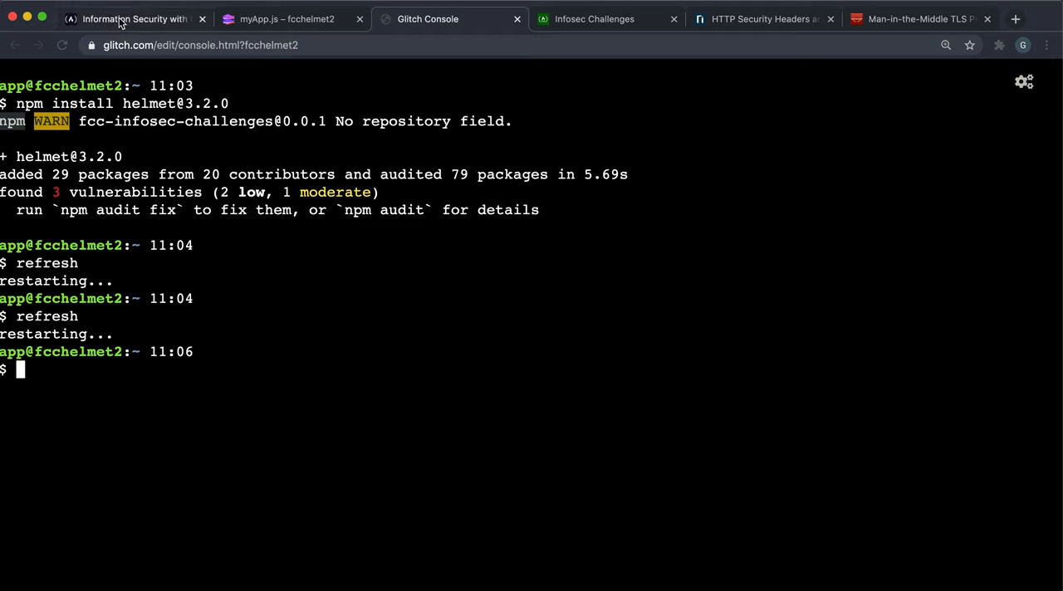
left_click(133, 18)
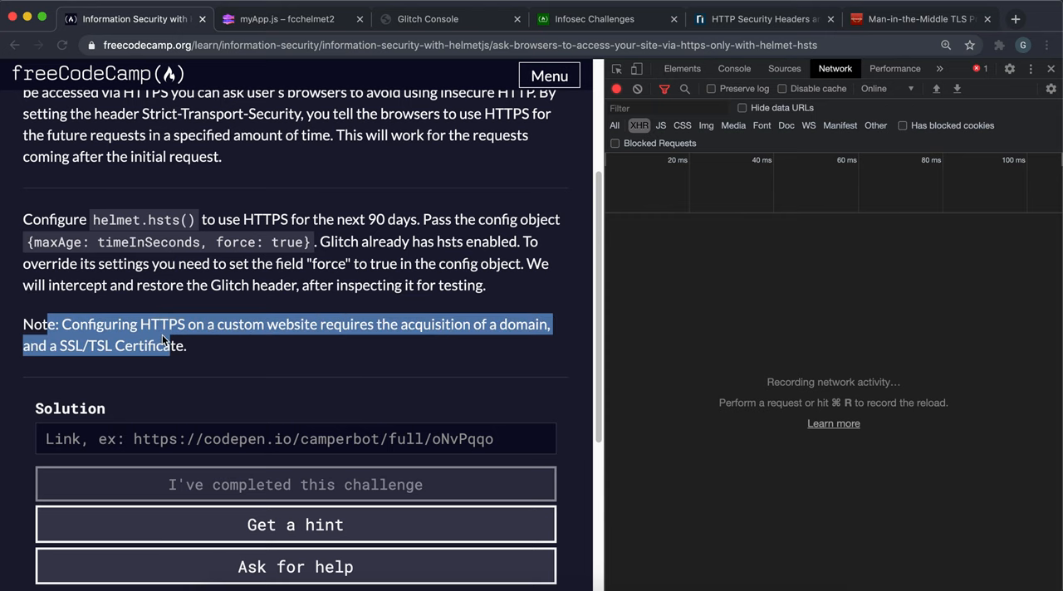
scroll("up", 3)
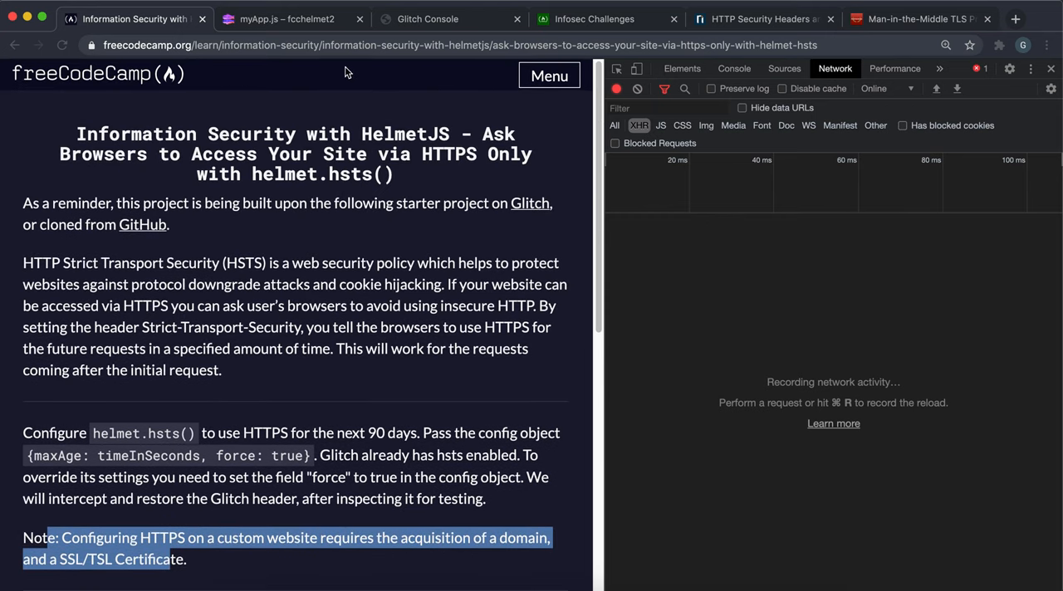
left_click(285, 18)
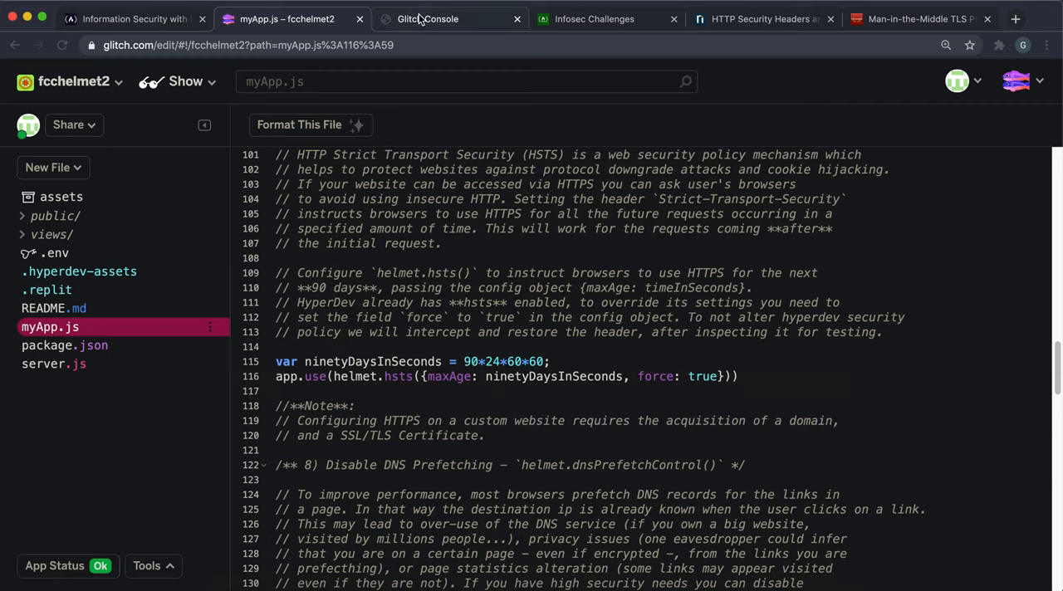
left_click(594, 19)
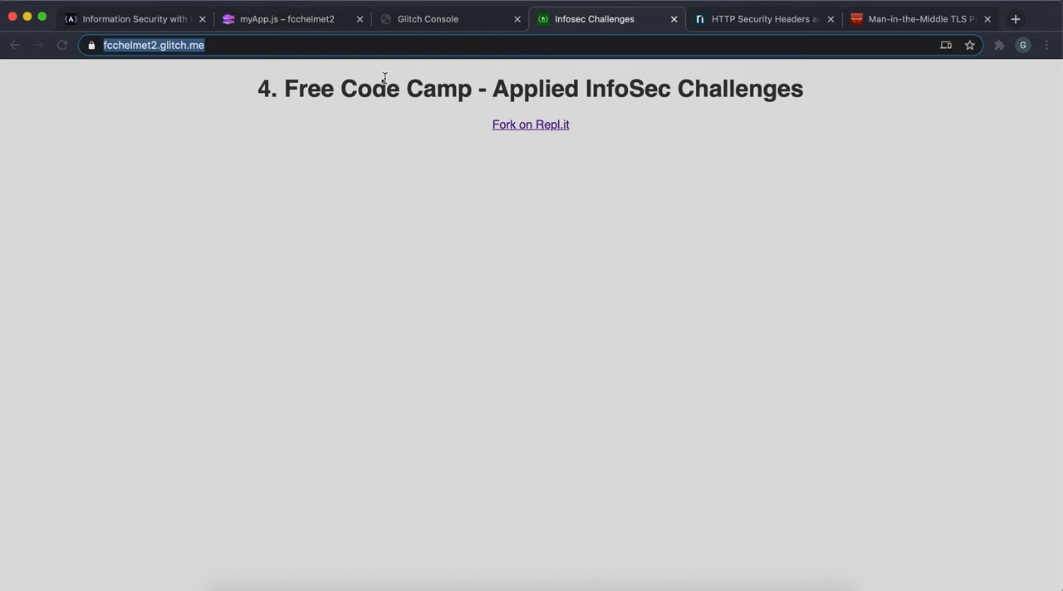
- Submit the glitch.me link on freeCodeCamp so both HSTS tests pass
left_click(133, 19)
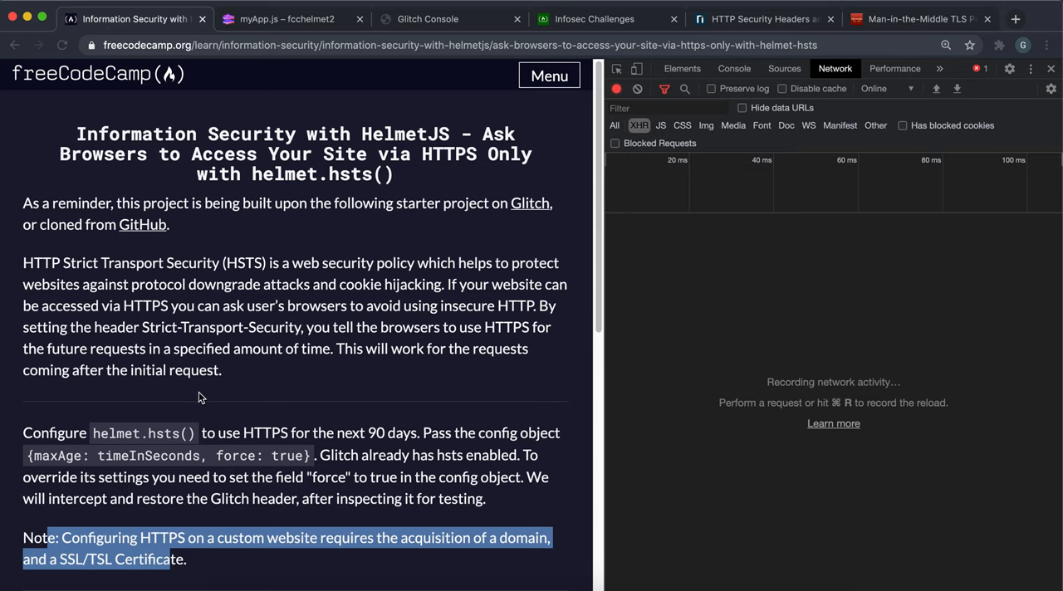
scroll("down", 3)
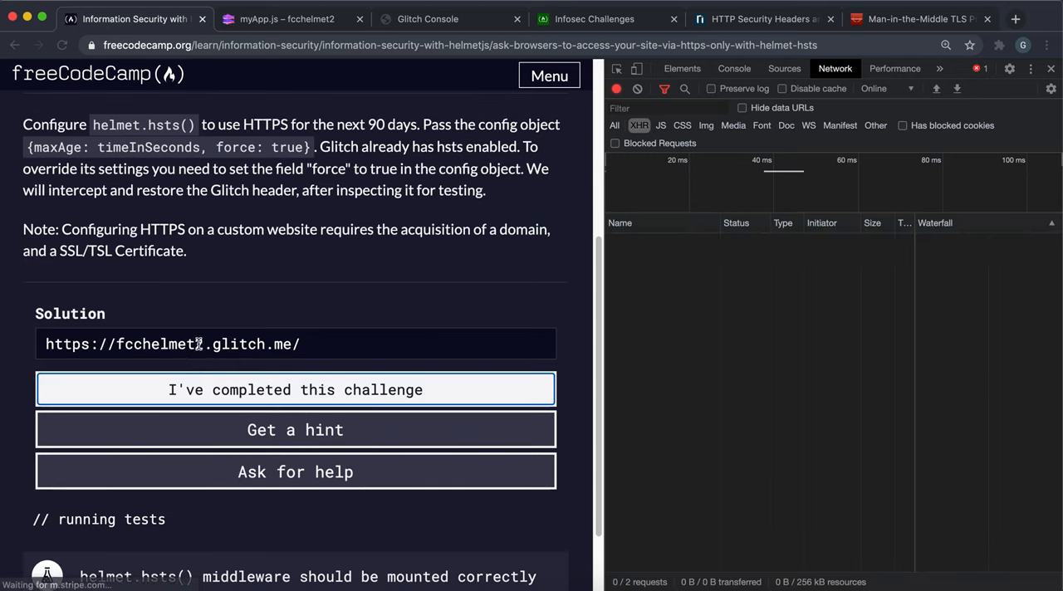
left_click(296, 388)
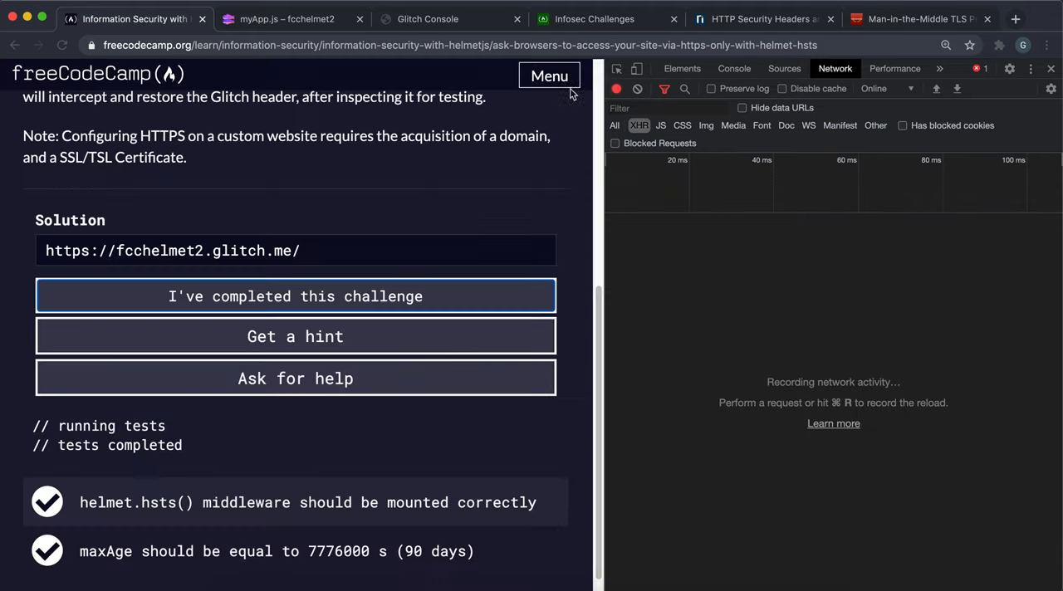
- Inspect the app-info request's strict-transport-security header with max-age=7776000 in DevTools
left_click(295, 296)
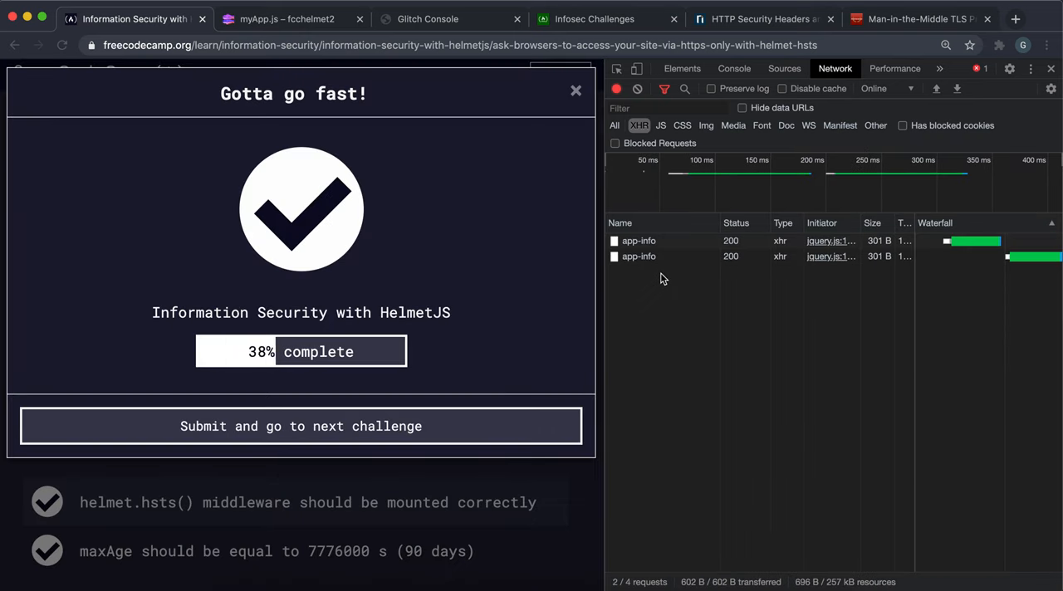
left_click(637, 241)
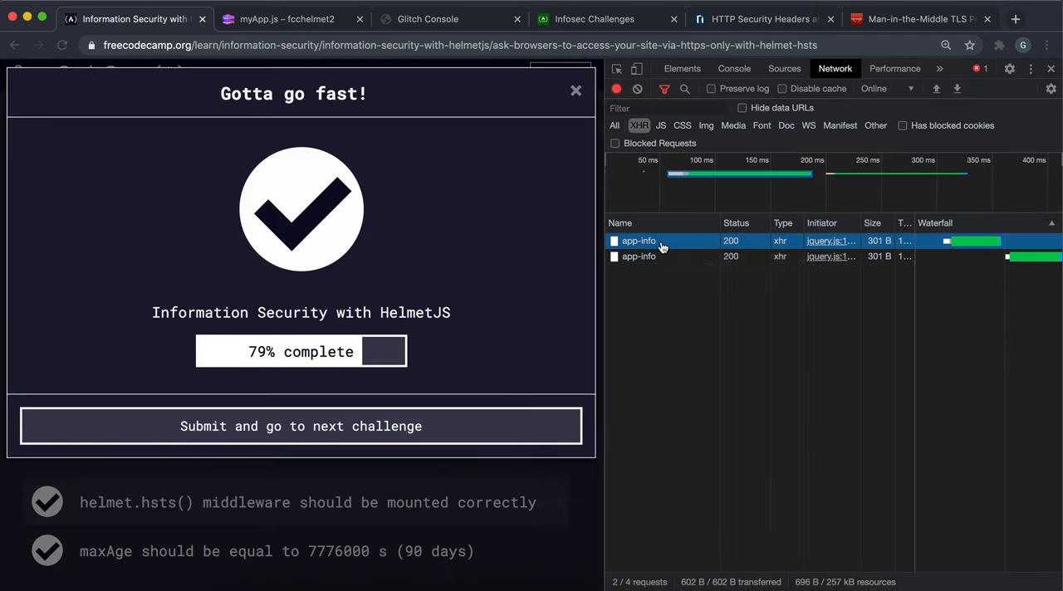
left_click(637, 241)
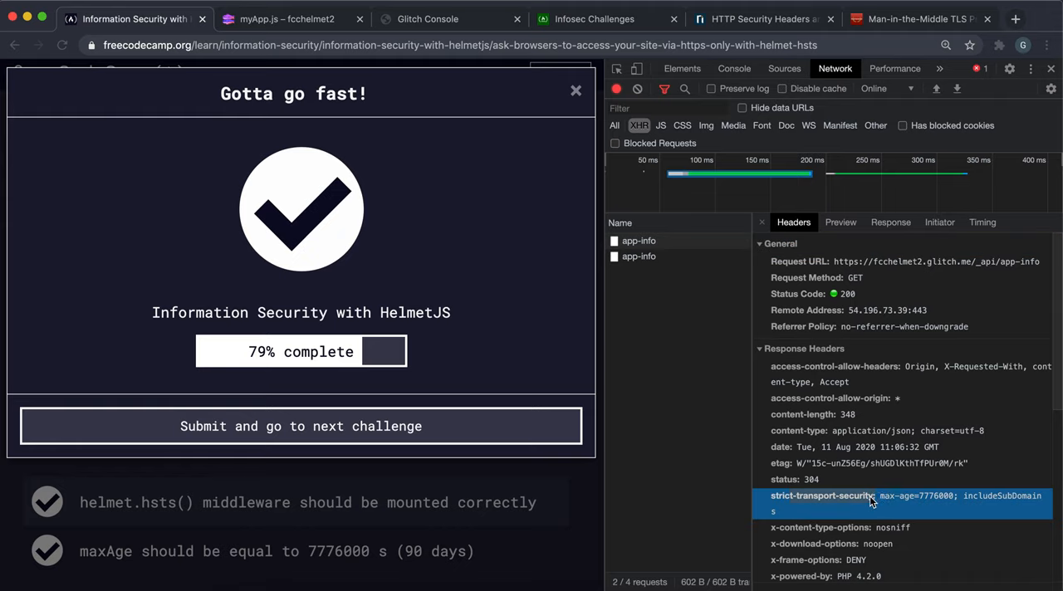
mouse_move(923, 501)
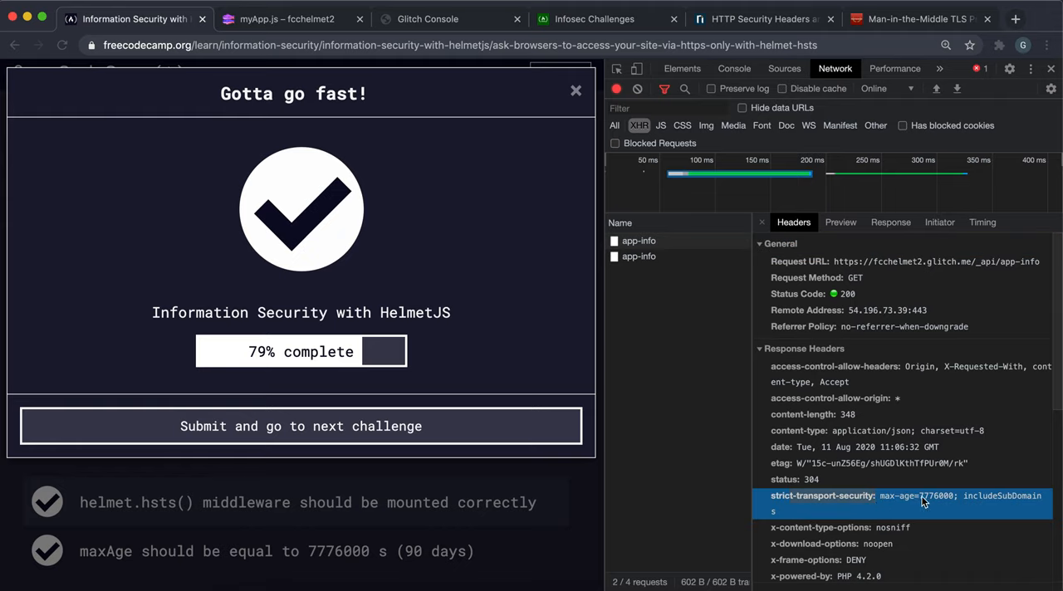
mouse_move(928, 495)
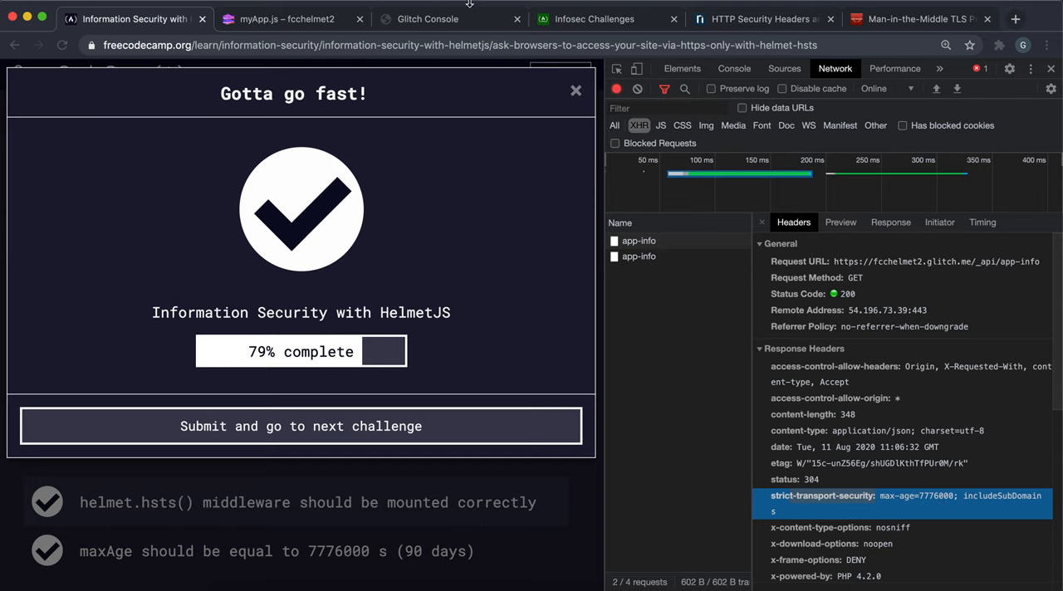
mouse_move(1049, 90)
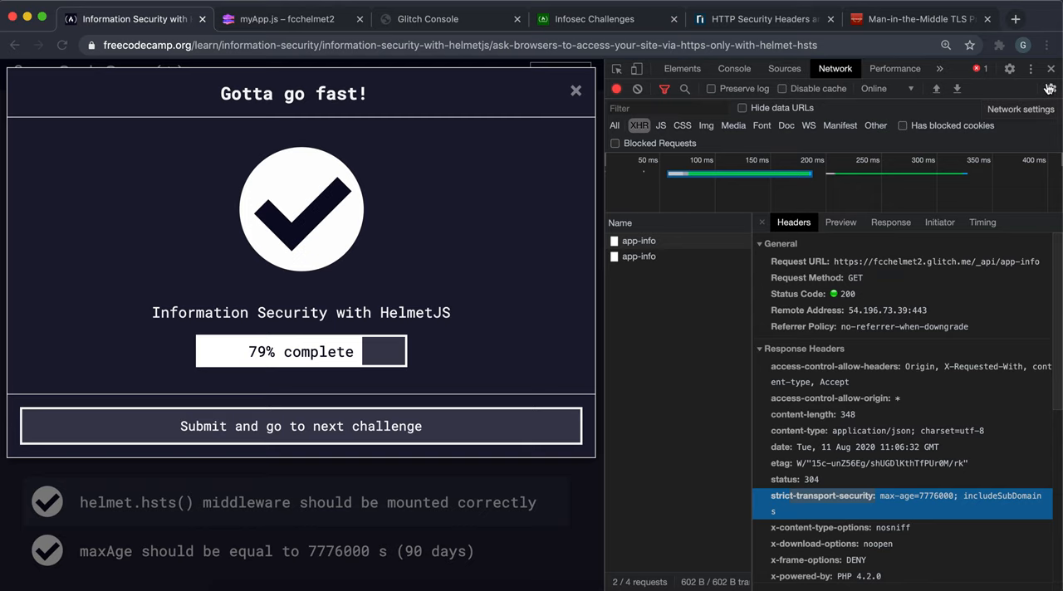